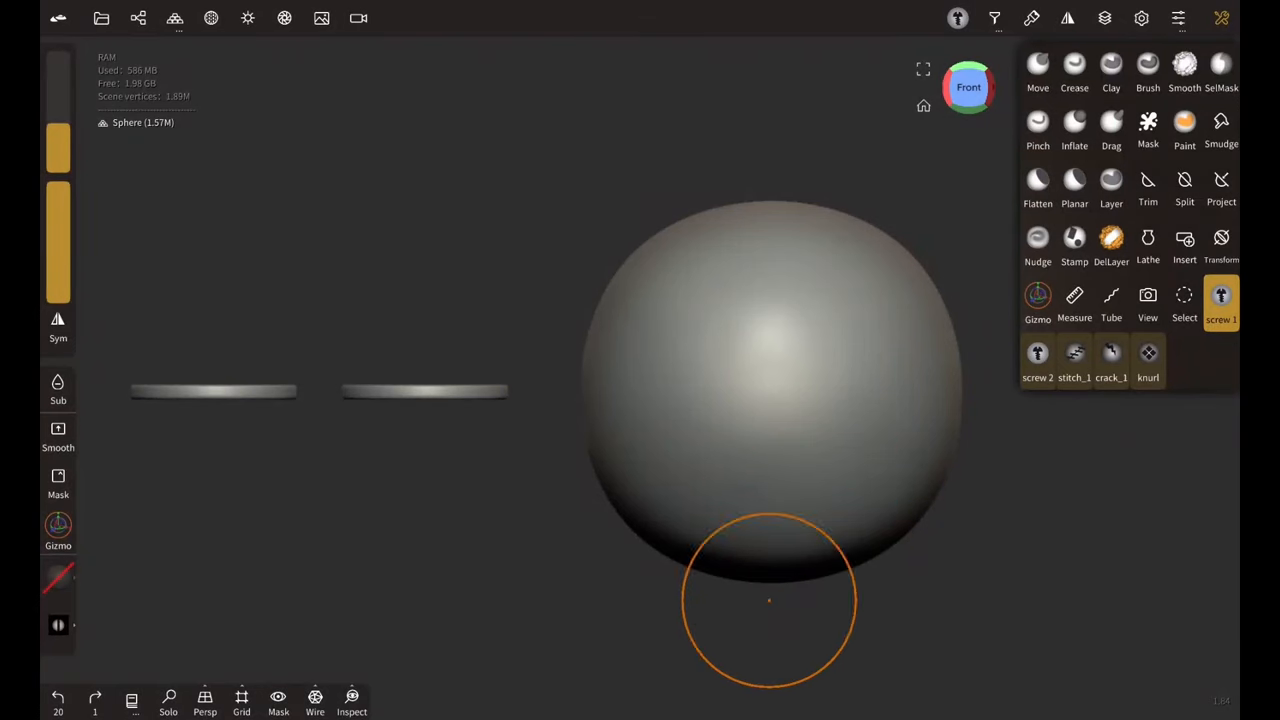
{"action": "mouse_move", "coordinate": [544, 390]}
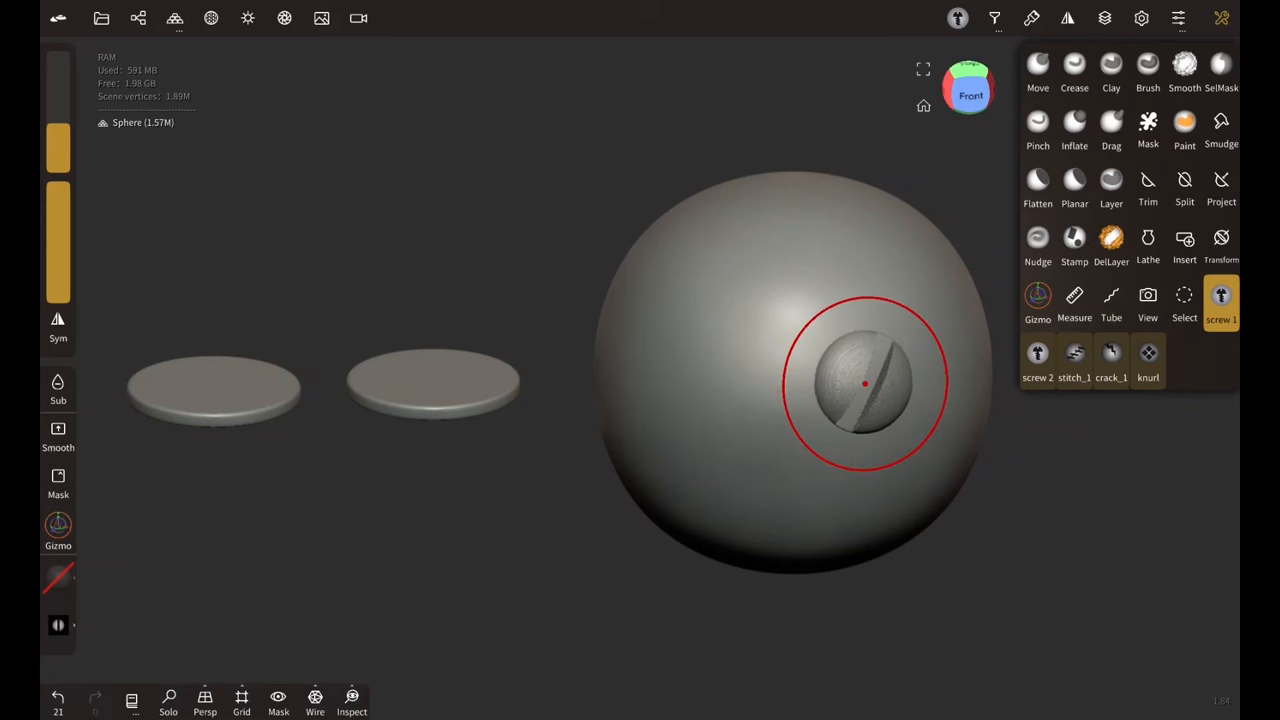
Smooth the sphere, then stamp the cross-head screw brush onto it beside the slotted one.
{"action": "left_click", "coordinate": [1184, 70]}
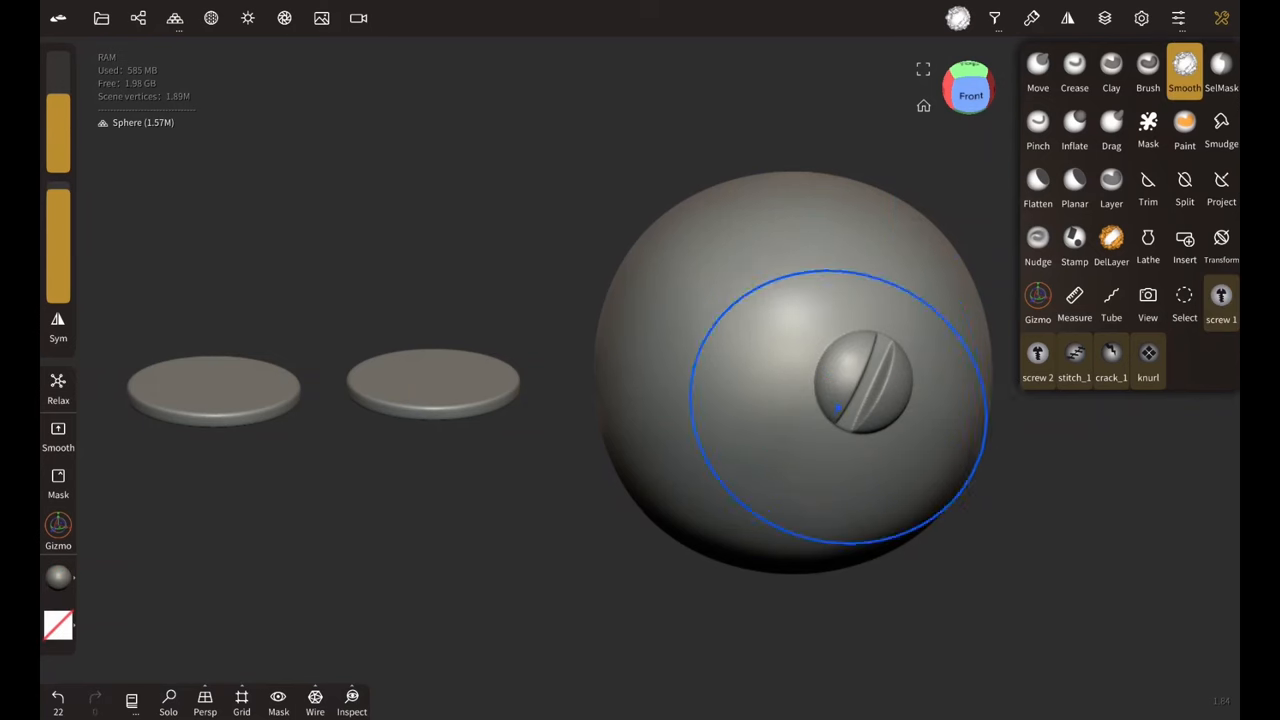
{"action": "left_click", "coordinate": [1036, 354]}
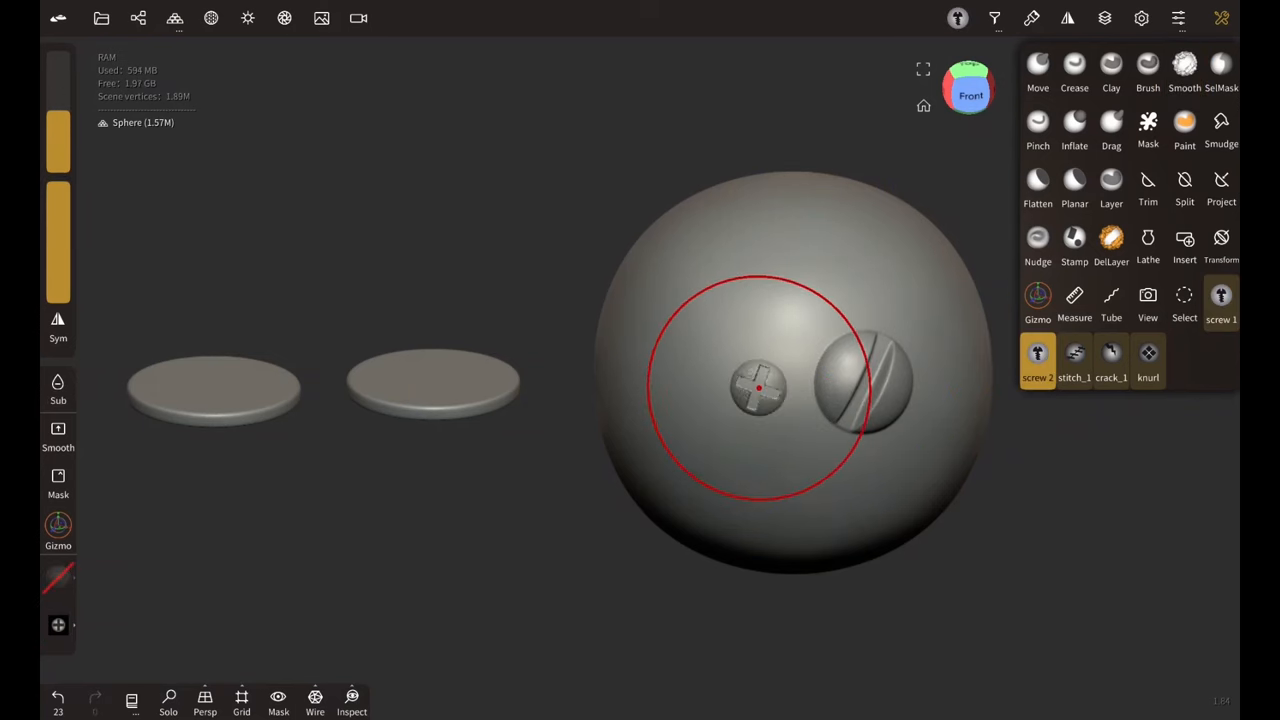
{"action": "left_click", "coordinate": [1184, 70]}
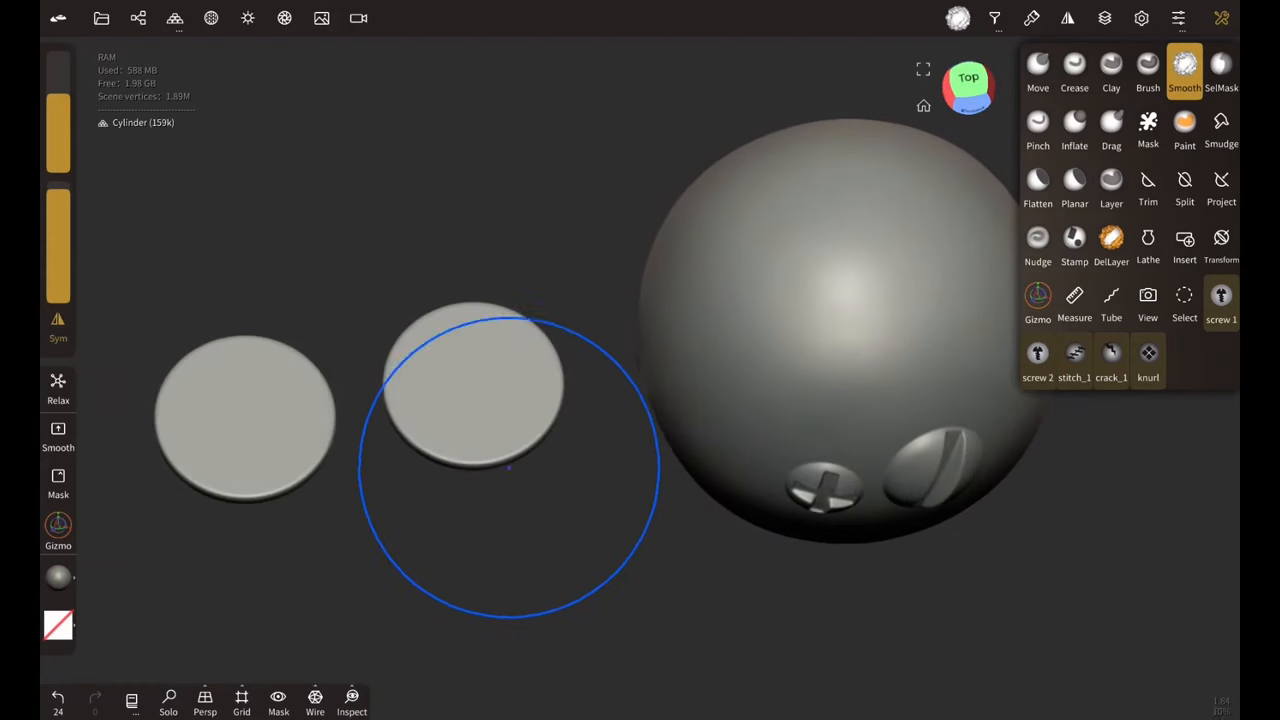
{"action": "left_click", "coordinate": [480, 374]}
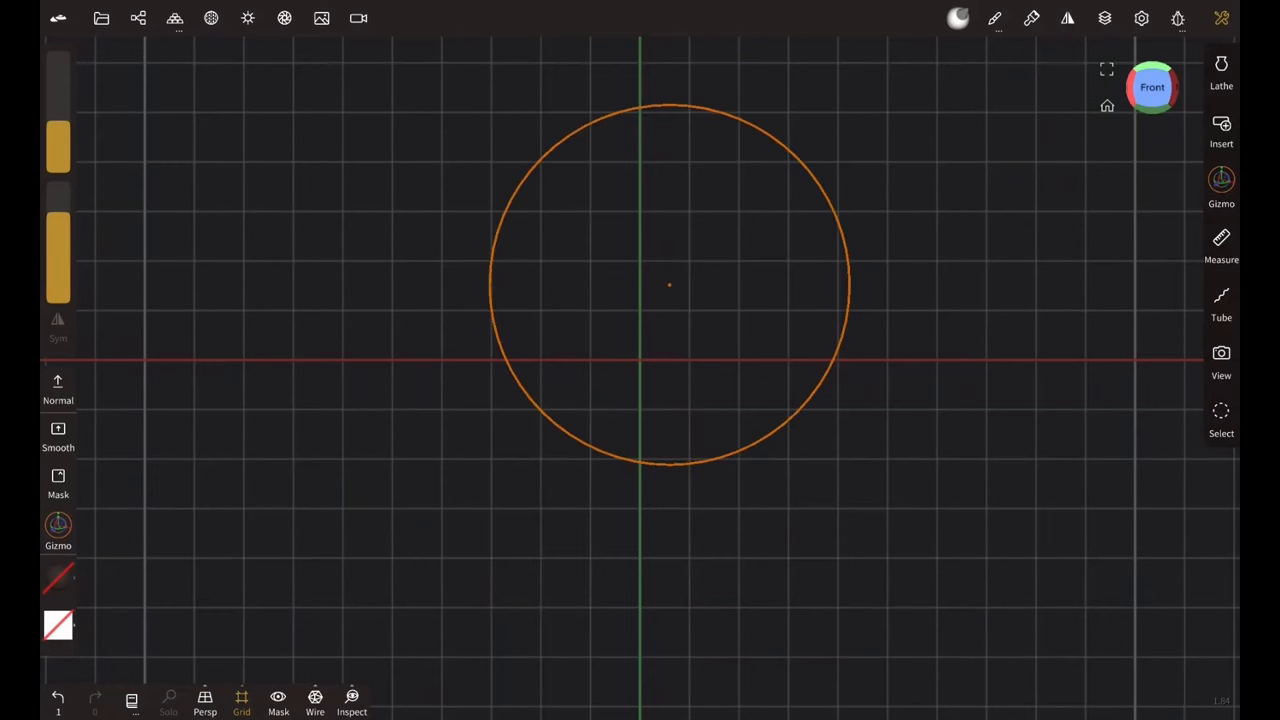
Add a Sphere primitive and subdivide it twice in Multiresolution for a dense mesh.
{"action": "left_click", "coordinate": [138, 18]}
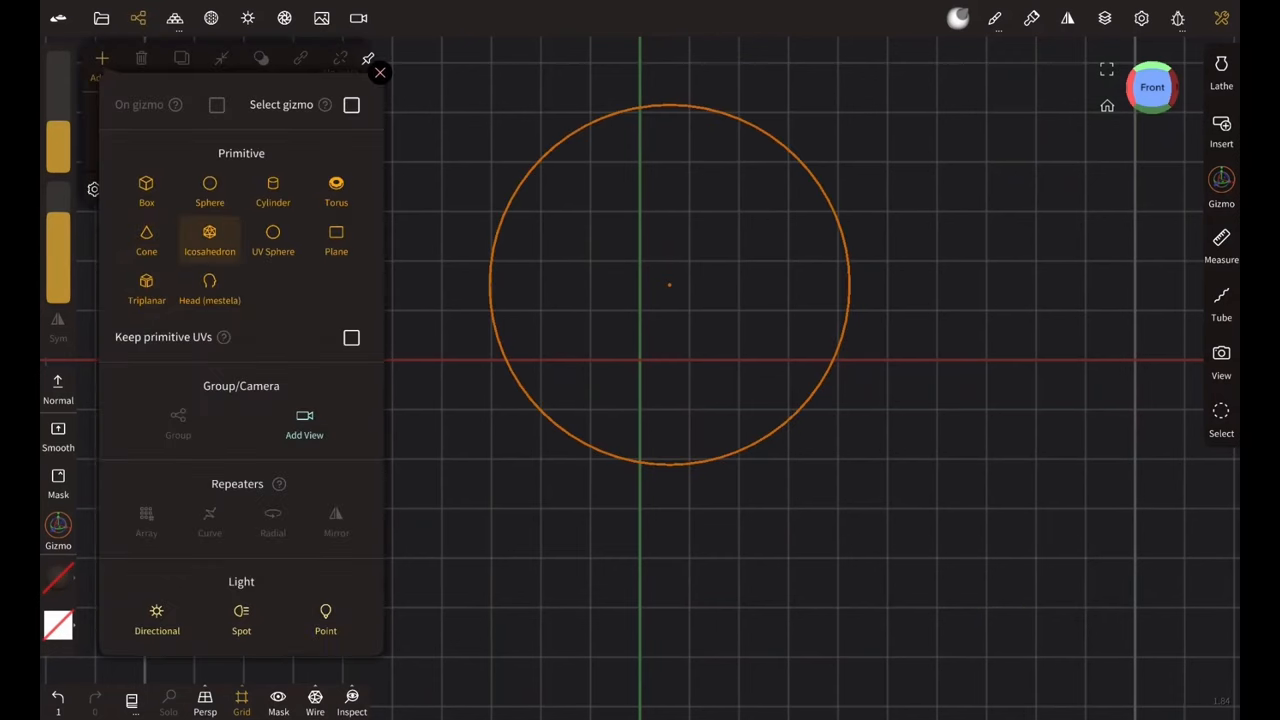
{"action": "left_click", "coordinate": [208, 190]}
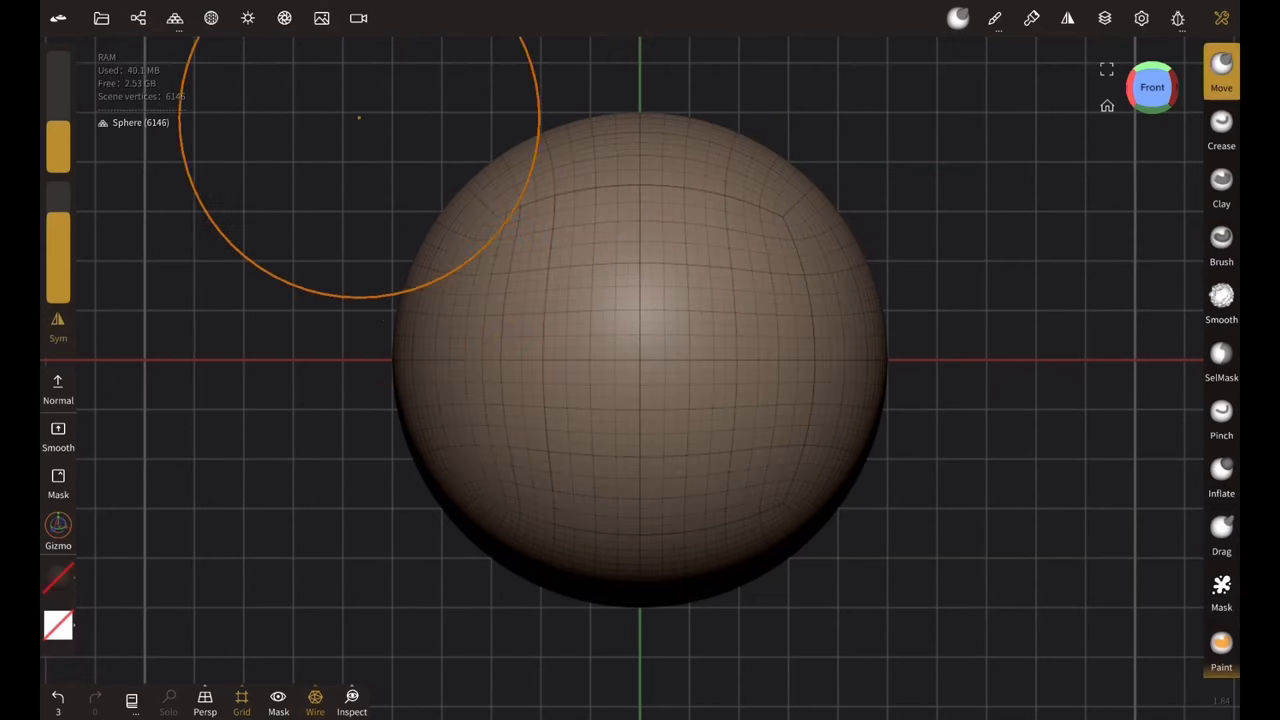
{"action": "left_click", "coordinate": [176, 18]}
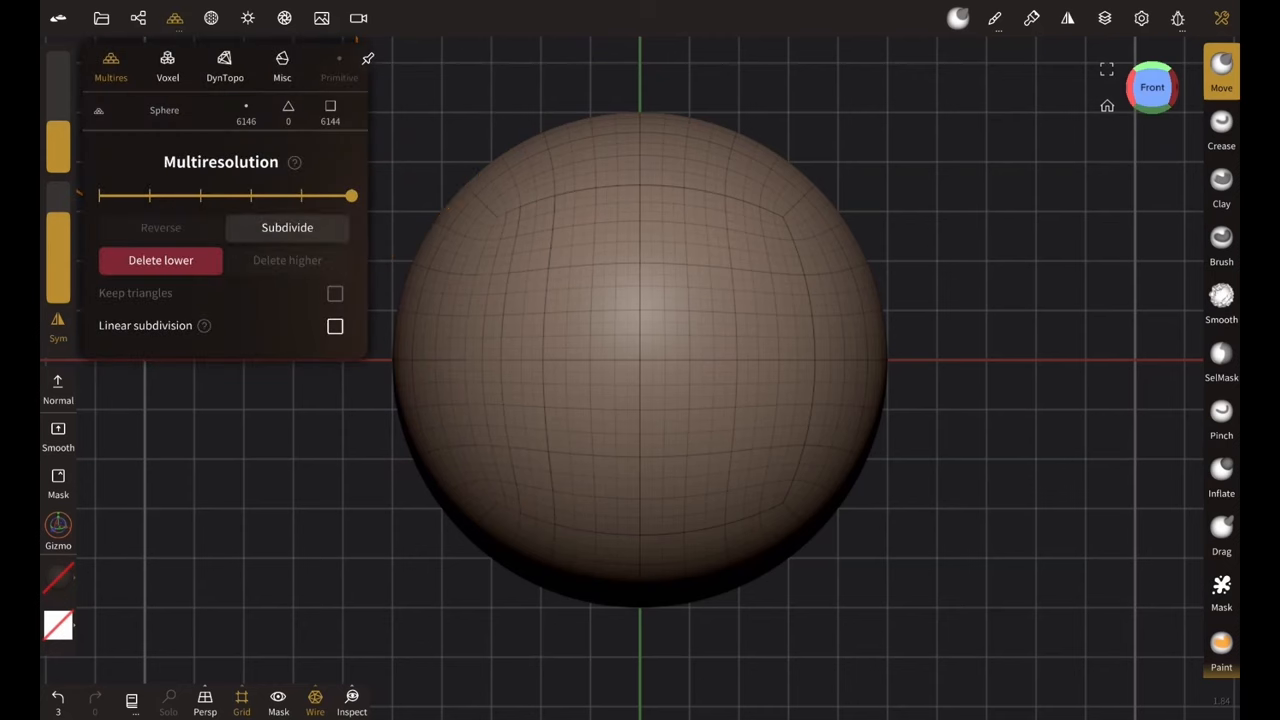
{"action": "left_click", "coordinate": [288, 228]}
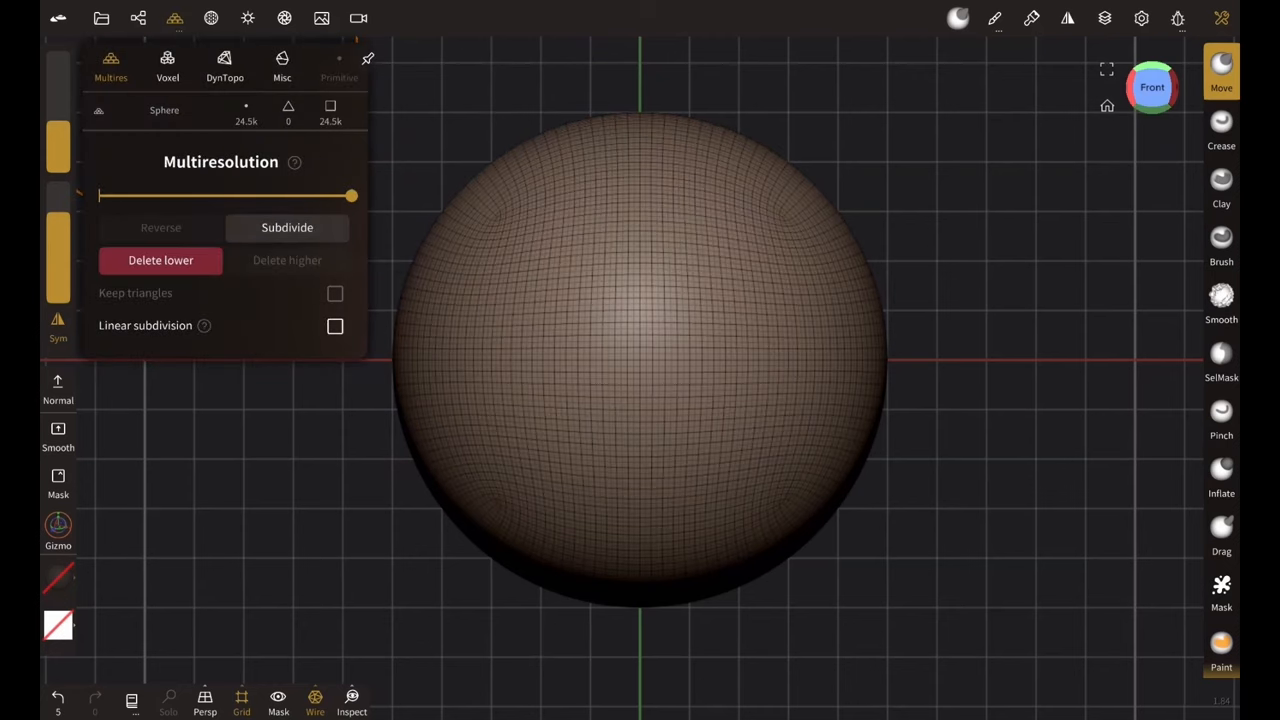
{"action": "left_click", "coordinate": [288, 228]}
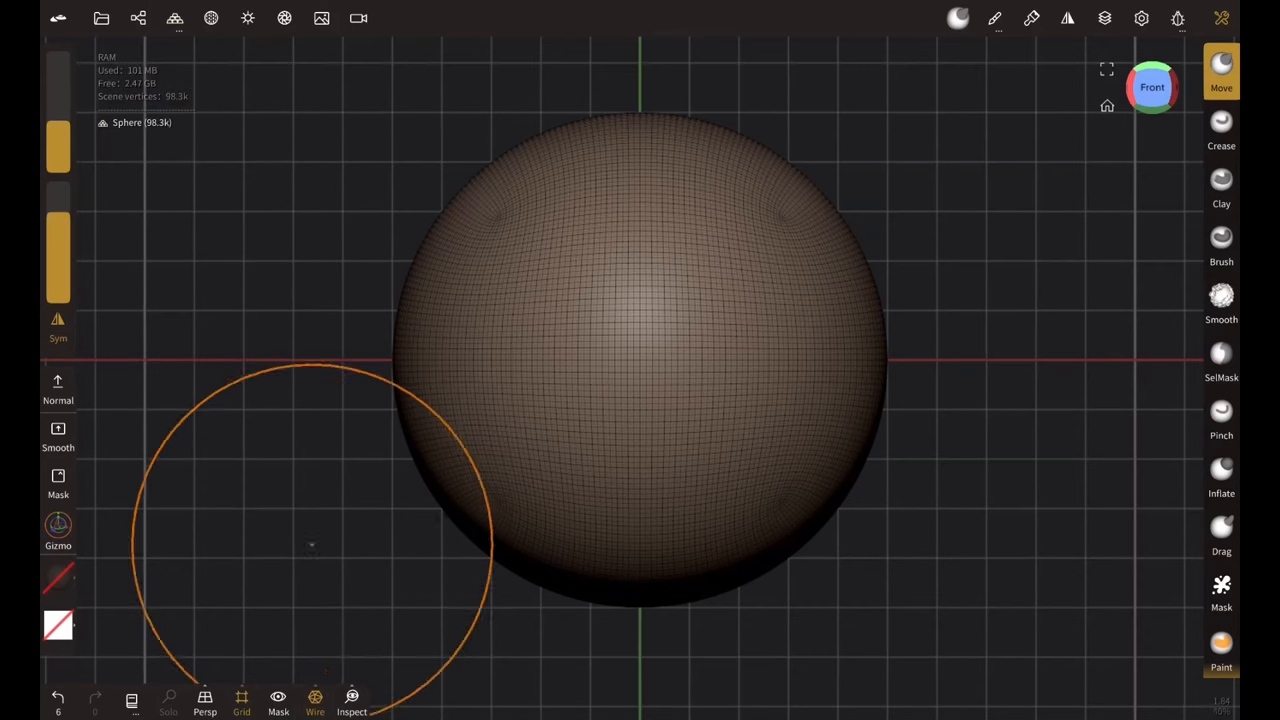
{"action": "left_click", "coordinate": [316, 700]}
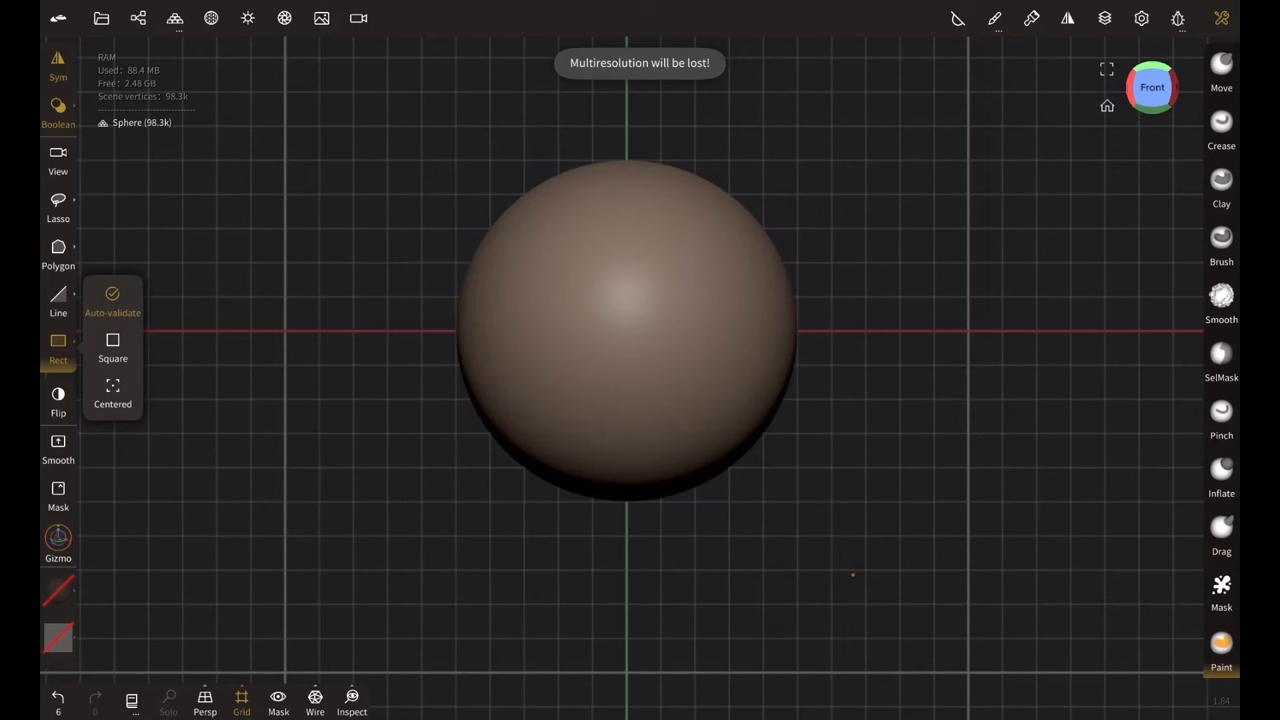
Trim away the lower half with a rectangle, then cut a narrow slot across the dome.
{"action": "left_click_drag", "start_coordinate": [348, 332], "coordinate": [862, 592]}
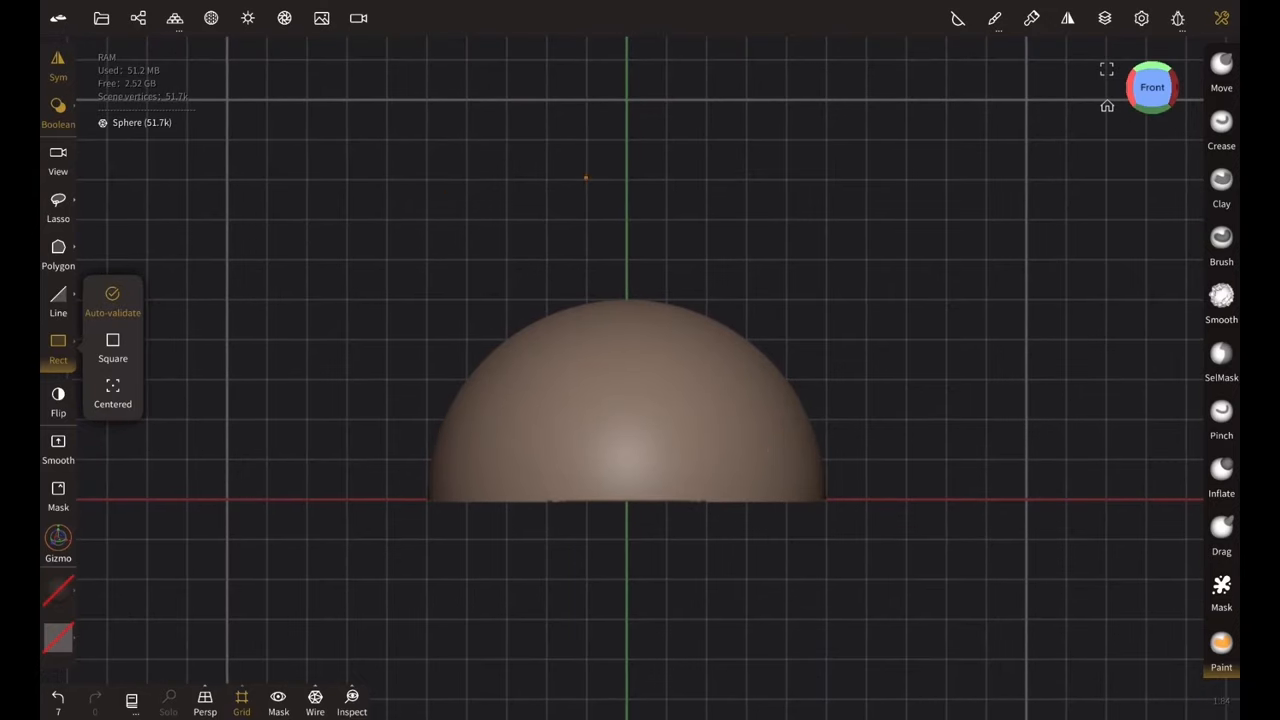
{"action": "left_click_drag", "start_coordinate": [588, 178], "coordinate": [604, 392]}
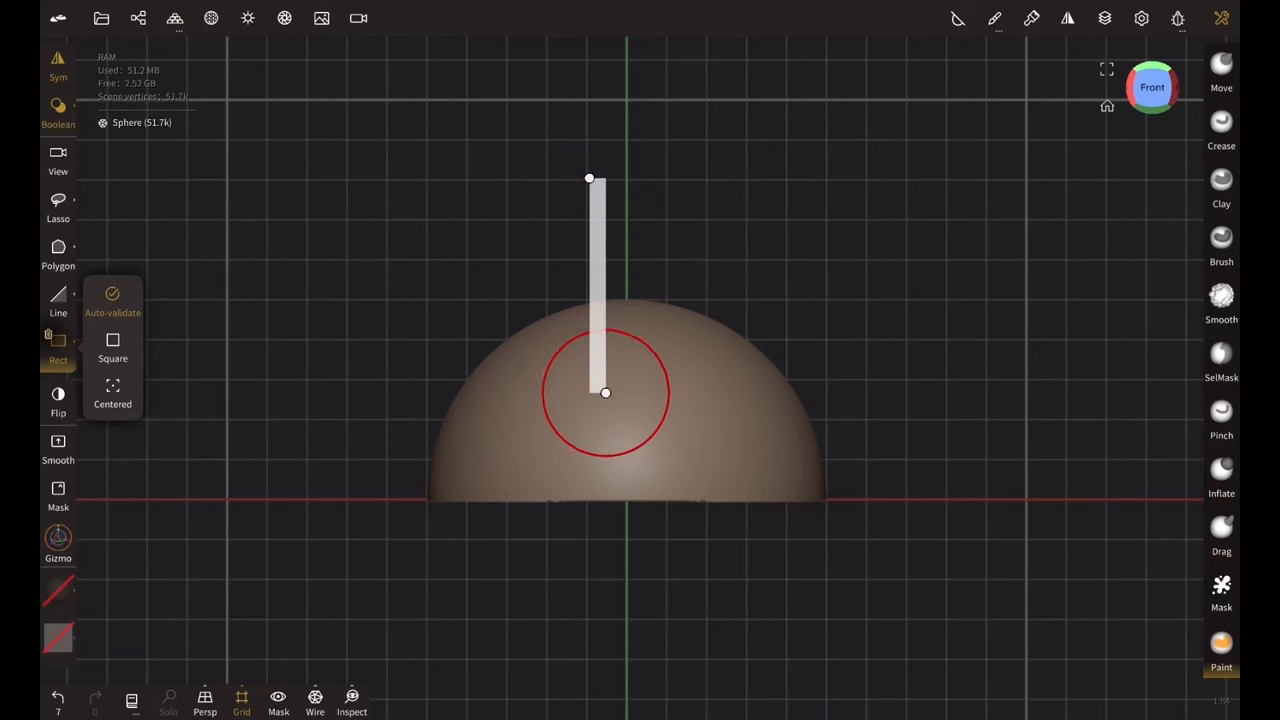
{"action": "left_click_drag", "start_coordinate": [604, 392], "coordinate": [660, 464]}
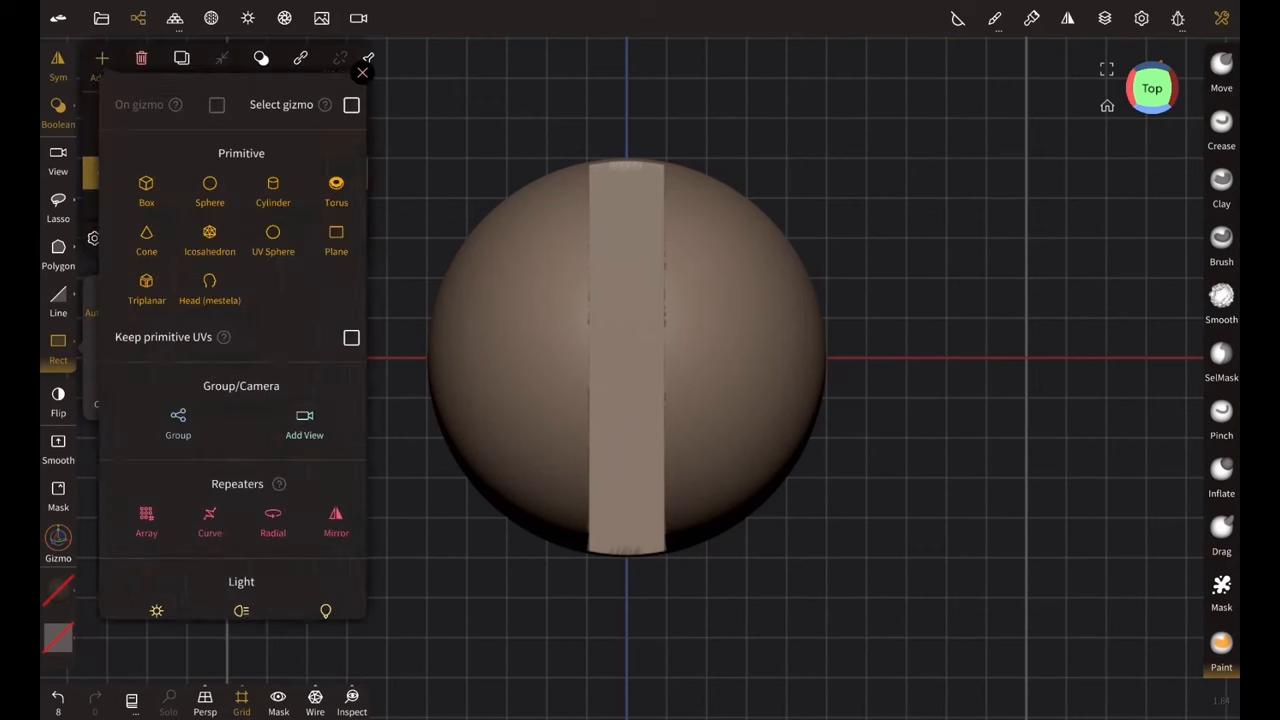
Add a Box primitive as a flat plate behind the slotted screw head.
{"action": "left_click", "coordinate": [146, 190]}
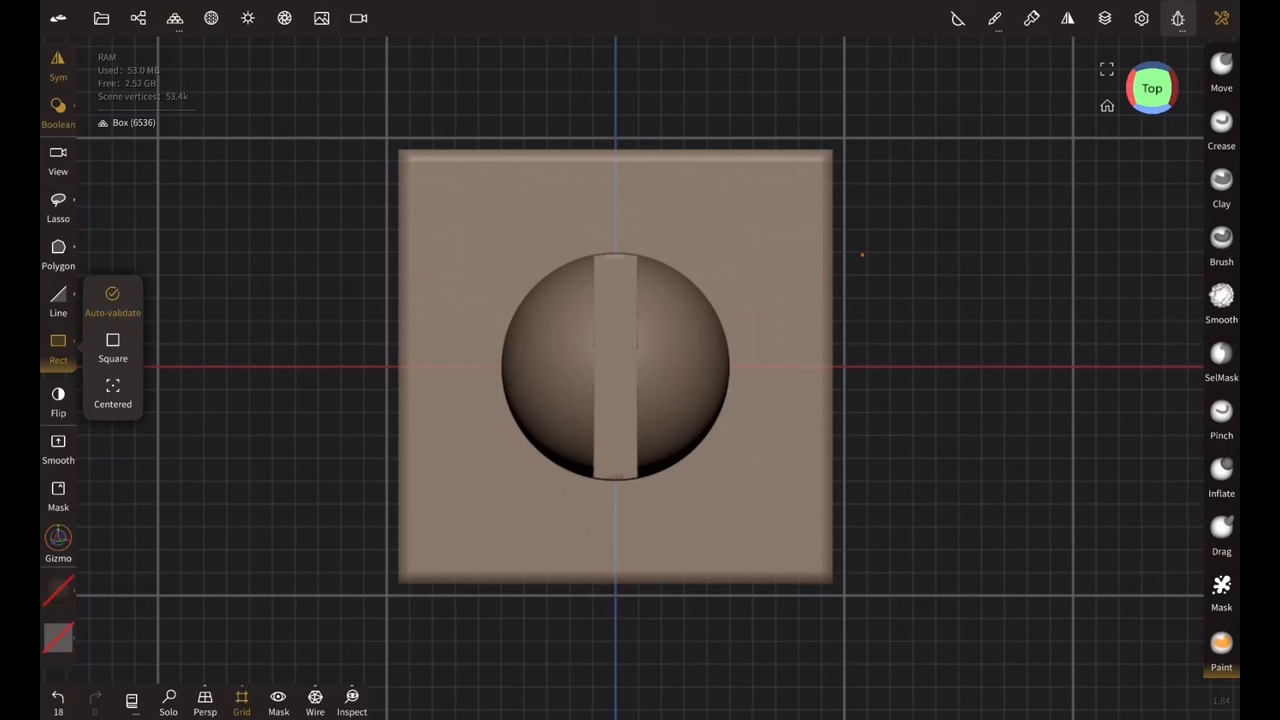
Enable Heightmap rendering in Settings > Debug > Render and close the settings.
{"action": "left_click", "coordinate": [1140, 18]}
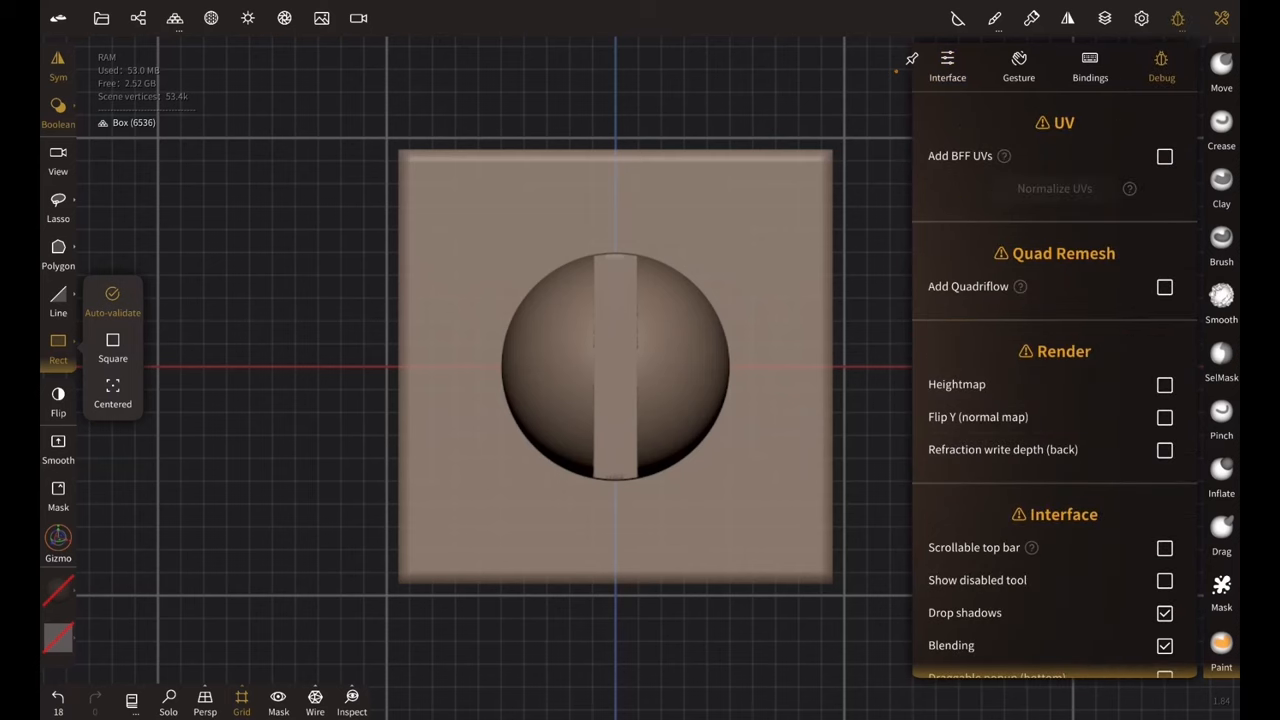
{"action": "scroll", "scroll_direction": "down", "scroll_amount": 3}
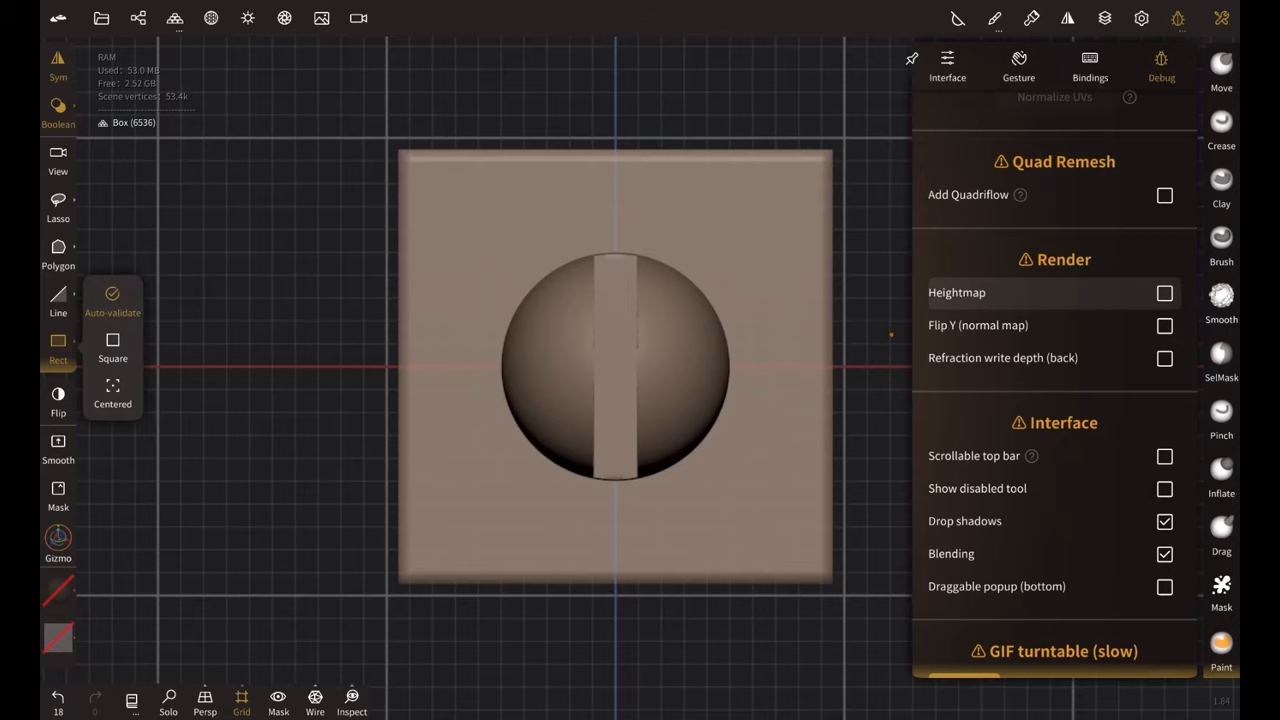
{"action": "left_click", "coordinate": [1164, 292]}
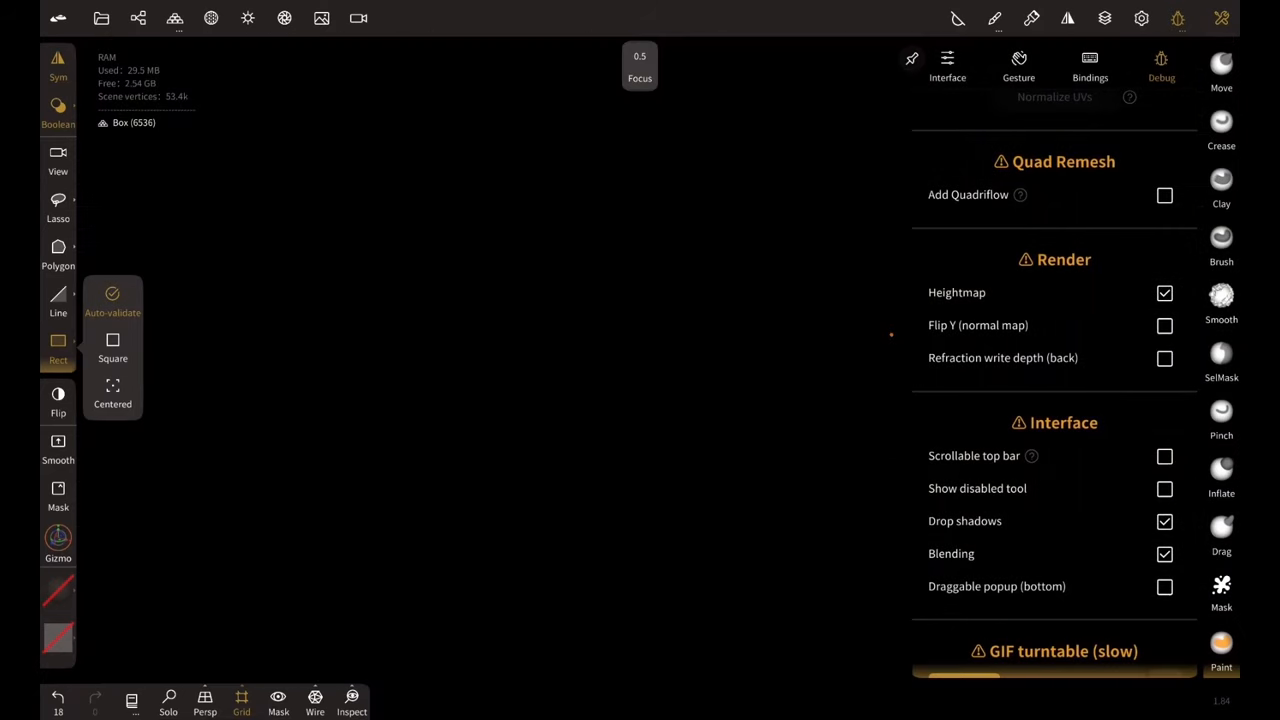
{"action": "left_click", "coordinate": [1140, 18]}
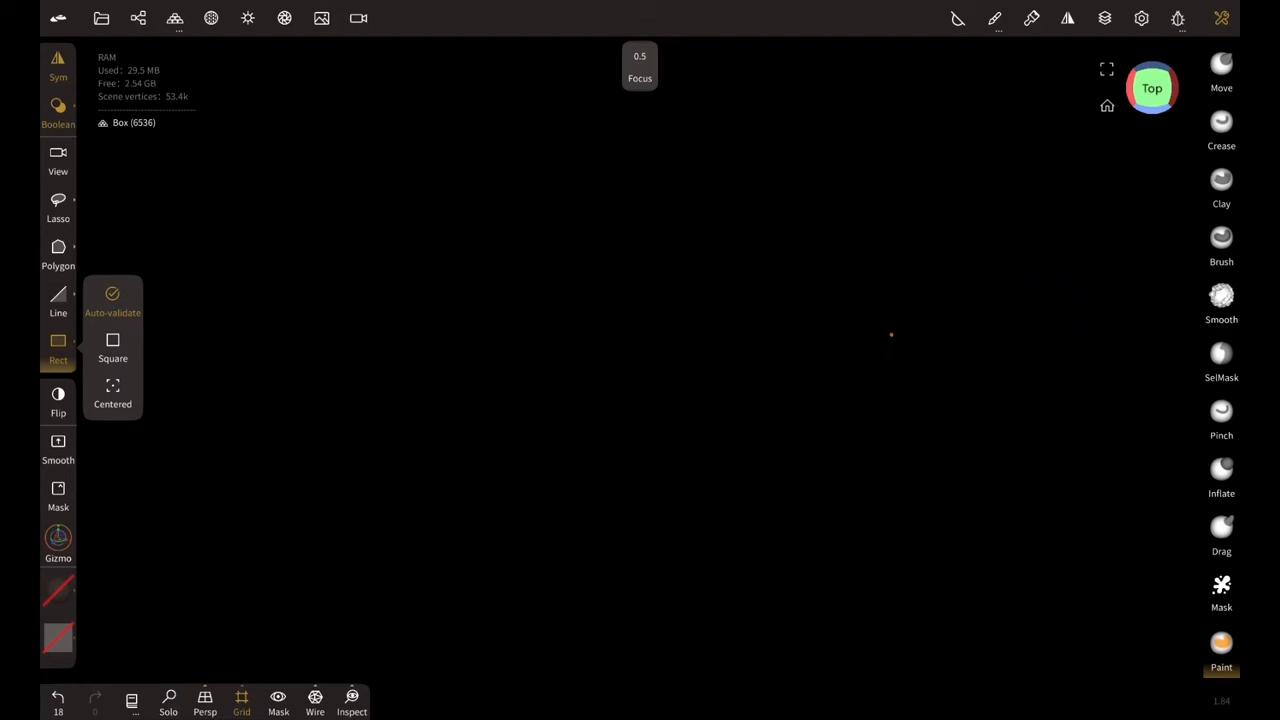
{"action": "left_click", "coordinate": [284, 18]}
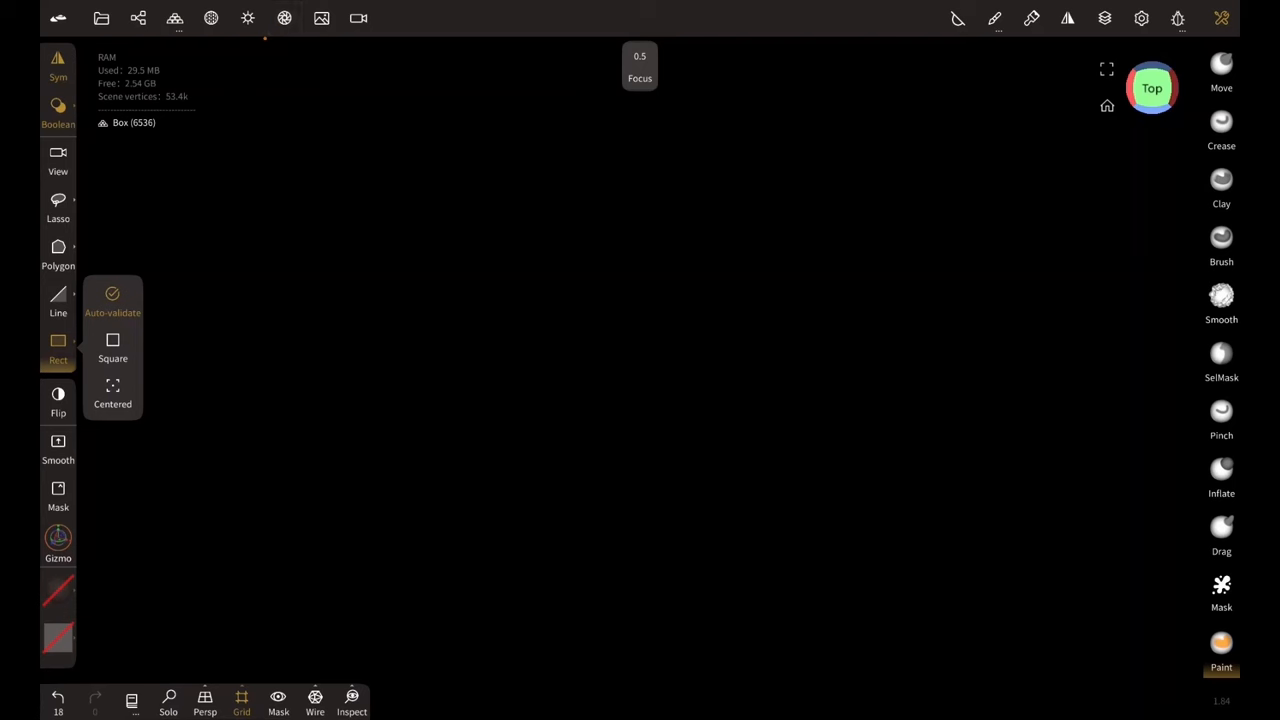
Enable Post Process so the screw head renders as a grayscale heightmap.
{"action": "left_click", "coordinate": [284, 18]}
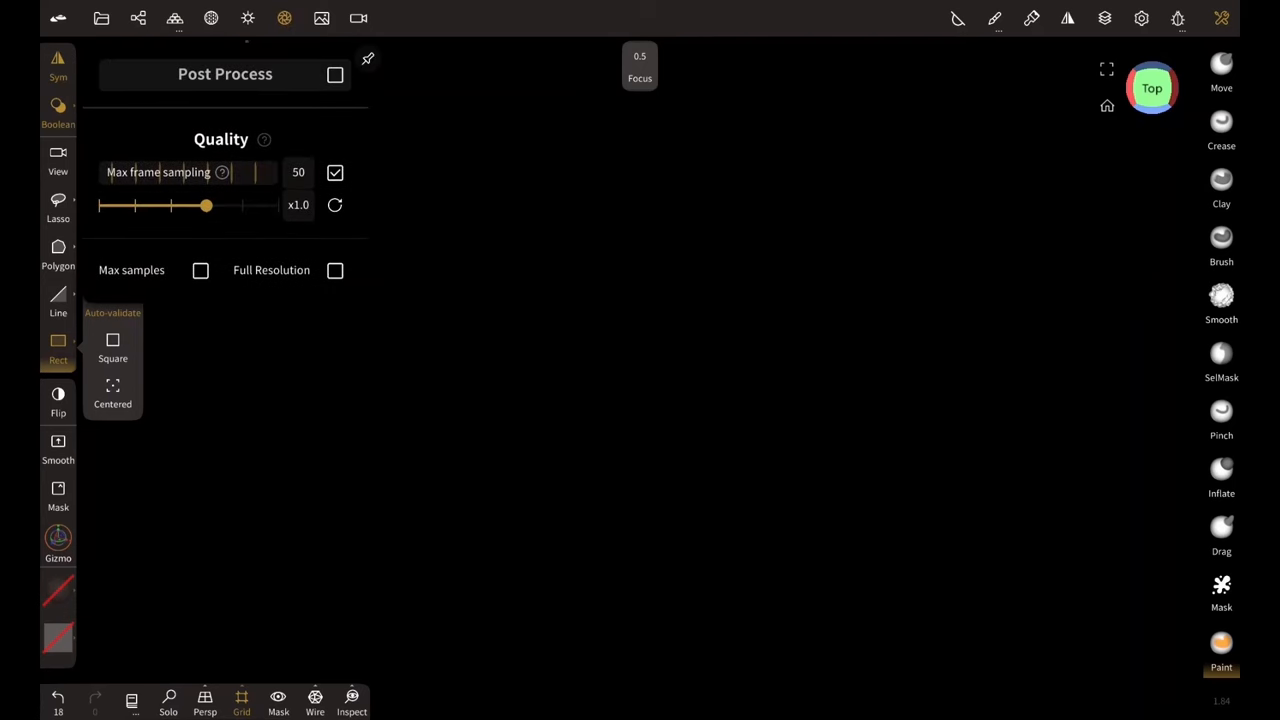
{"action": "left_click", "coordinate": [336, 74]}
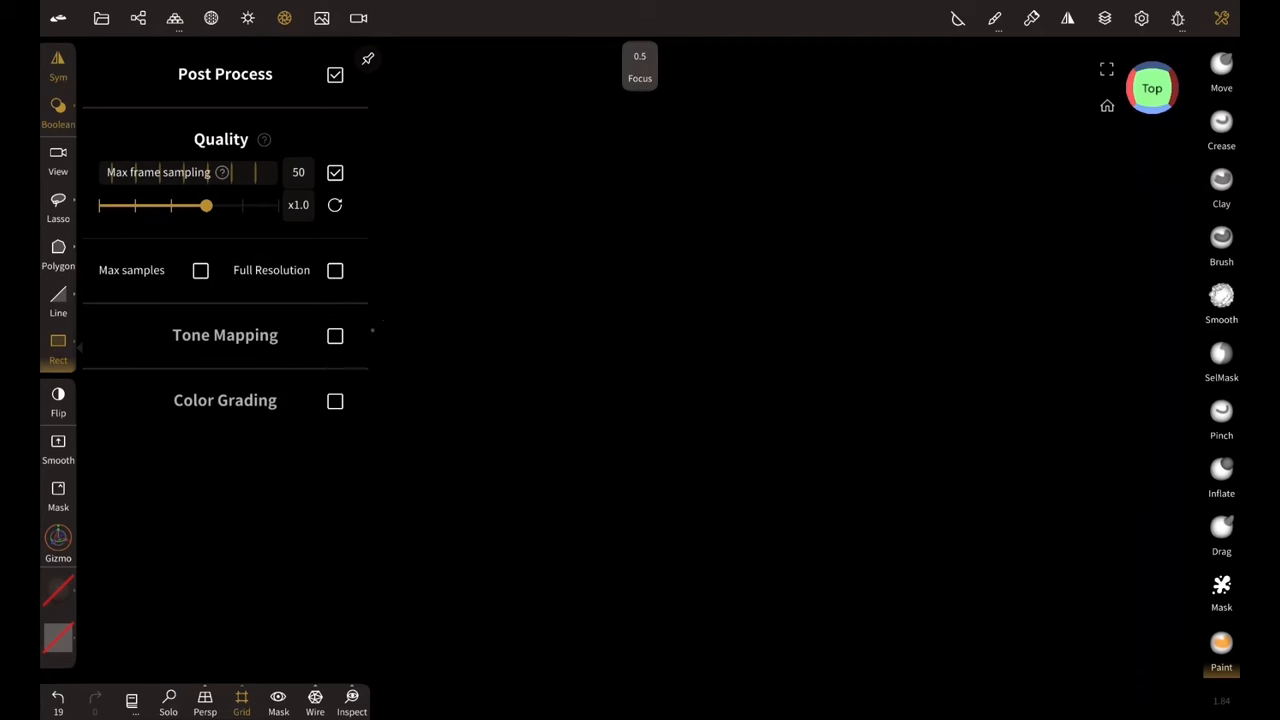
{"action": "left_click", "coordinate": [336, 336]}
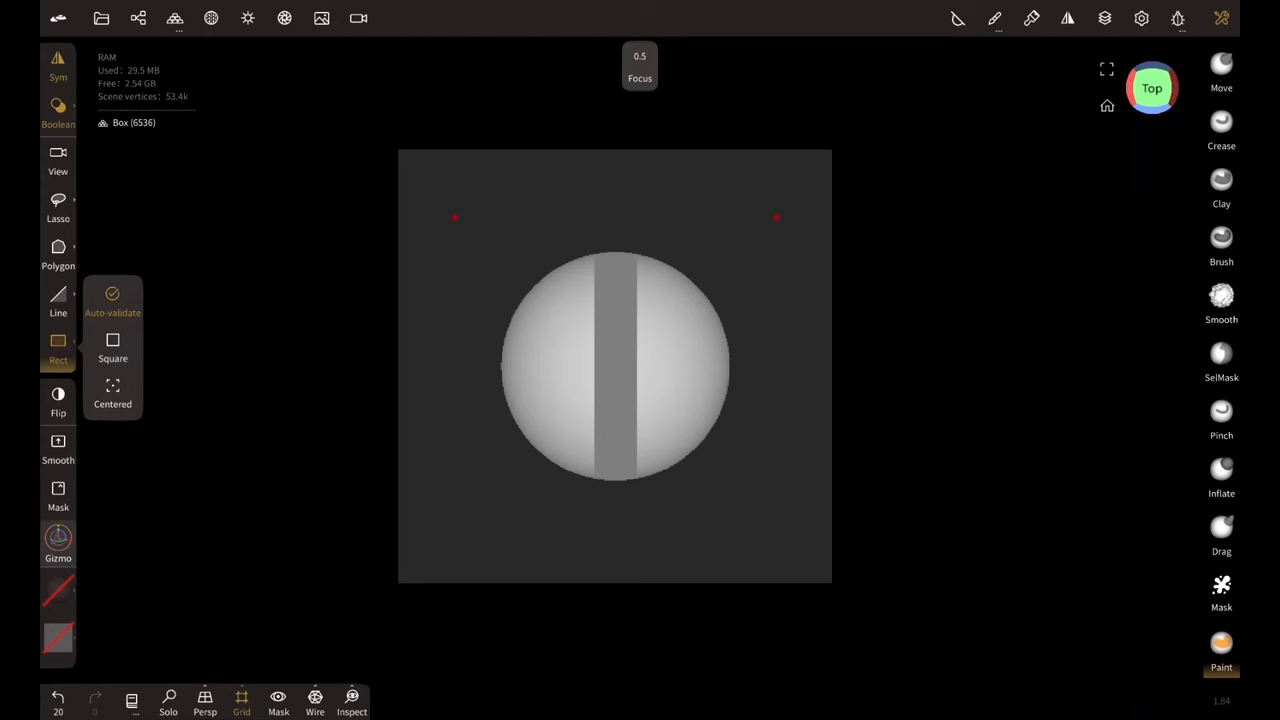
Scale the screw head up with the Gizmo until it fills the viewport.
{"action": "left_click", "coordinate": [956, 18]}
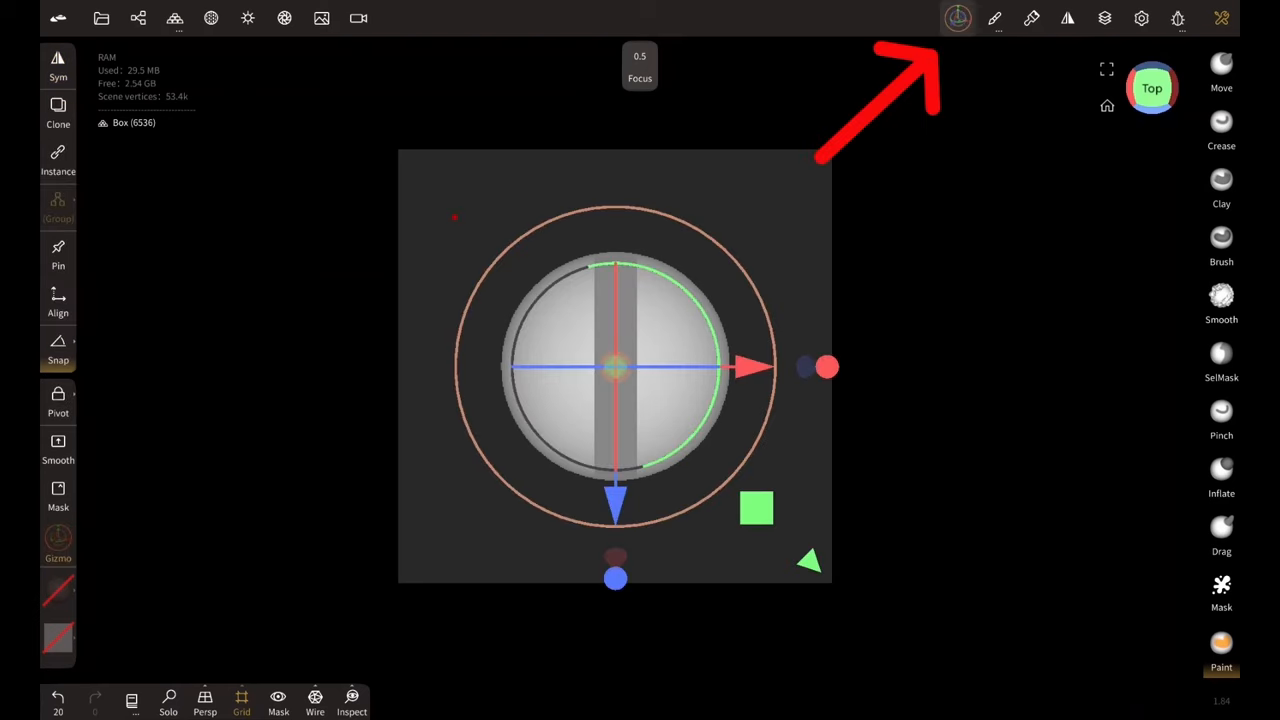
{"action": "left_click", "coordinate": [956, 18]}
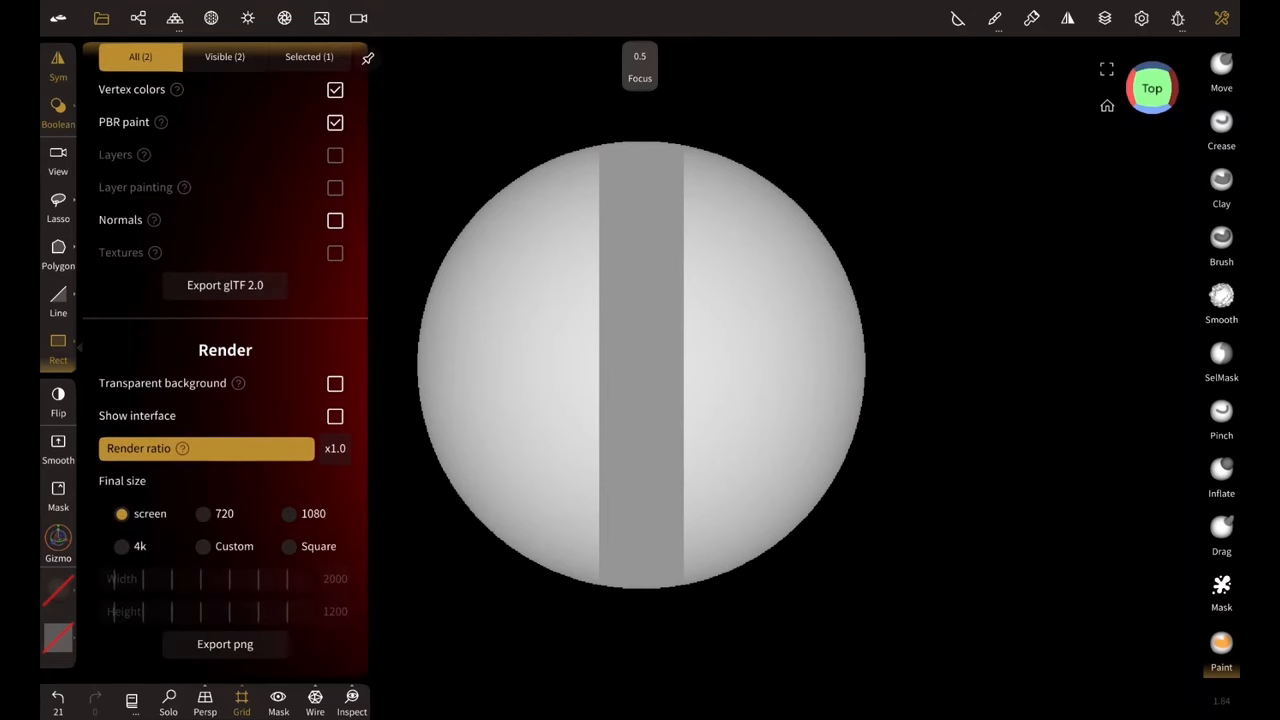
Export a square PNG of the heightmap to Downloads named 'New screw head'.
{"action": "left_click", "coordinate": [288, 546]}
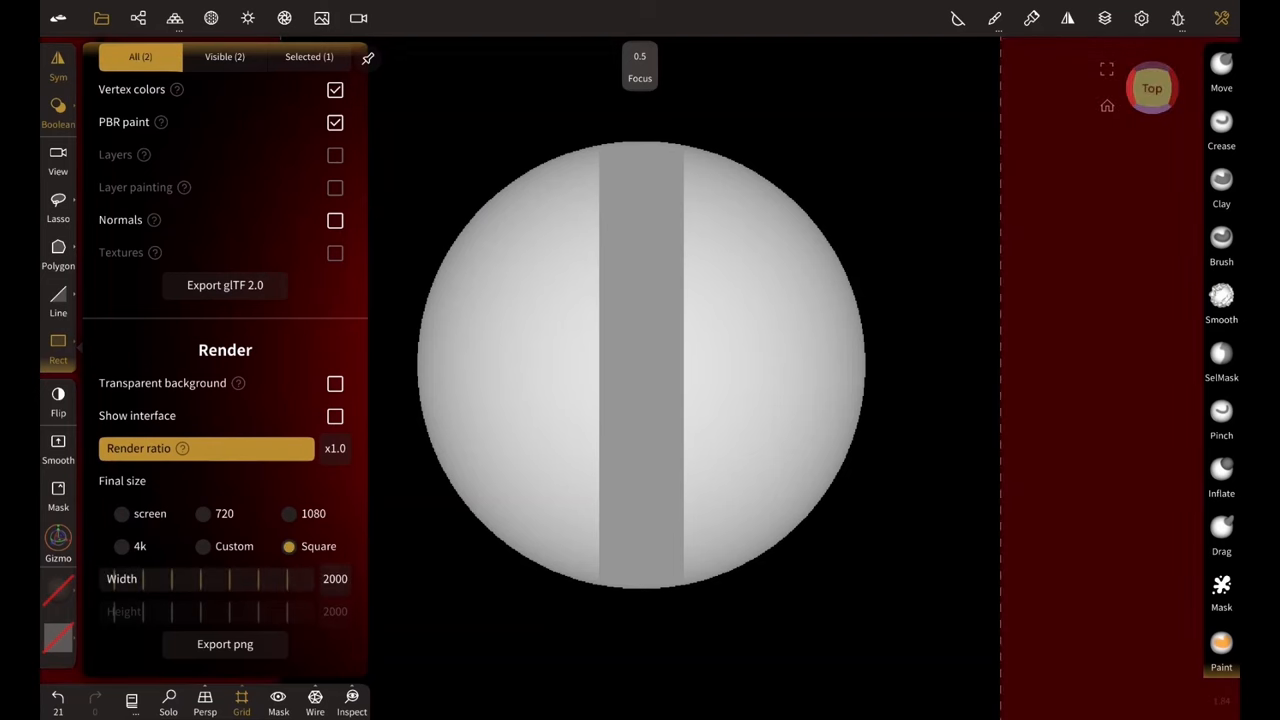
{"action": "left_click", "coordinate": [224, 644]}
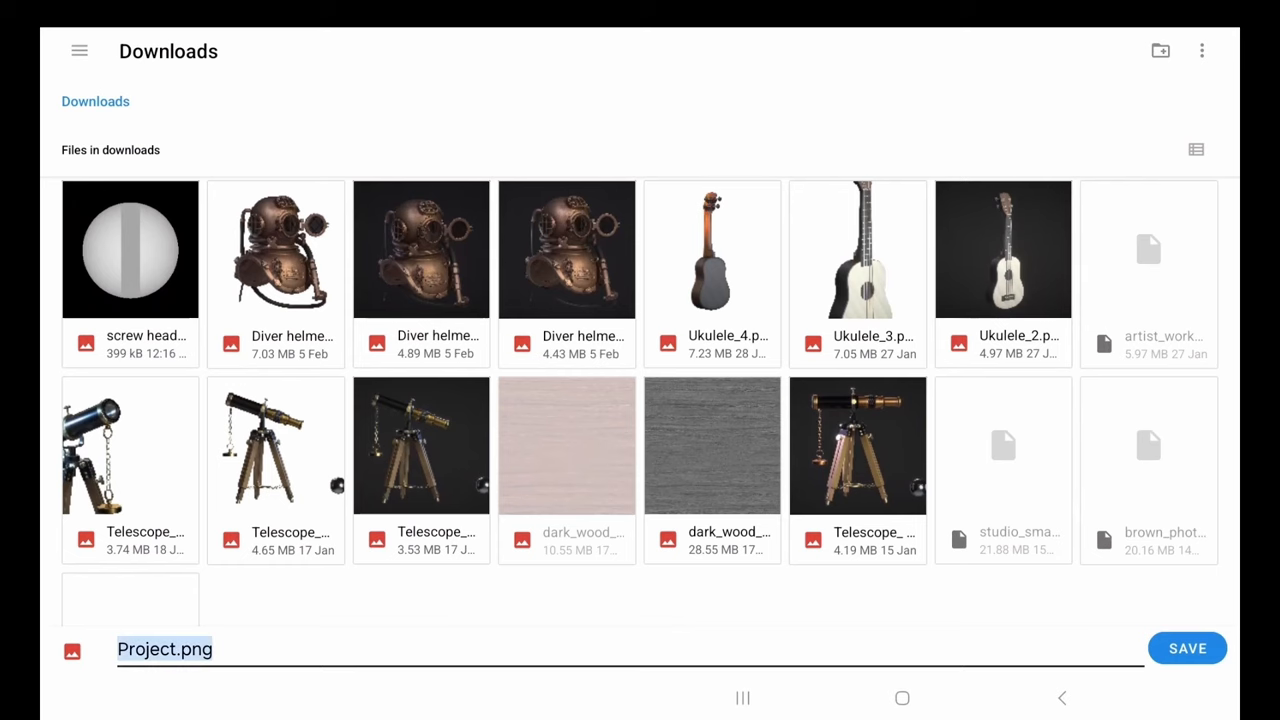
{"action": "type", "text": "n"}
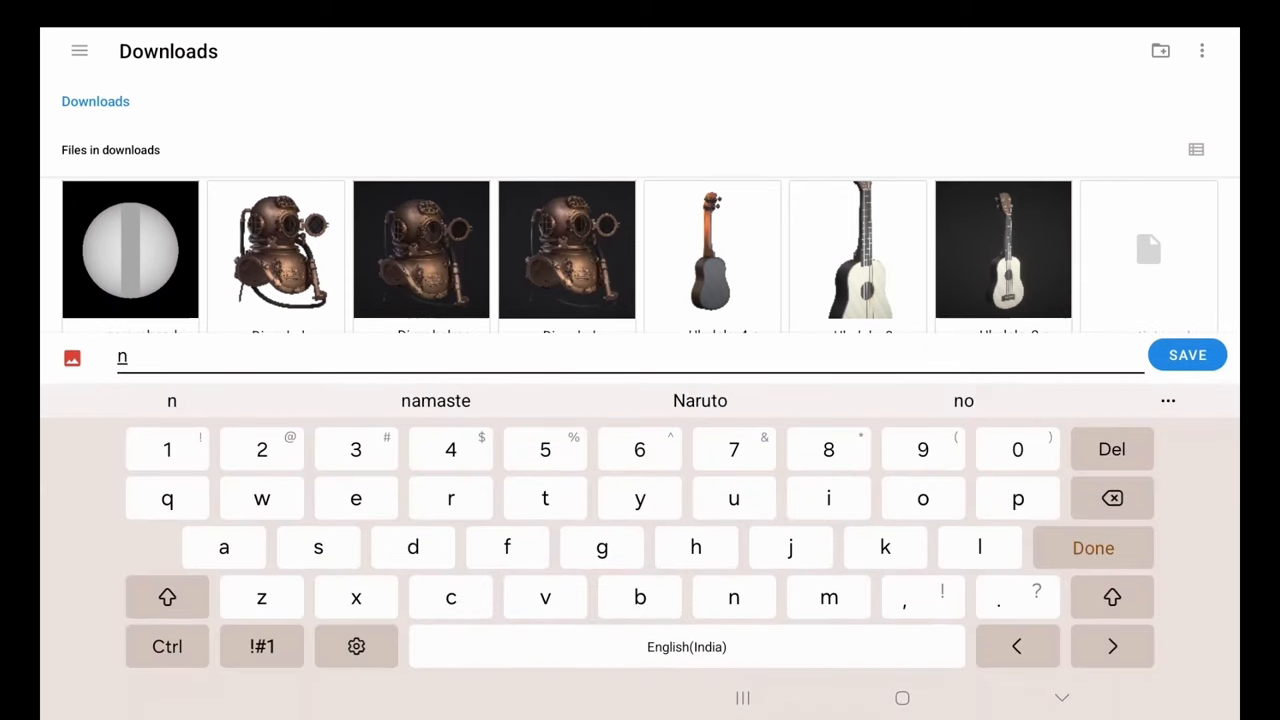
{"action": "type", "text": "New"}
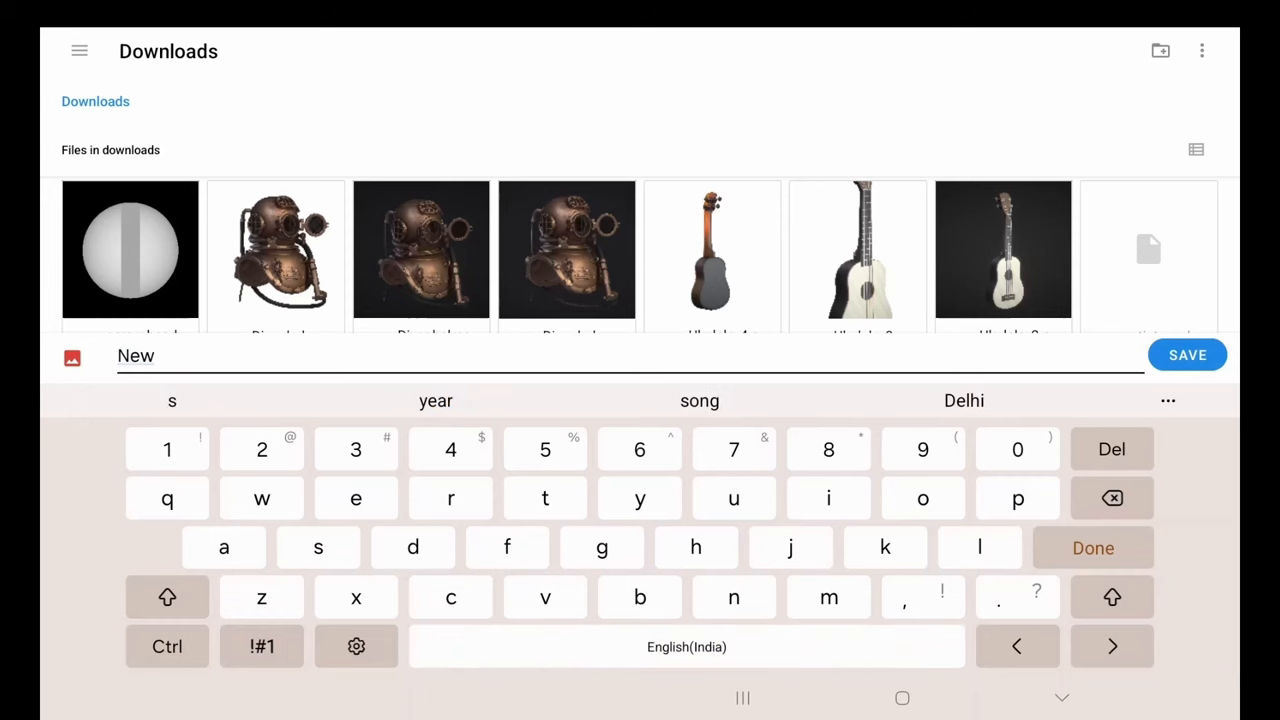
{"action": "type", "text": "screw"}
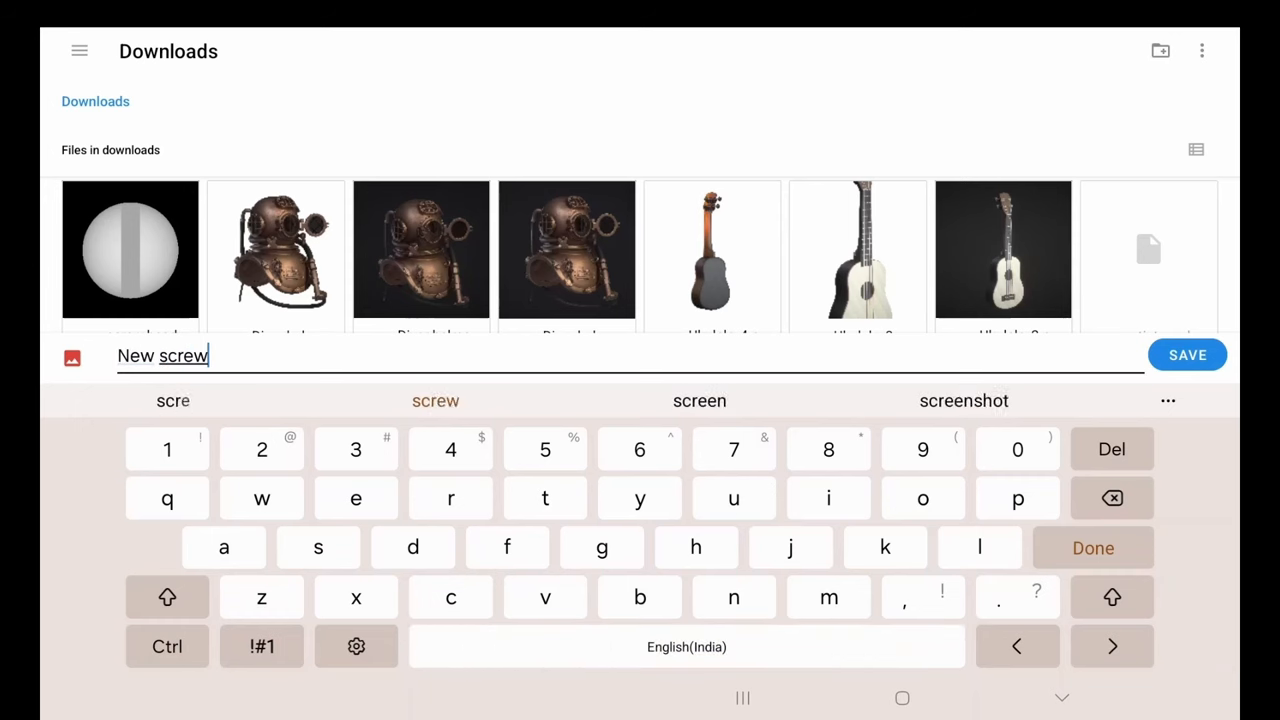
{"action": "type", "text": "hea"}
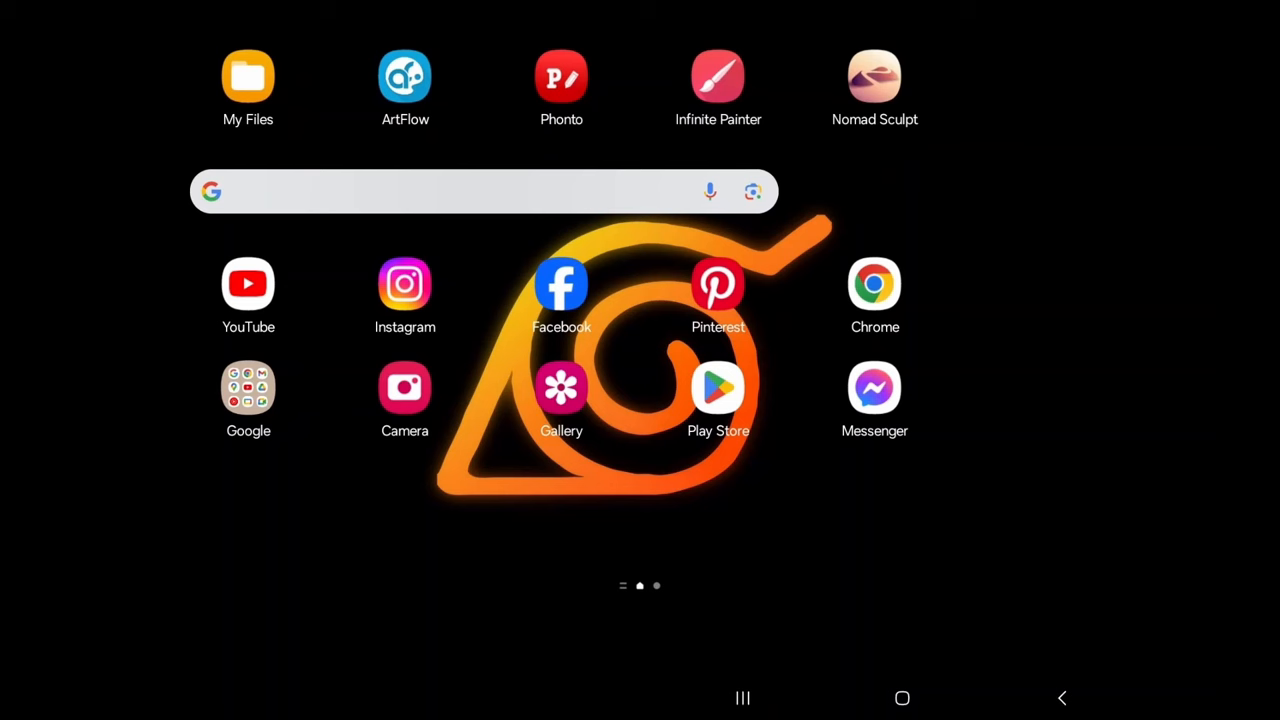
Launch Infinite Painter and create a 2000×2000 Image project from the screw render.
{"action": "left_click", "coordinate": [718, 76]}
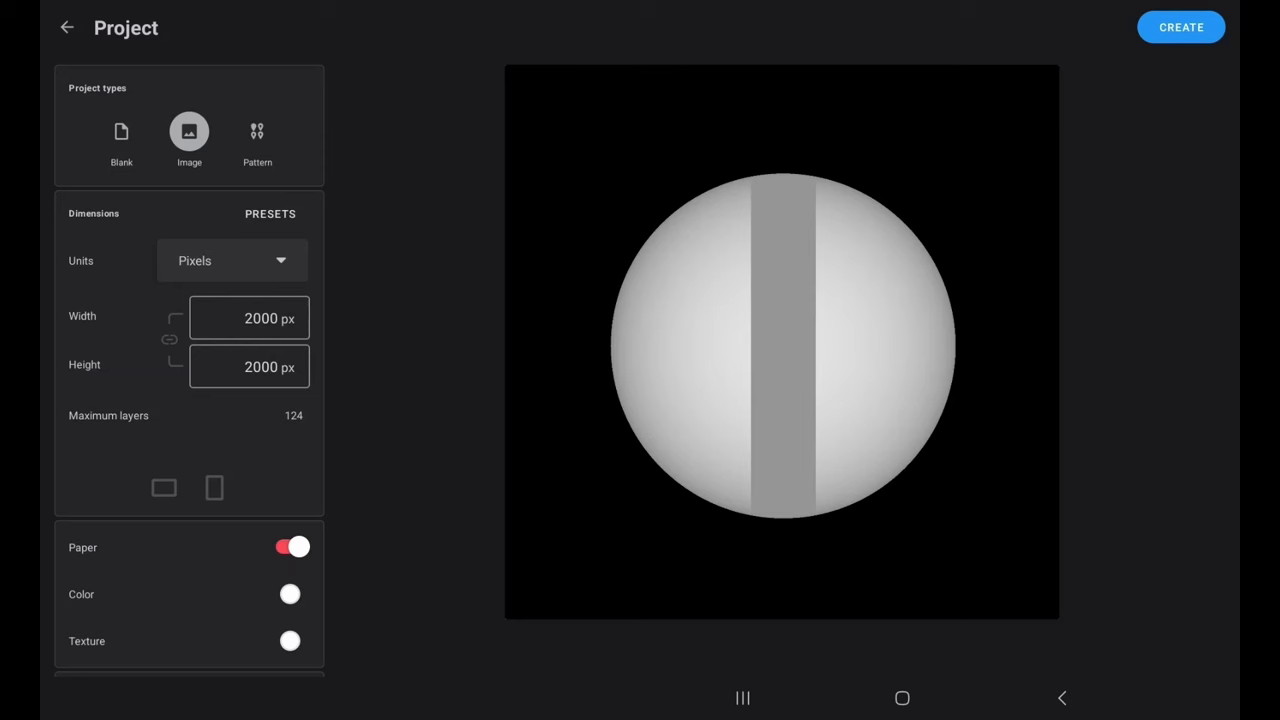
{"action": "left_click", "coordinate": [1180, 28]}
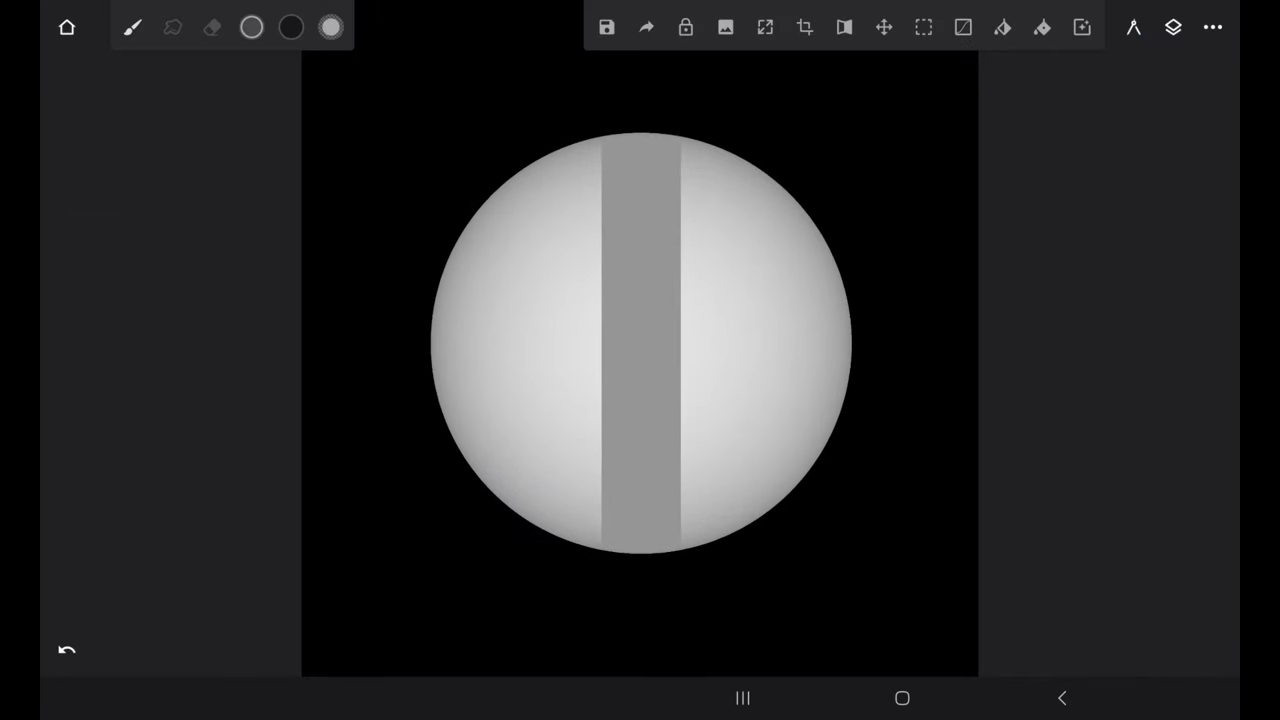
Duplicate the screw-head layer from the Layers panel.
{"action": "left_click", "coordinate": [1172, 28]}
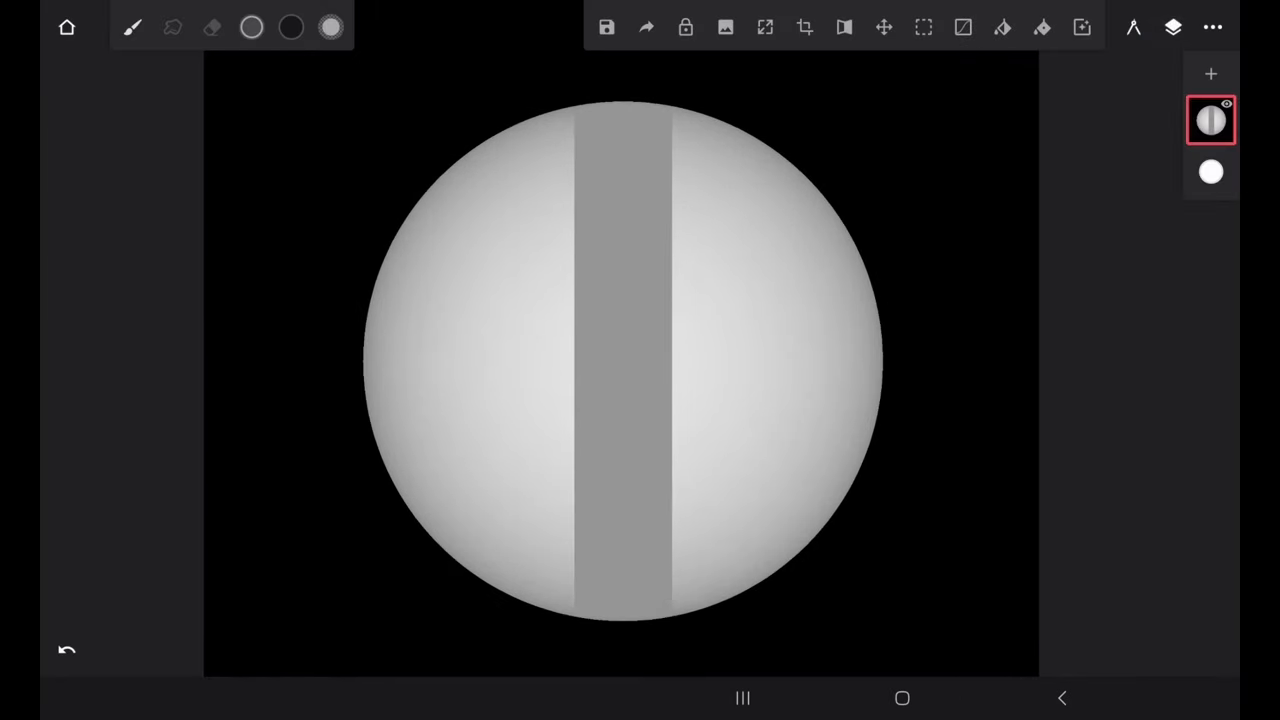
{"action": "left_click", "coordinate": [1210, 120]}
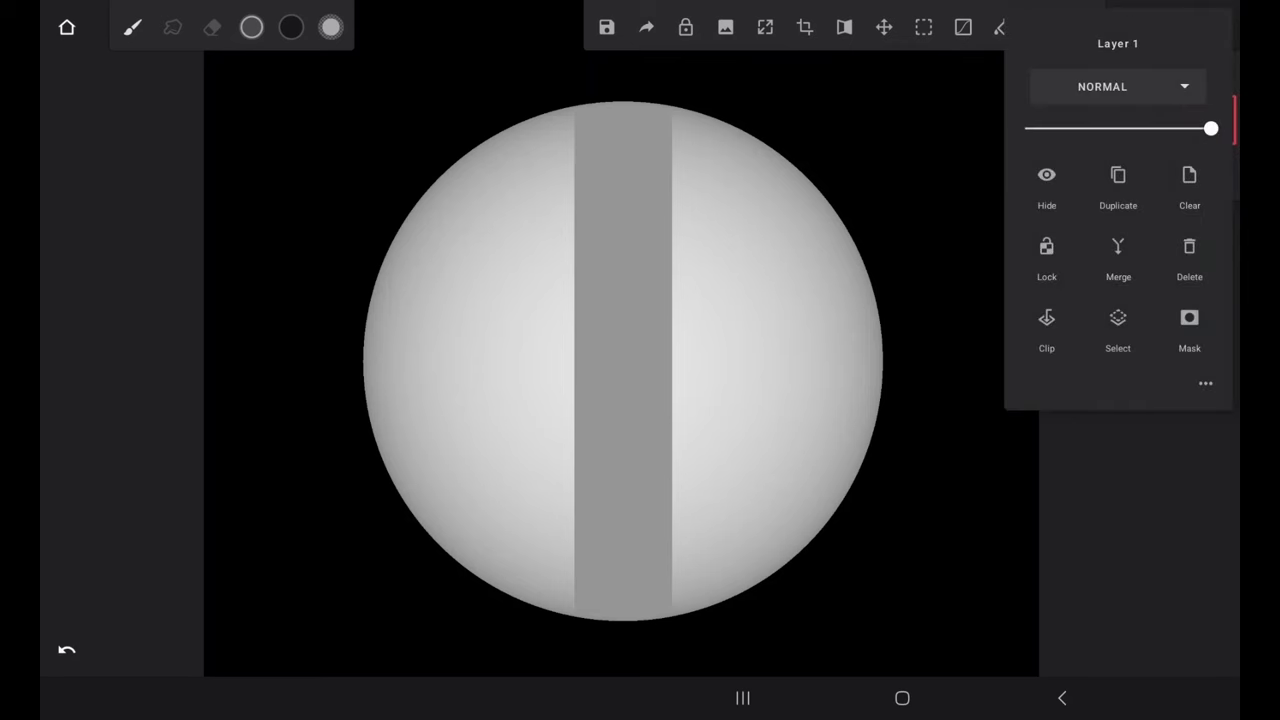
{"action": "left_click", "coordinate": [1172, 28]}
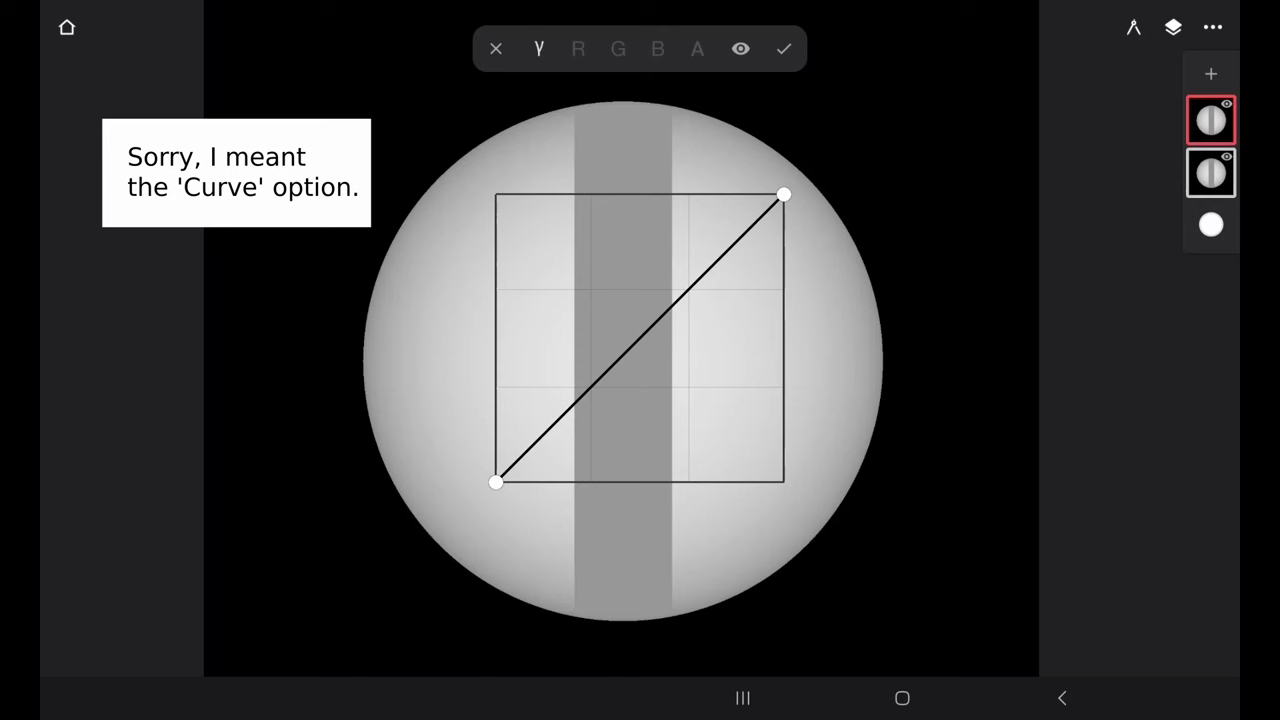
Darken the copy with a Curve adjustment until the slot is nearly black, and apply it.
{"action": "left_click_drag", "start_coordinate": [496, 482], "coordinate": [556, 482]}
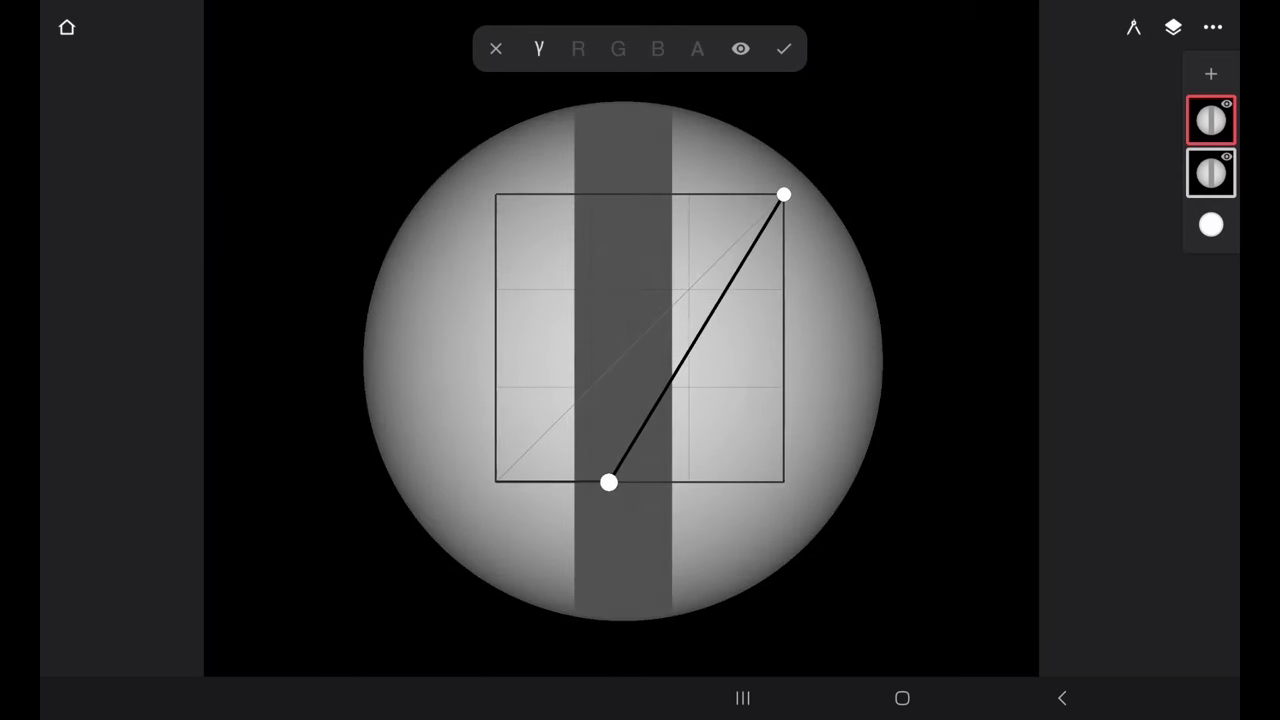
{"action": "left_click_drag", "start_coordinate": [610, 482], "coordinate": [644, 482]}
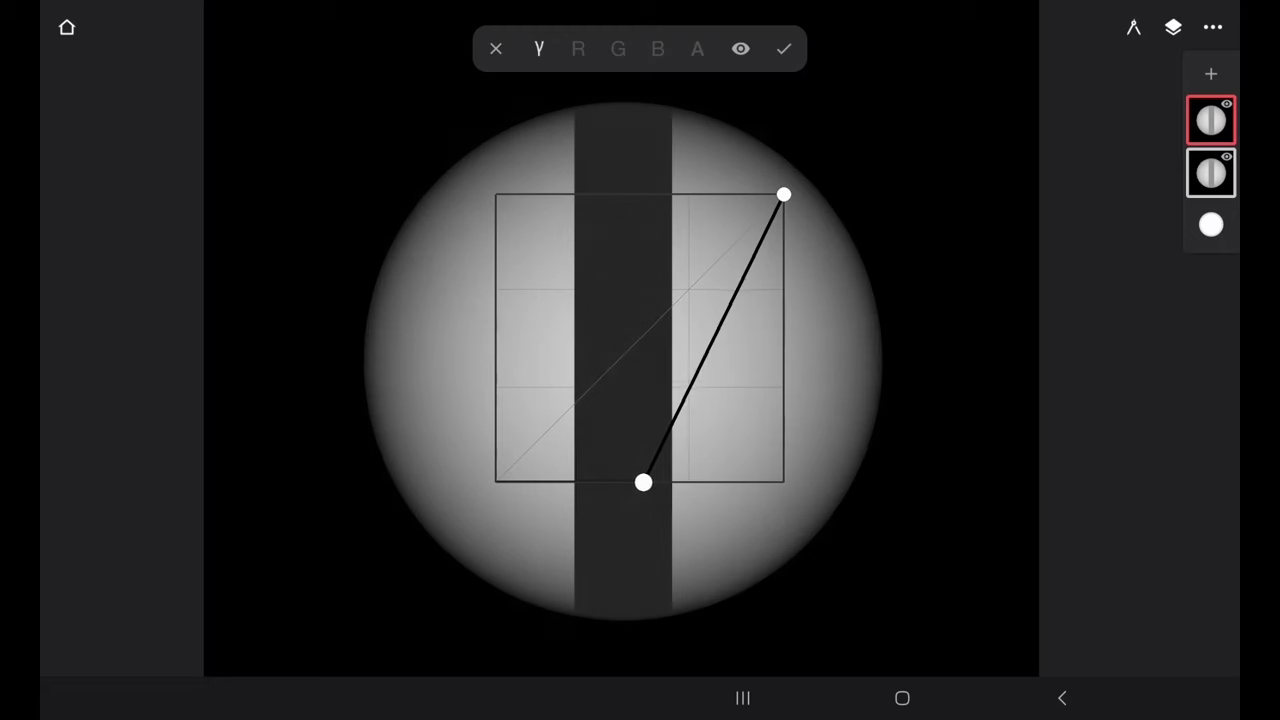
{"action": "left_click_drag", "start_coordinate": [644, 482], "coordinate": [656, 482]}
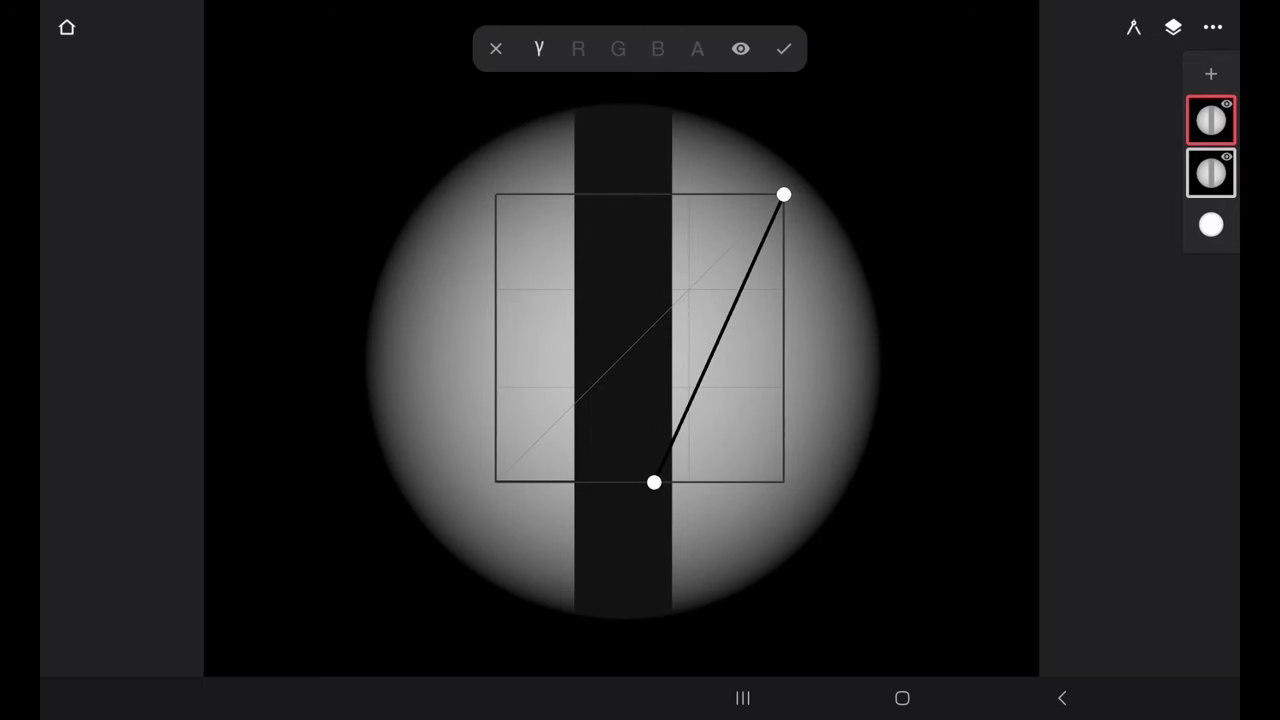
{"action": "left_click", "coordinate": [784, 48]}
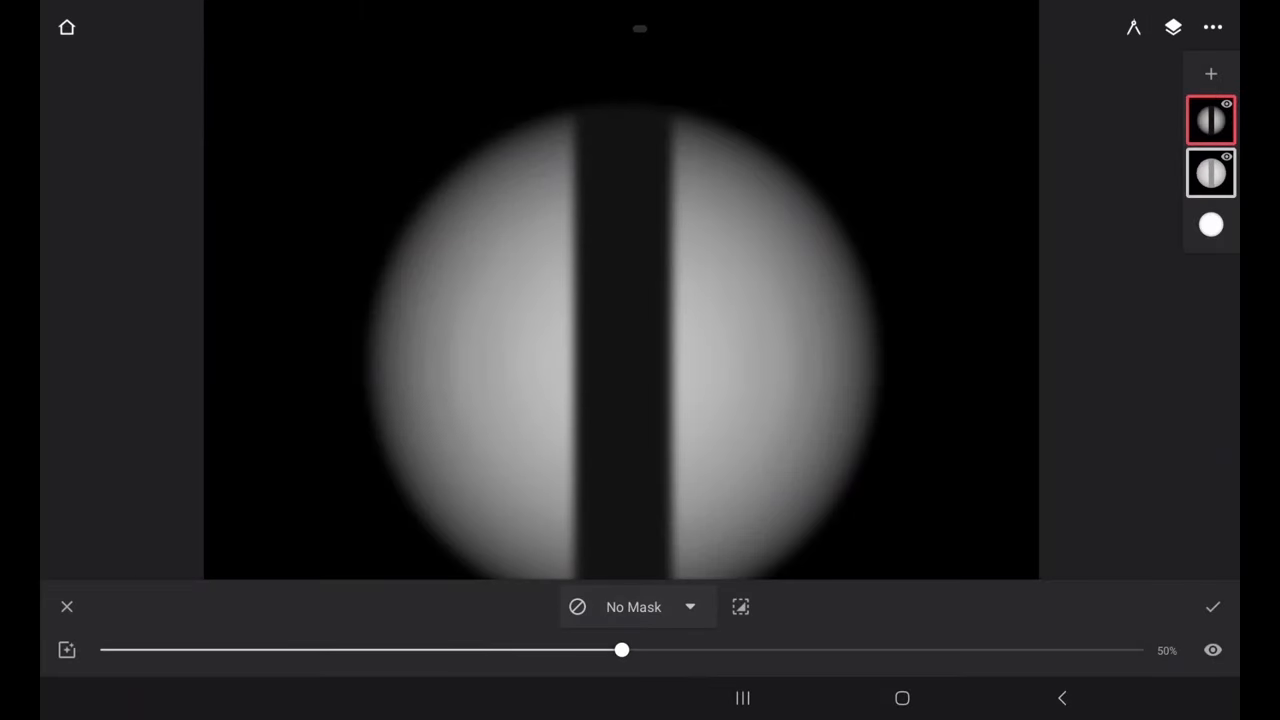
Apply a 7% blur to the darkened screw copy and toggle its visibility to compare with the original.
{"action": "left_click_drag", "start_coordinate": [622, 650], "coordinate": [486, 650]}
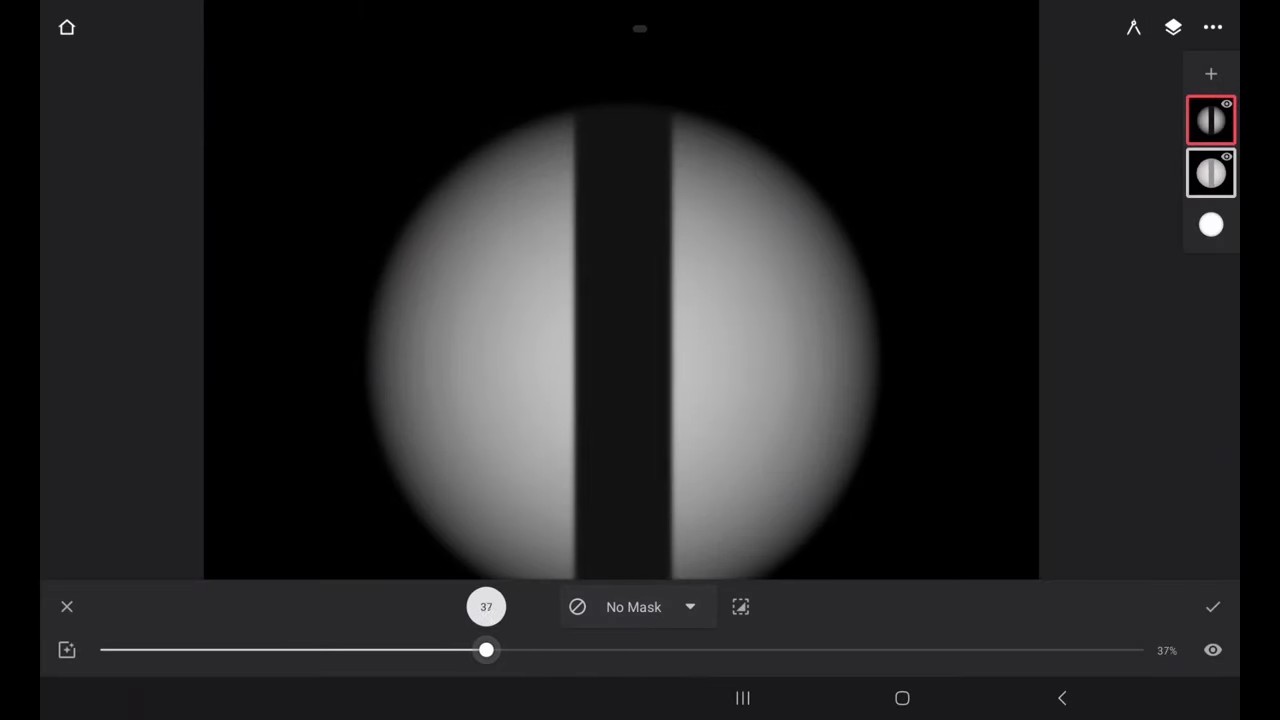
{"action": "left_click_drag", "start_coordinate": [486, 650], "coordinate": [172, 650]}
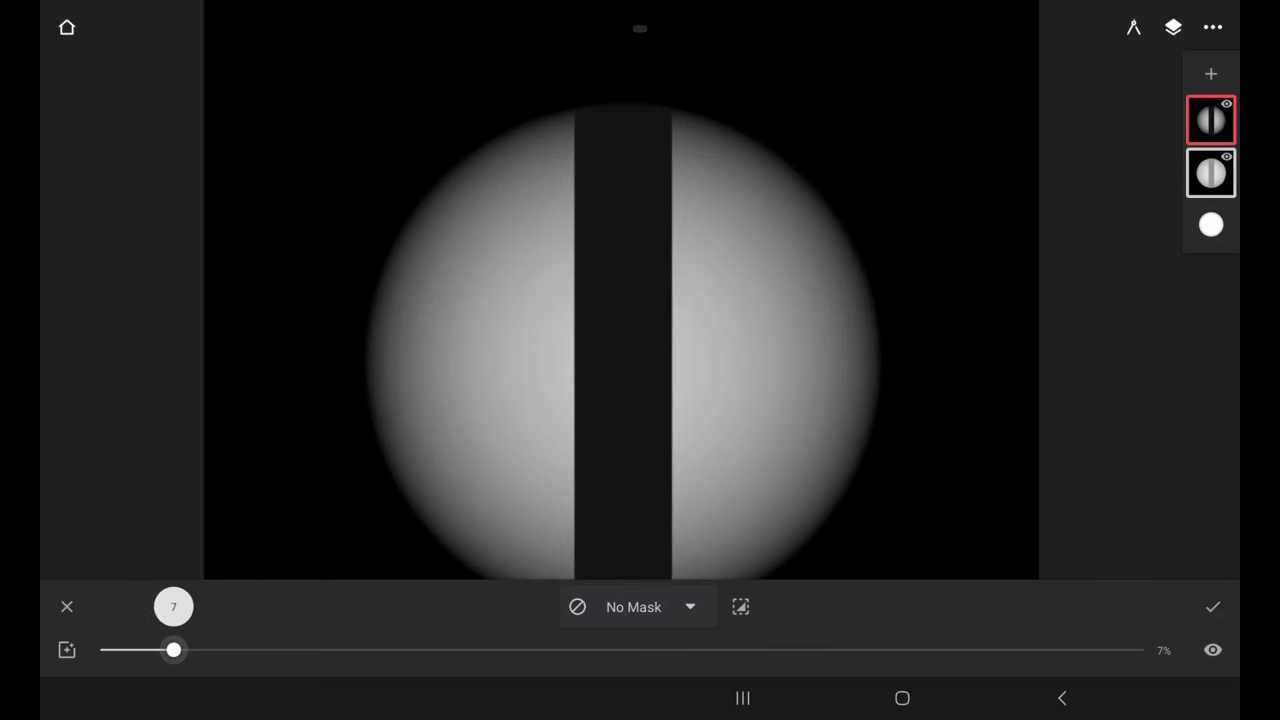
{"action": "left_click", "coordinate": [1212, 608]}
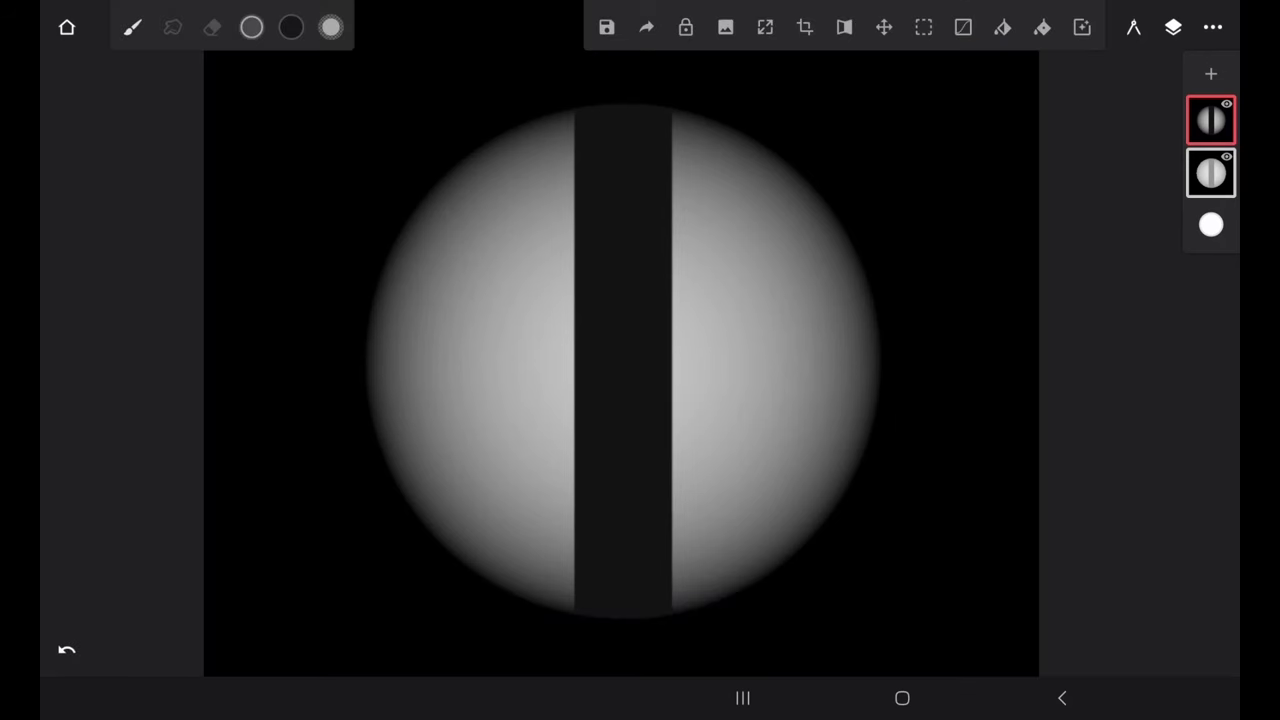
{"action": "left_click", "coordinate": [1212, 118]}
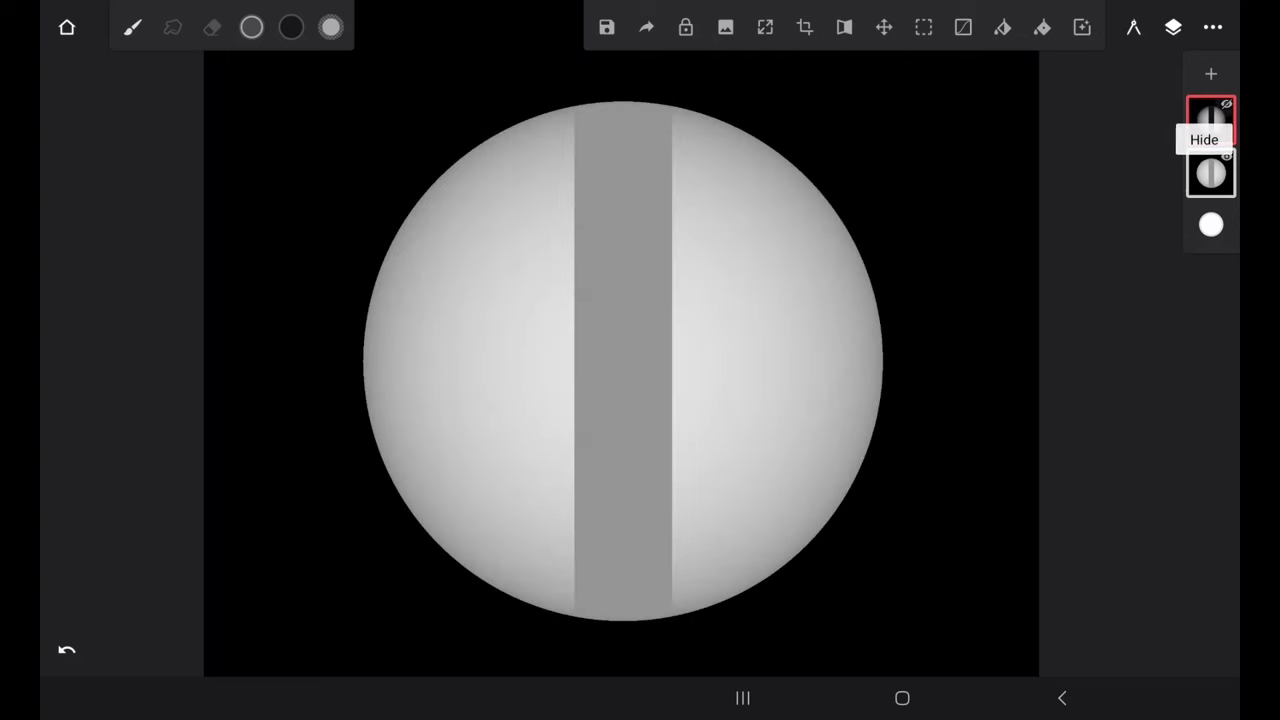
{"action": "left_click", "coordinate": [1212, 120]}
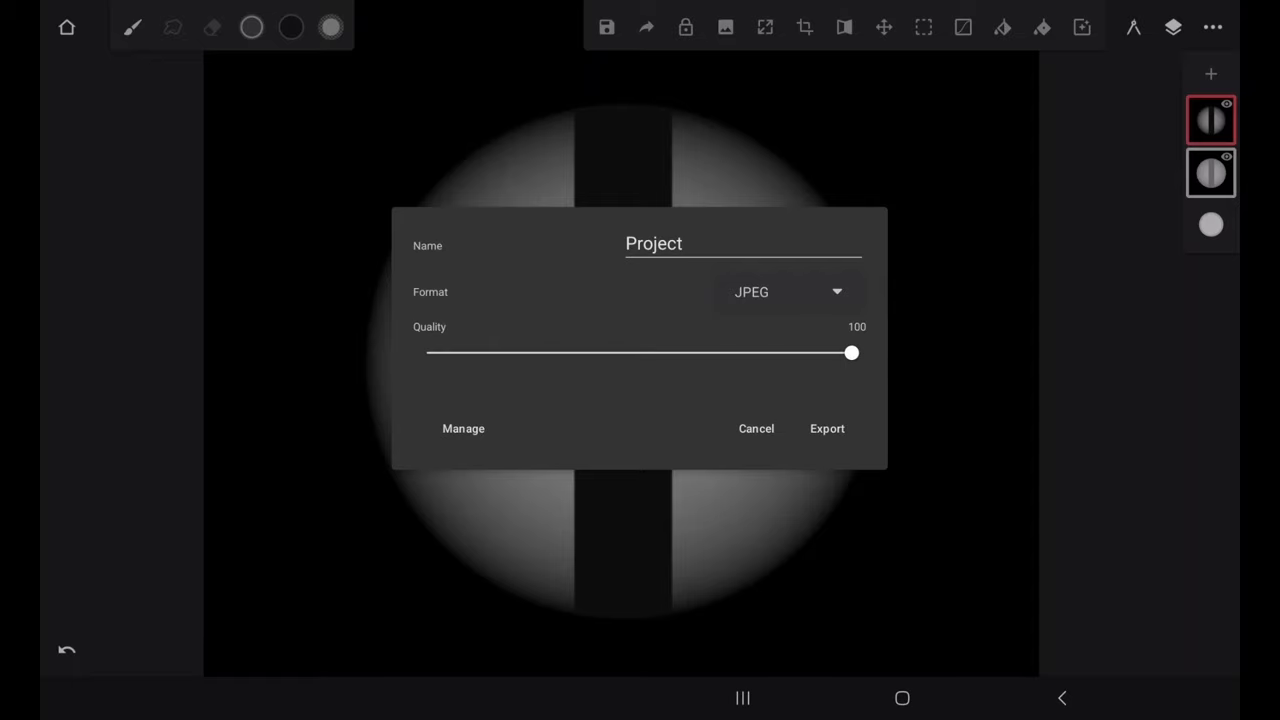
Export the screw image as a JPEG at quality 100.
{"action": "left_click", "coordinate": [828, 428]}
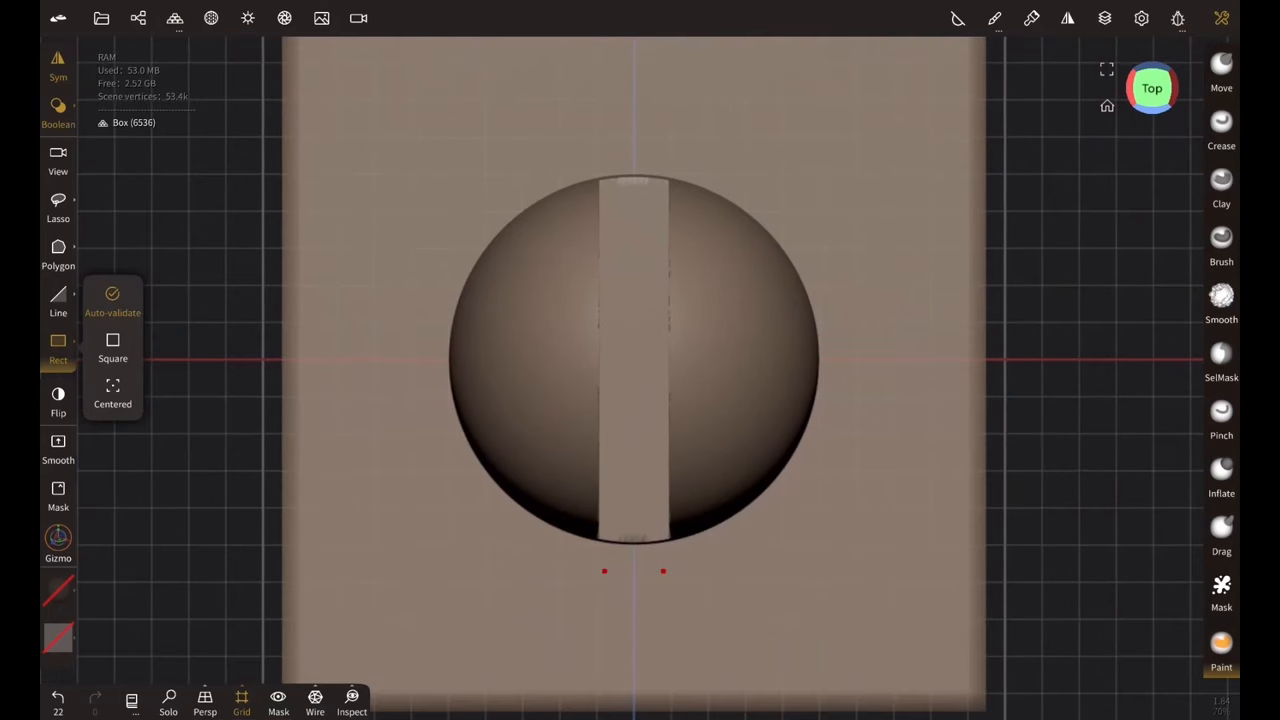
Delete the screw shape, hide the grid, switch to Front view and subdivide the box into a dense mesh.
{"action": "left_click", "coordinate": [138, 18]}
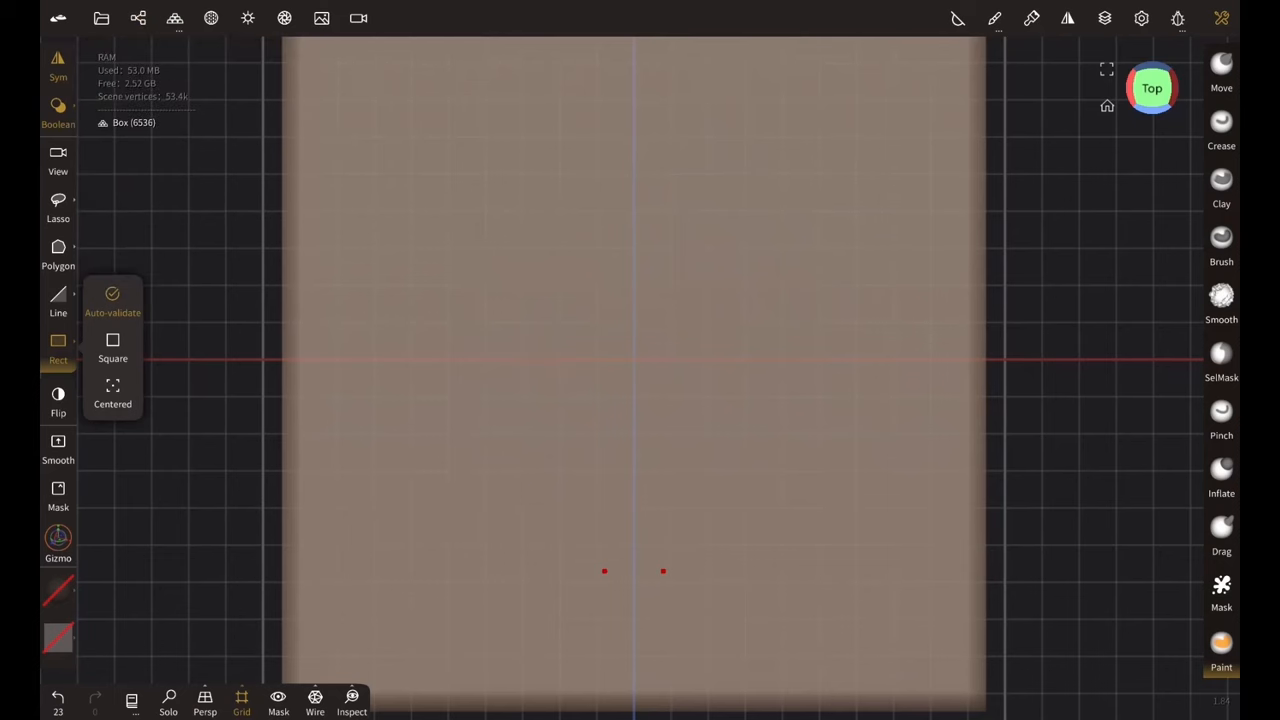
{"action": "left_click", "coordinate": [240, 700]}
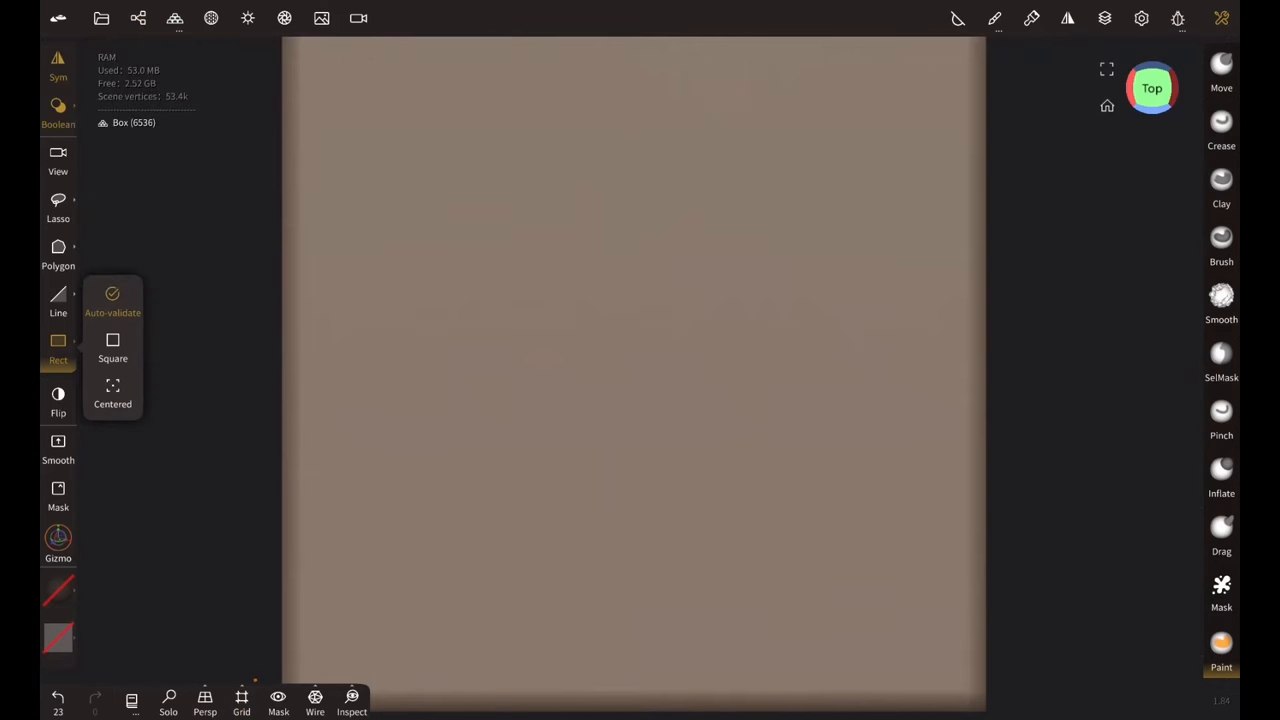
{"action": "left_click", "coordinate": [1152, 88]}
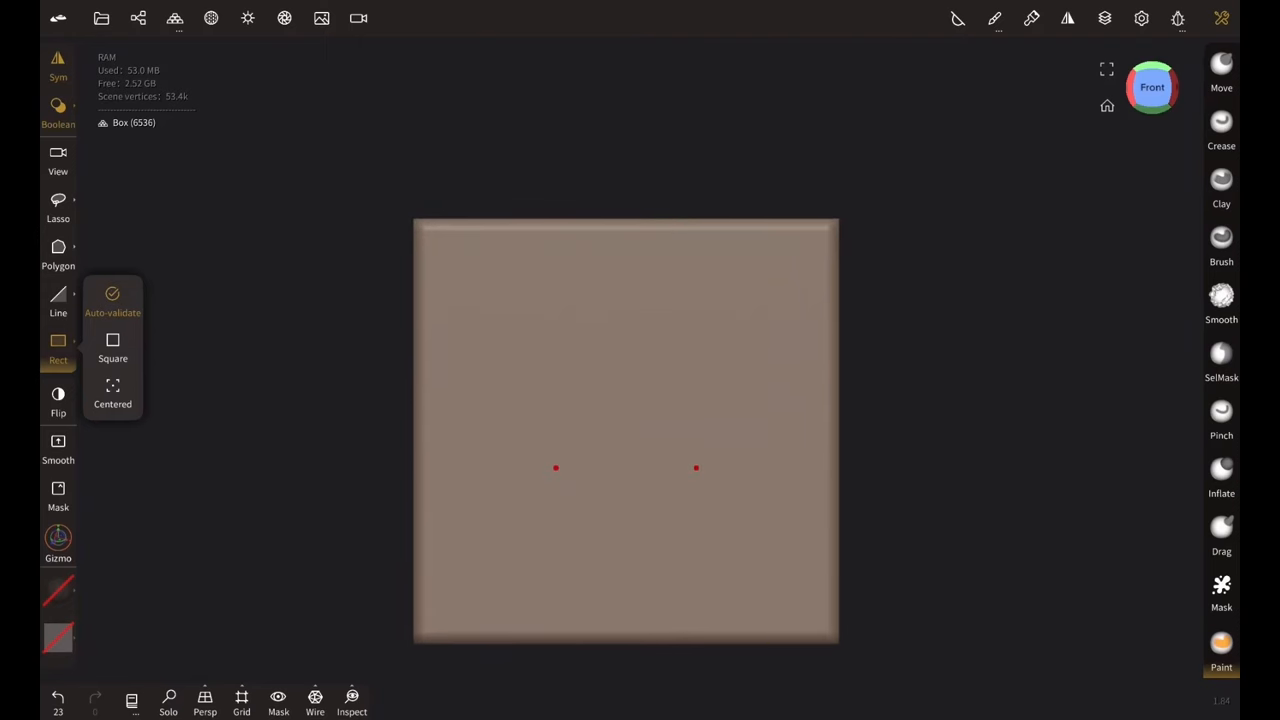
{"action": "left_click", "coordinate": [176, 18]}
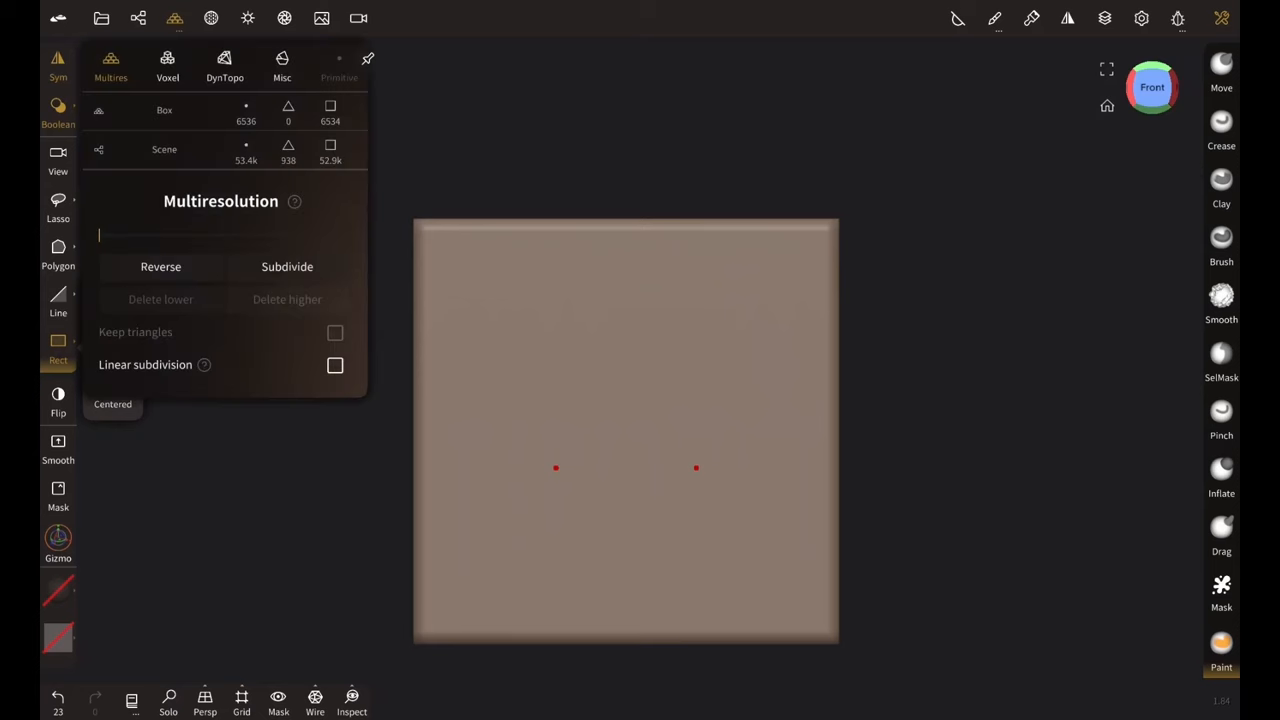
{"action": "left_click", "coordinate": [288, 266]}
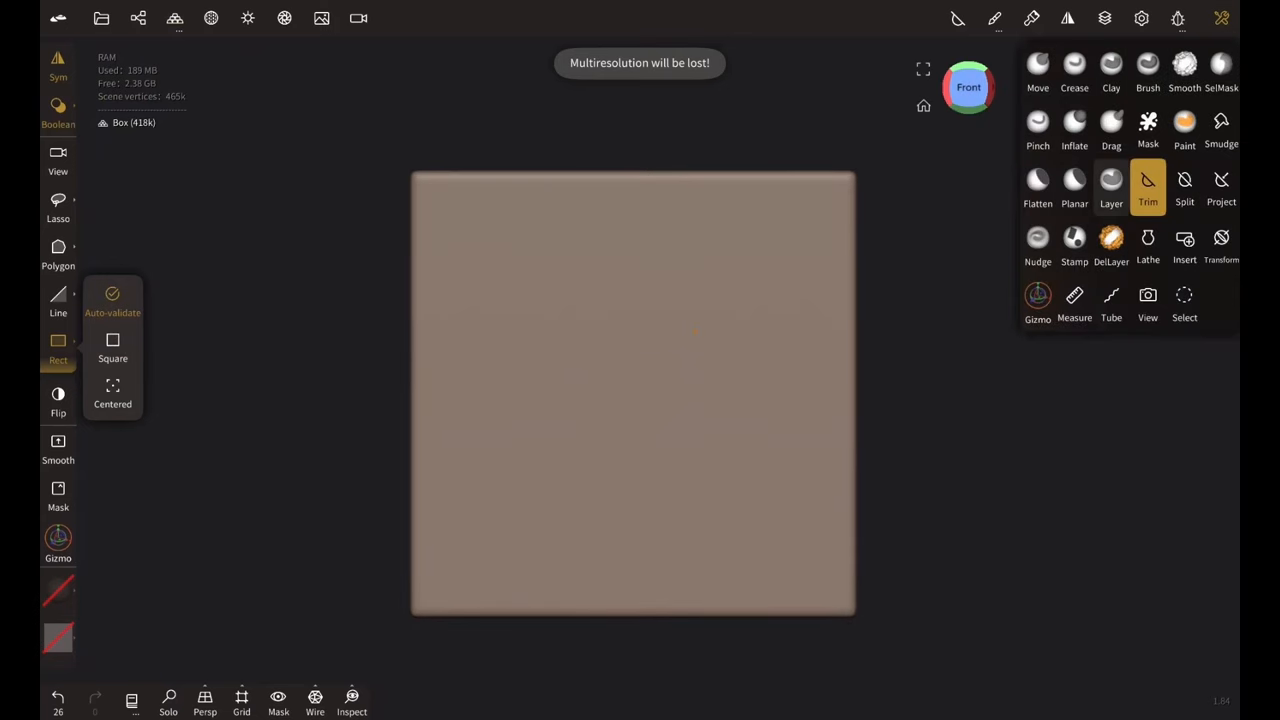
Make the stamp tool use the painted Project screw image as its alpha.
{"action": "left_click", "coordinate": [1112, 244]}
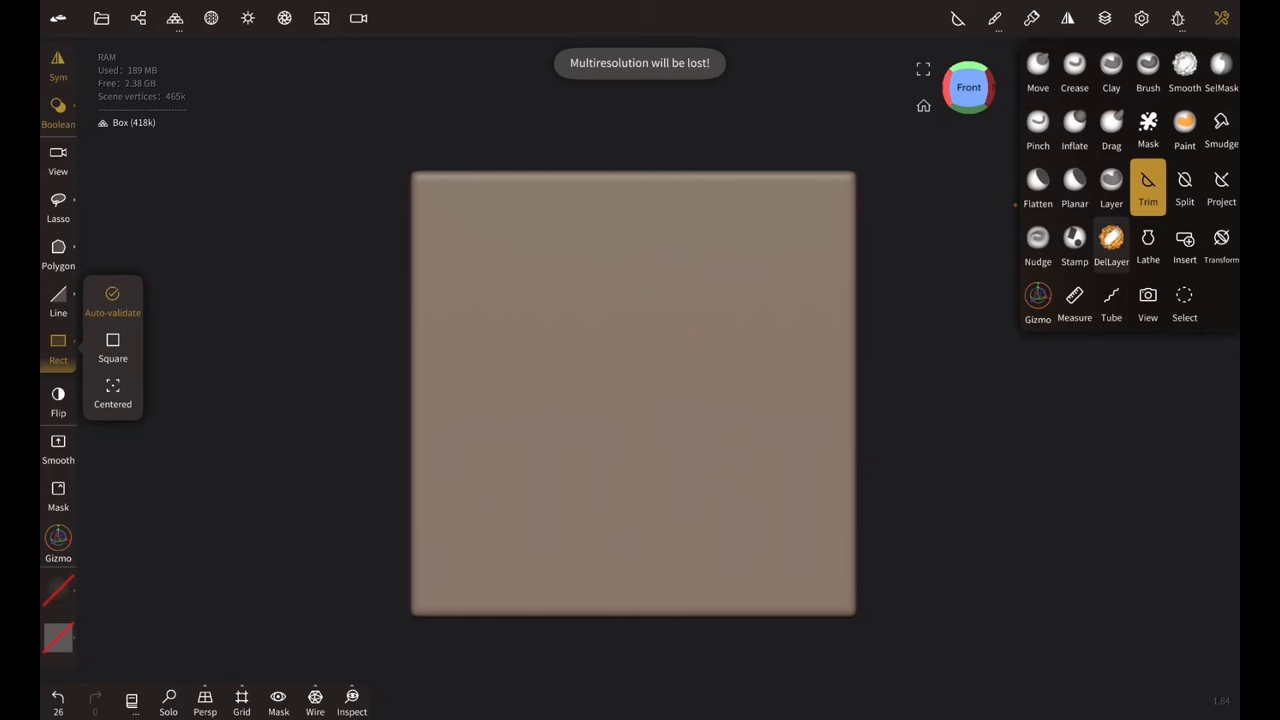
{"action": "left_click", "coordinate": [1074, 244]}
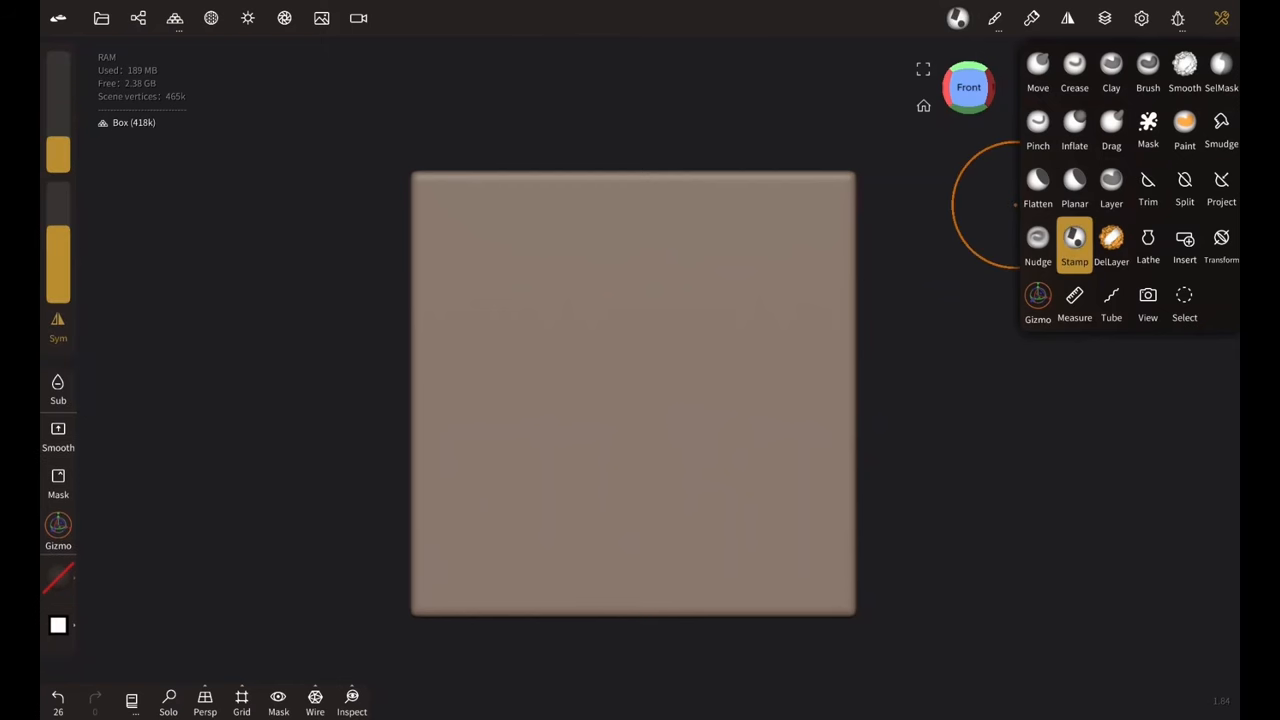
{"action": "left_click", "coordinate": [1074, 244]}
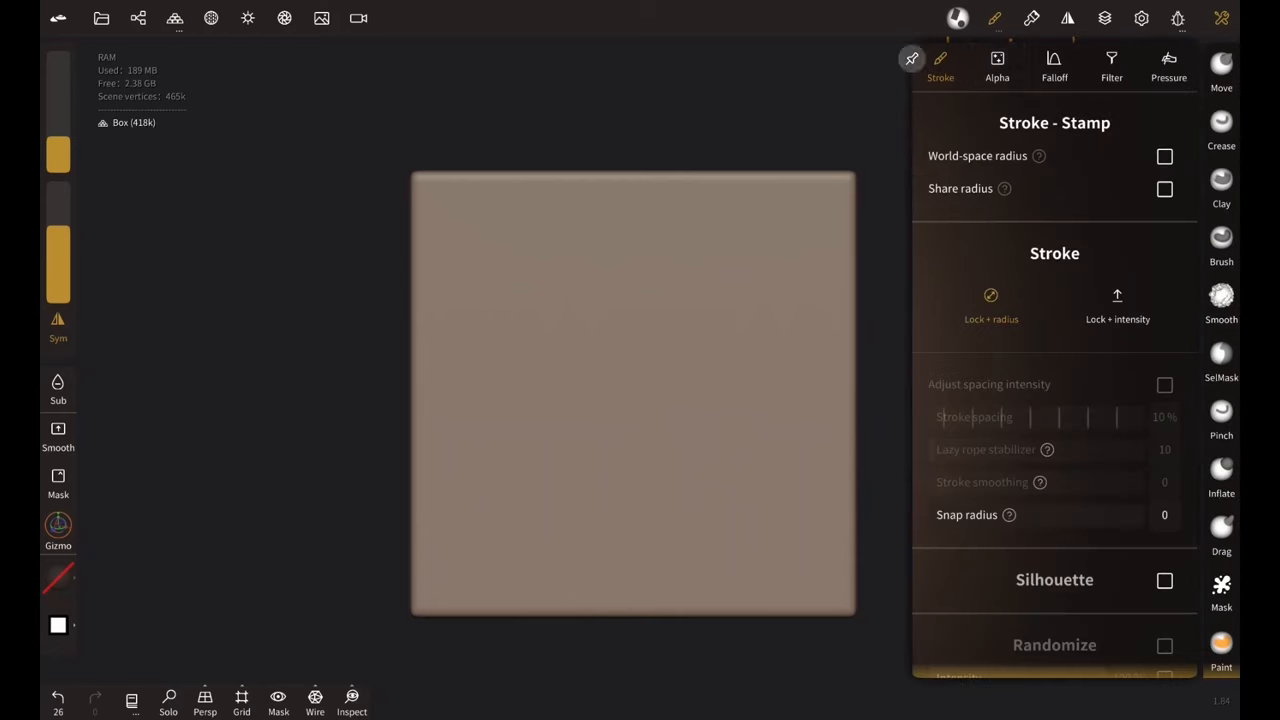
{"action": "left_click", "coordinate": [996, 64]}
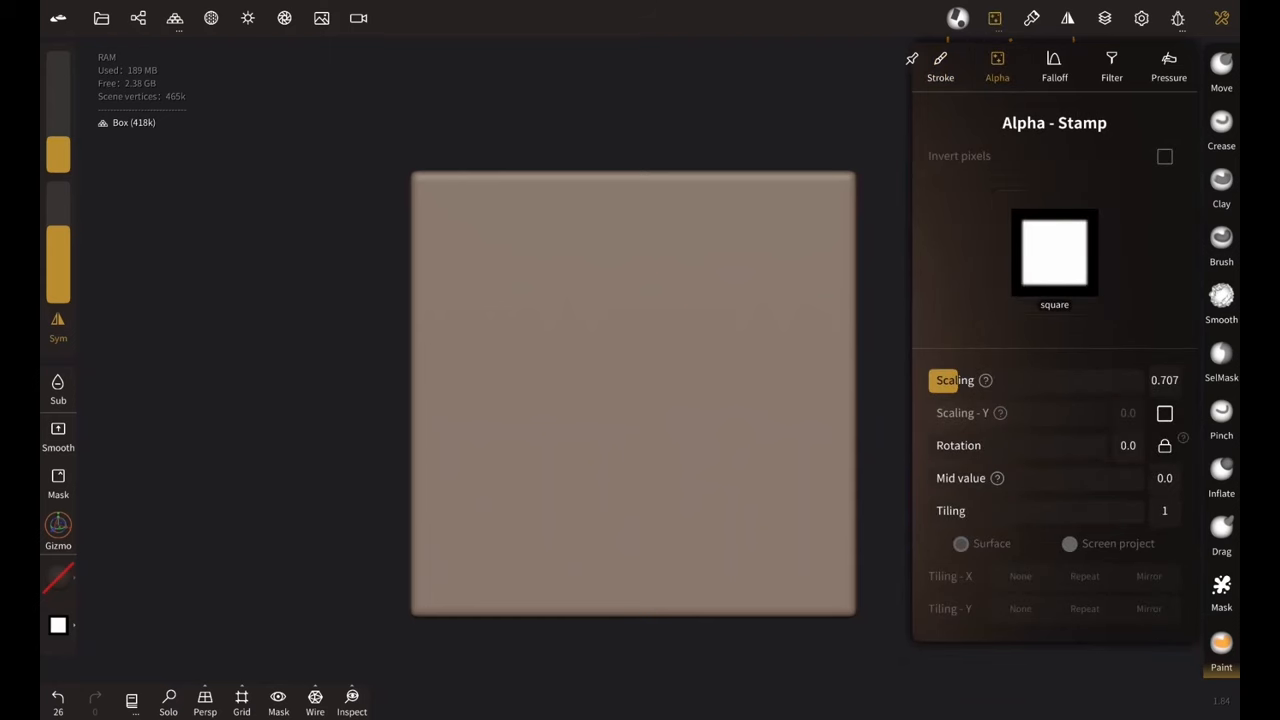
{"action": "left_click", "coordinate": [1054, 252]}
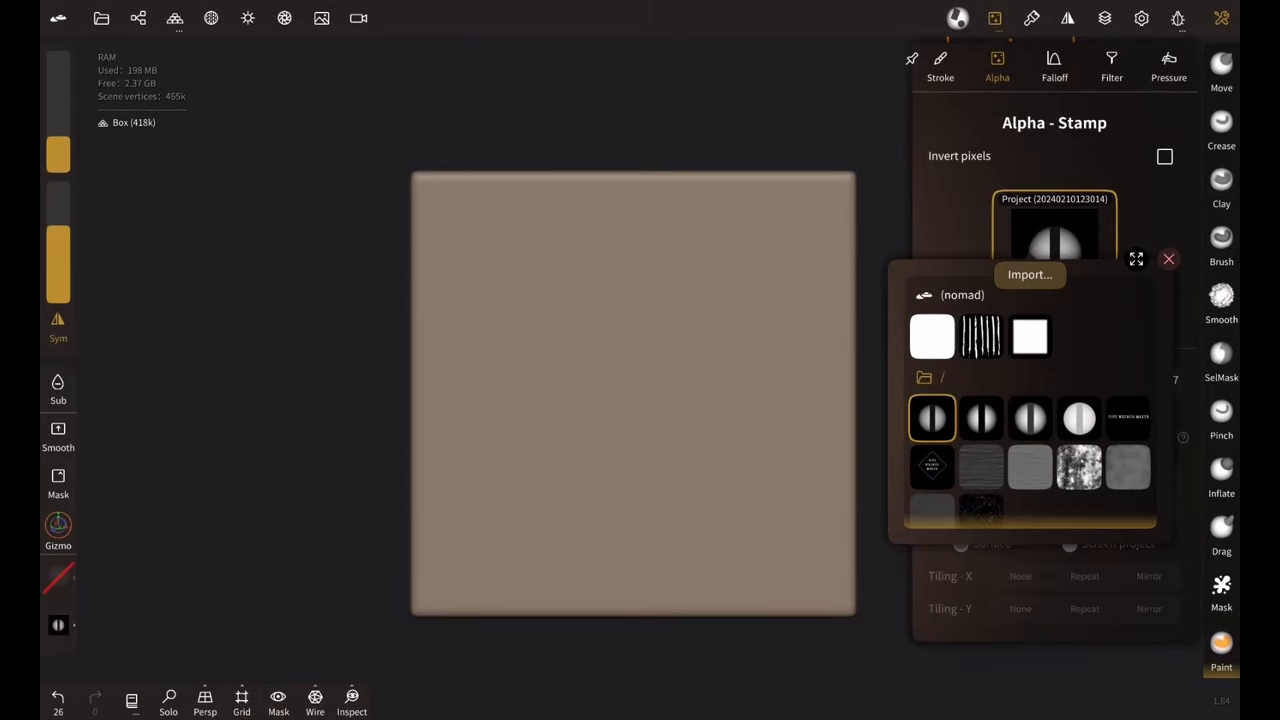
{"action": "left_click", "coordinate": [932, 418]}
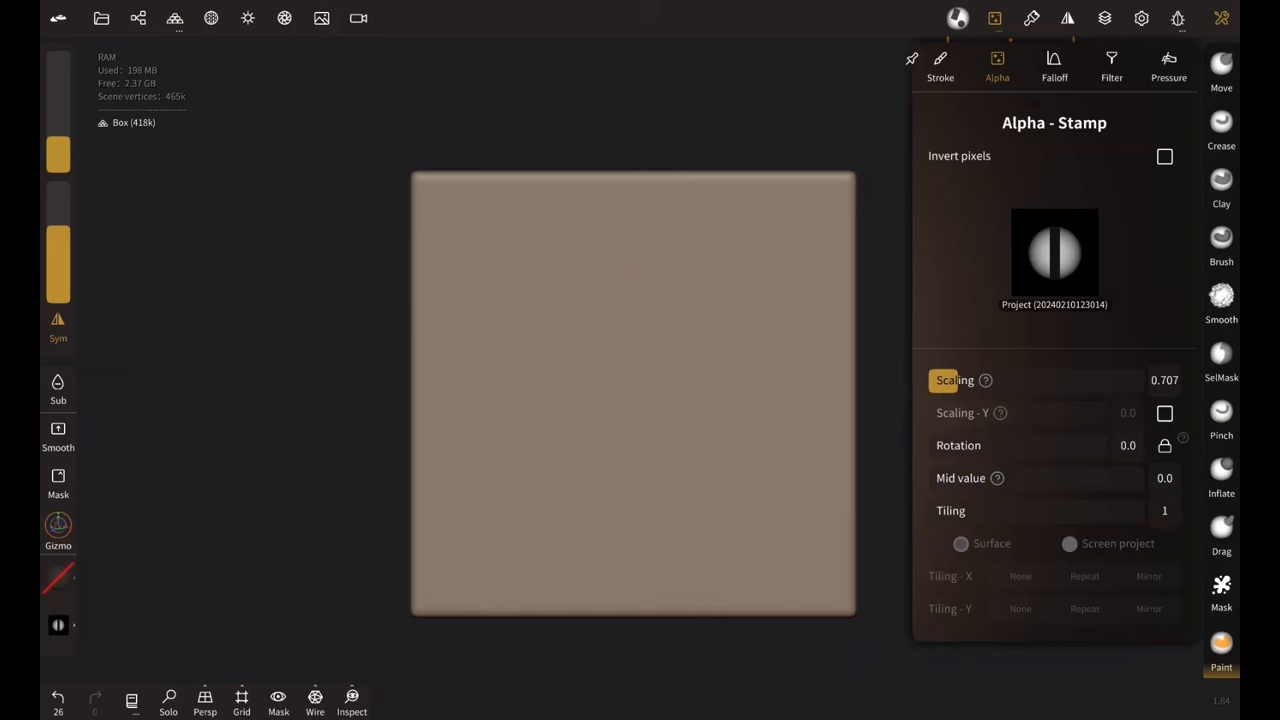
Switch the stamp's falloff to B-spline editing and choose a preset falloff curve.
{"action": "left_click", "coordinate": [1054, 64]}
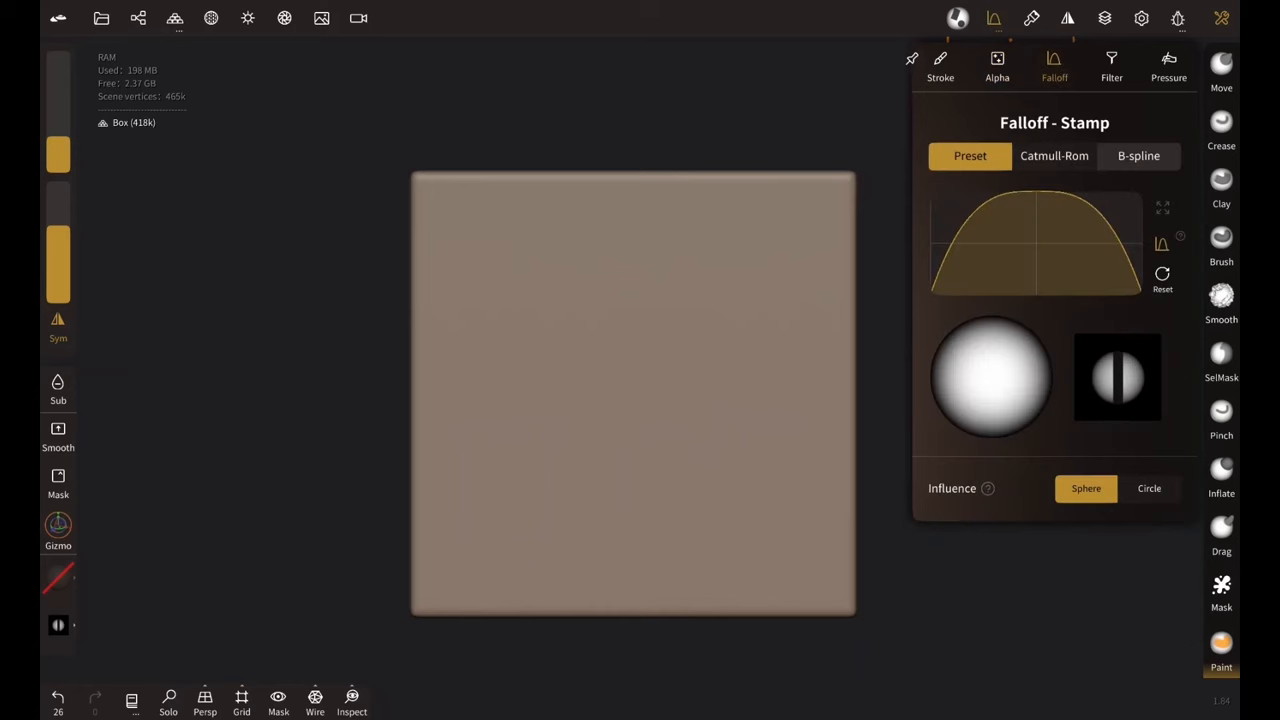
{"action": "left_click", "coordinate": [1138, 156]}
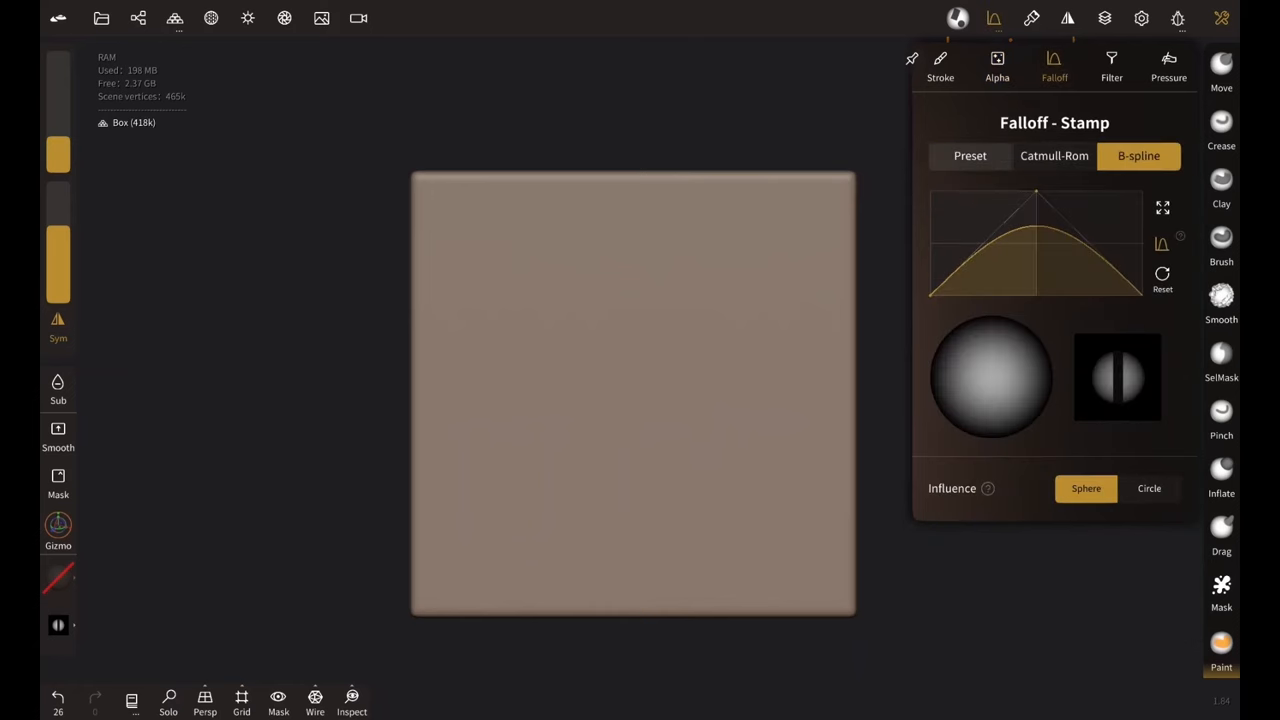
{"action": "left_click", "coordinate": [968, 156]}
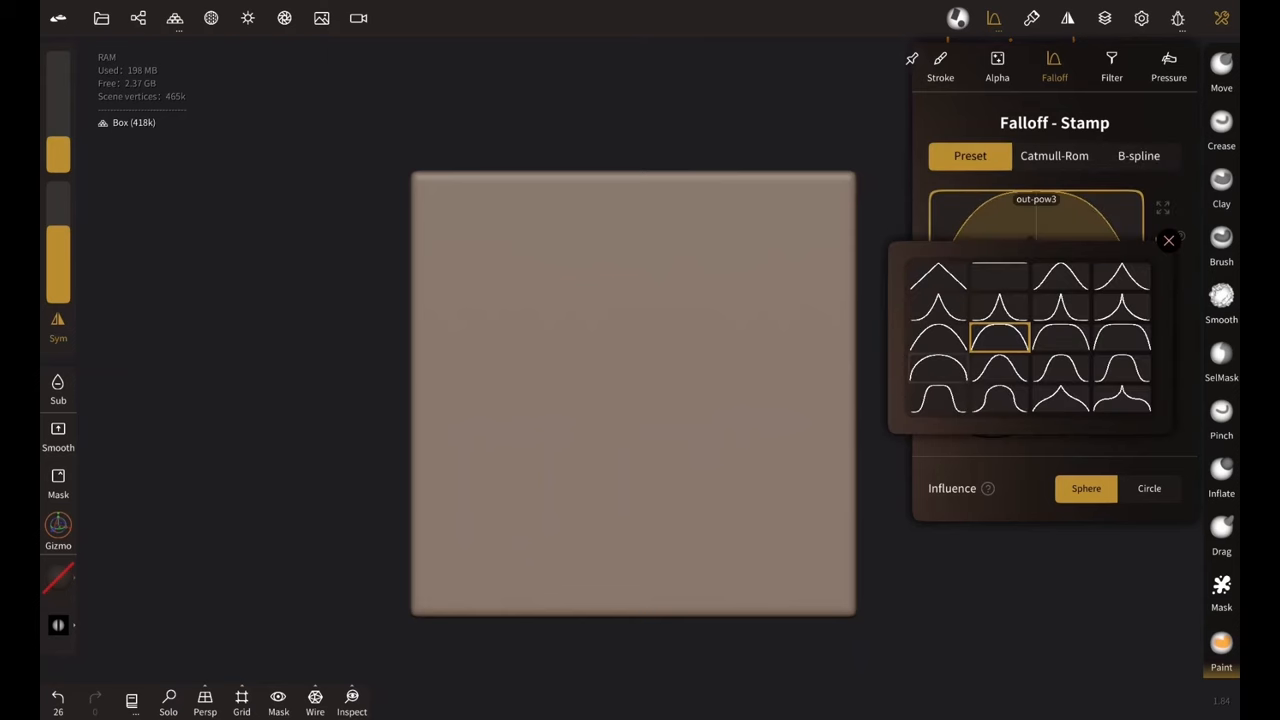
{"action": "left_click", "coordinate": [1000, 336]}
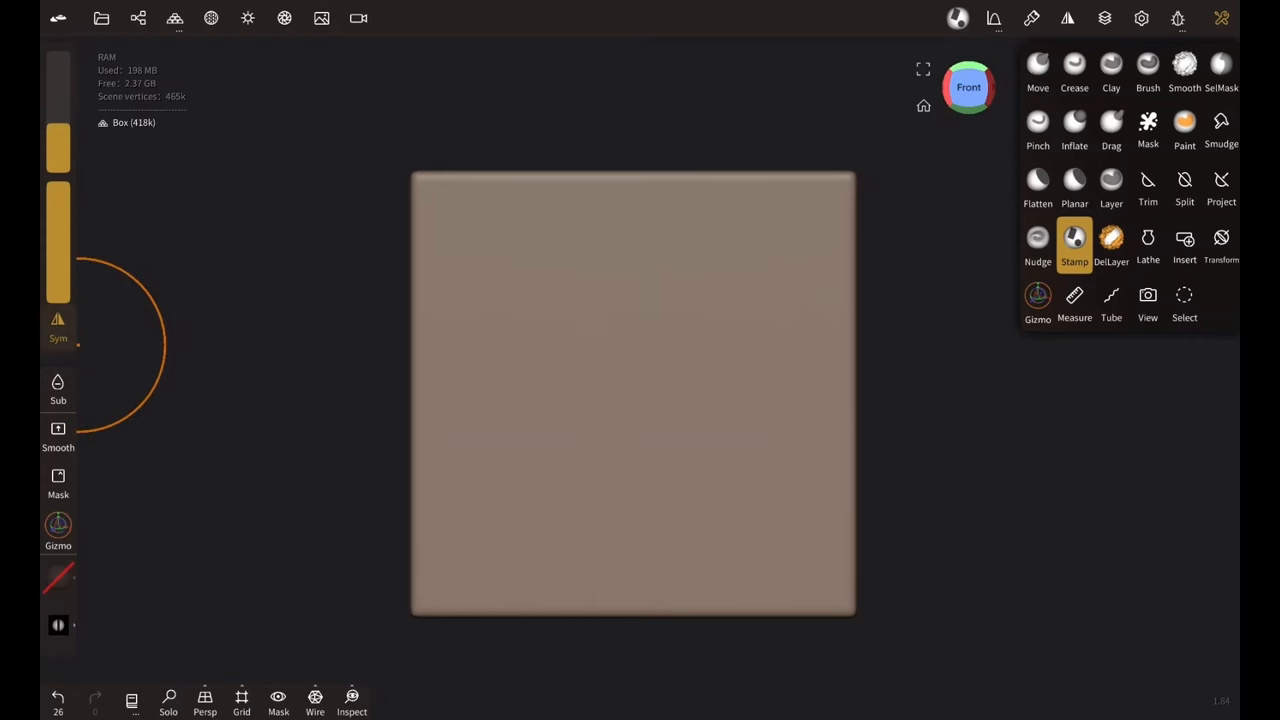
Stamp the screw-head alpha into the centre of the box and bring up the brush options.
{"action": "left_click", "coordinate": [632, 382]}
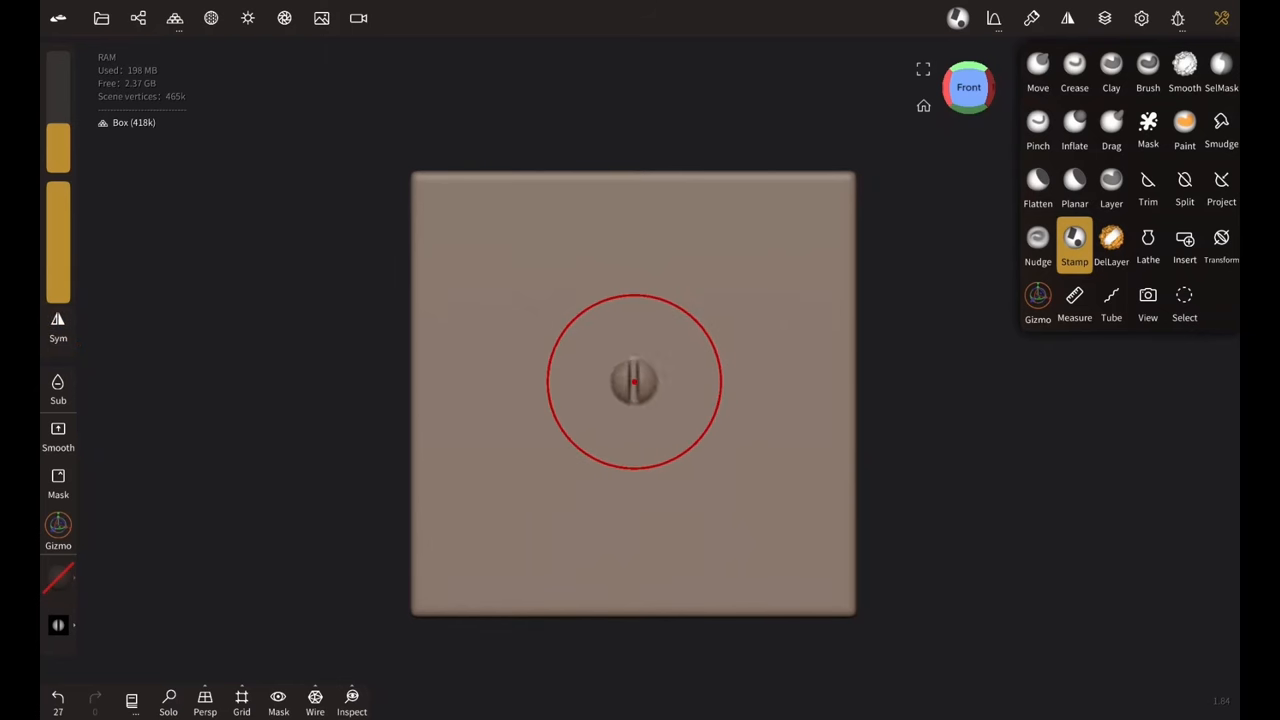
{"action": "left_click_drag", "start_coordinate": [632, 380], "coordinate": [632, 380]}
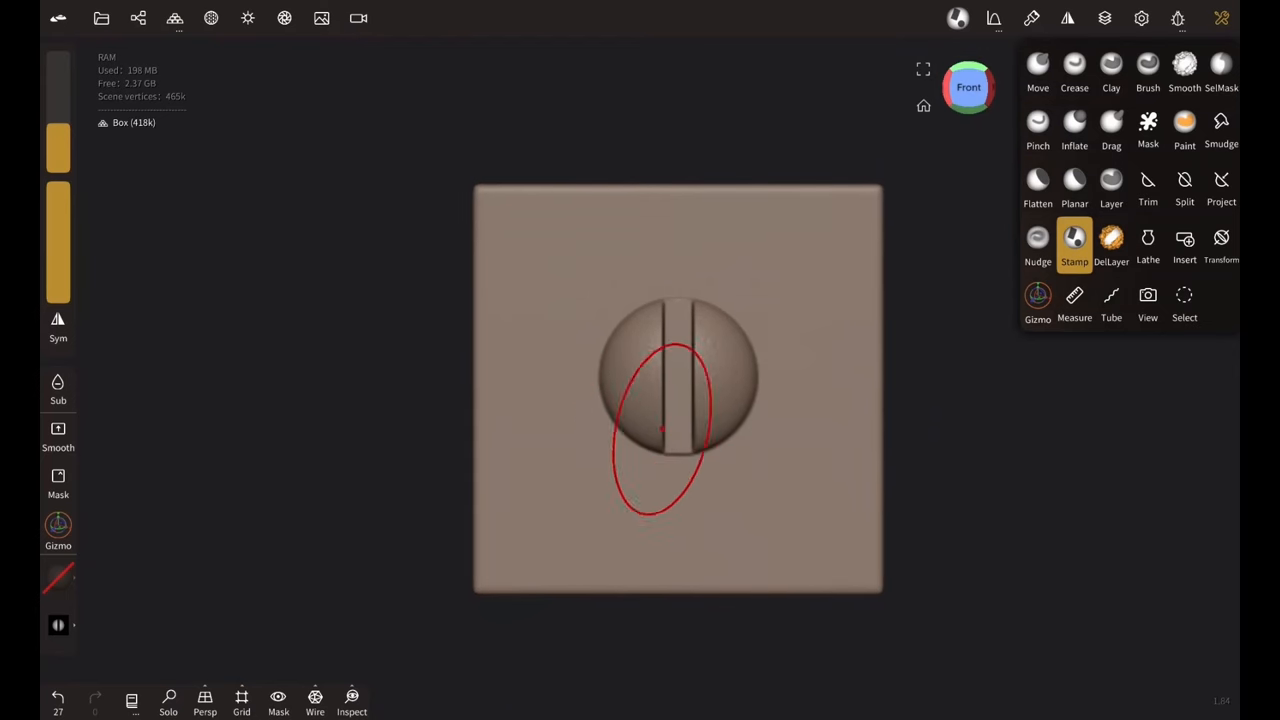
{"action": "mouse_move", "coordinate": [638, 302]}
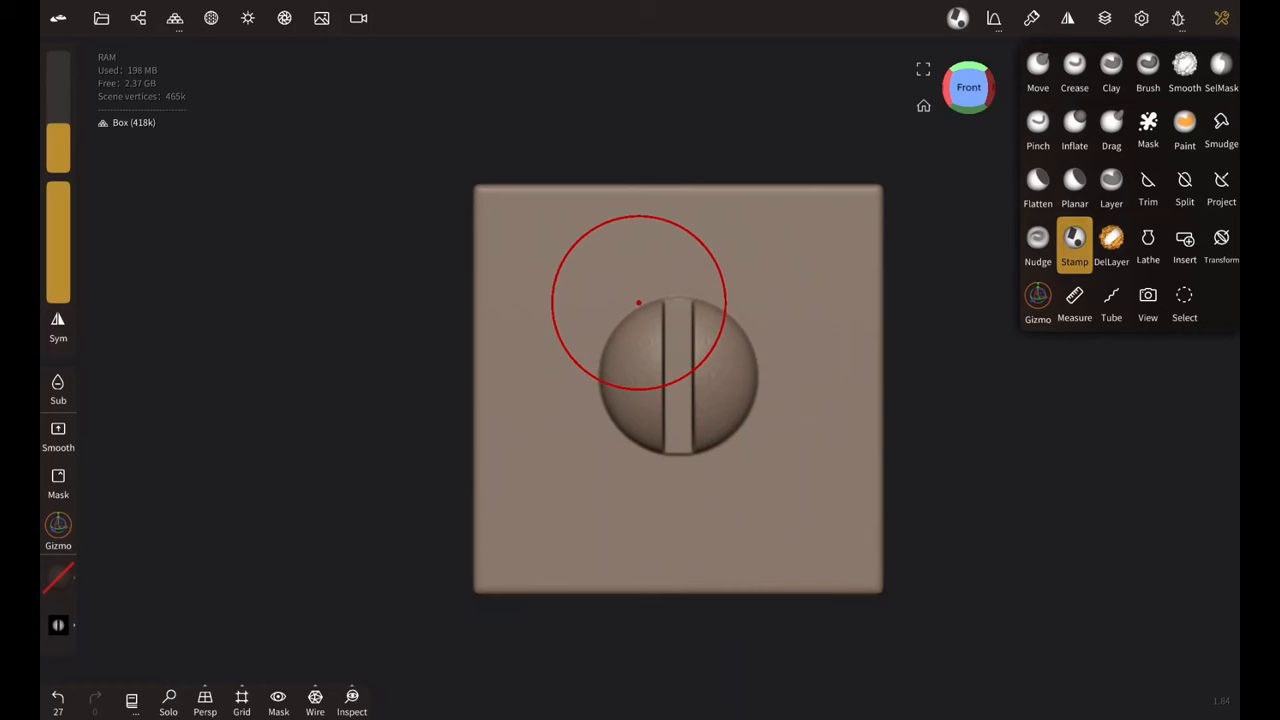
{"action": "left_click", "coordinate": [1074, 238]}
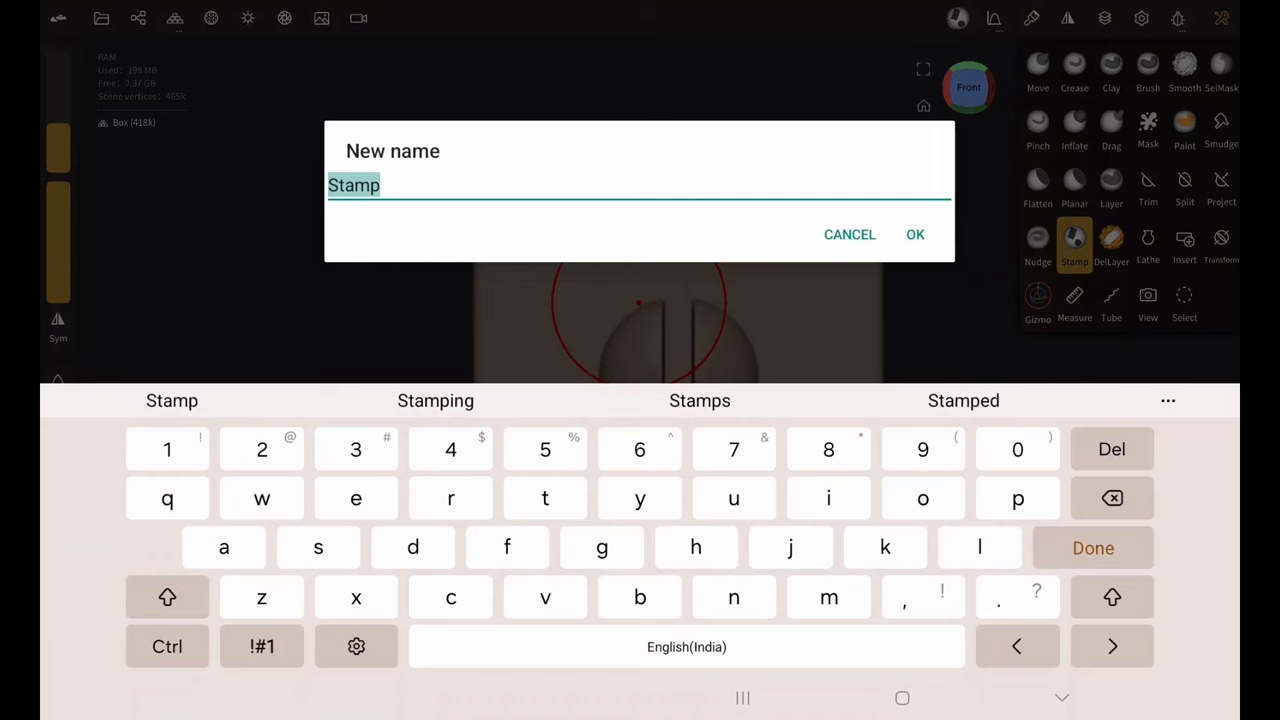
Rename the stamp brush to 'screw brush' and save it as a new brush.
{"action": "type", "text": "screw b"}
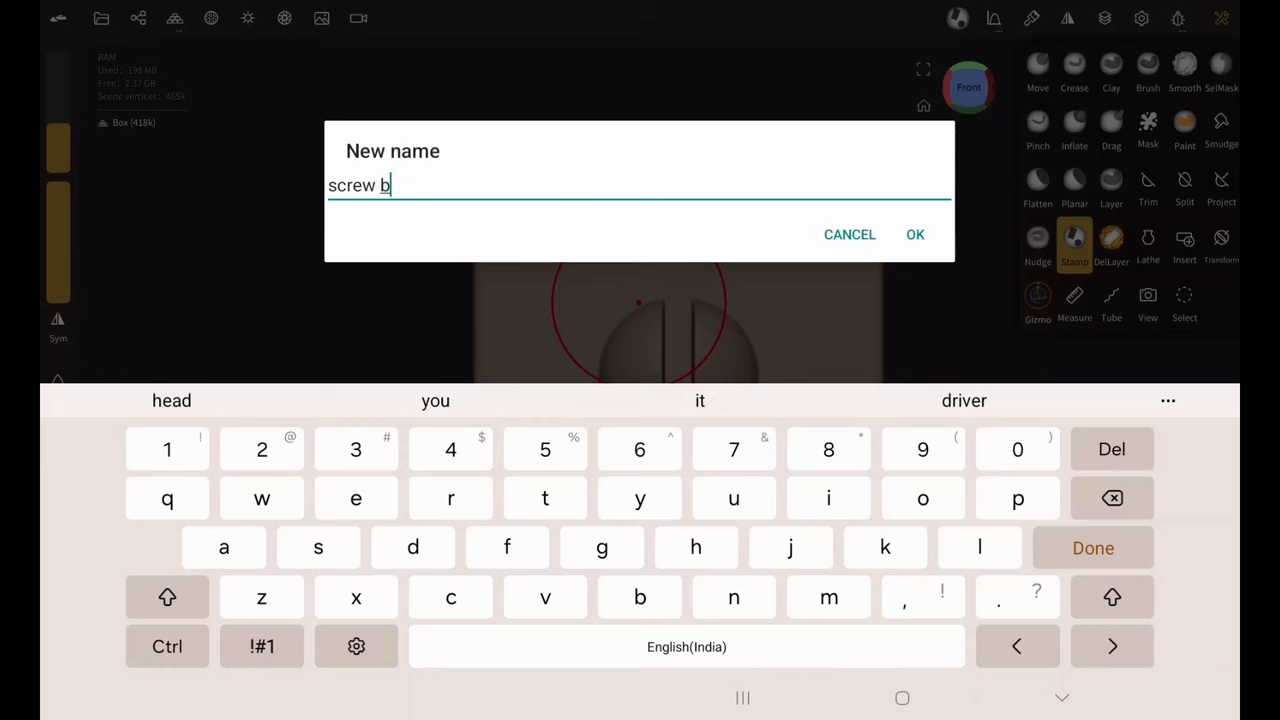
{"action": "type", "text": "rush"}
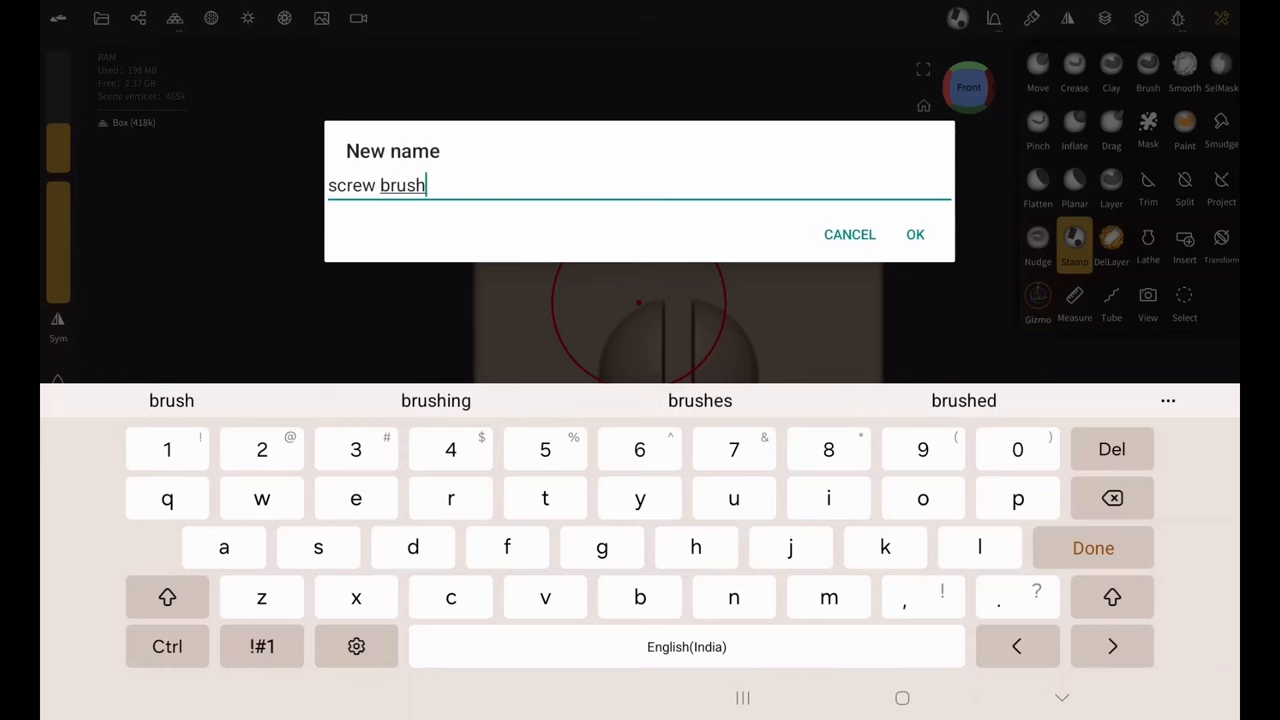
{"action": "left_click", "coordinate": [916, 234]}
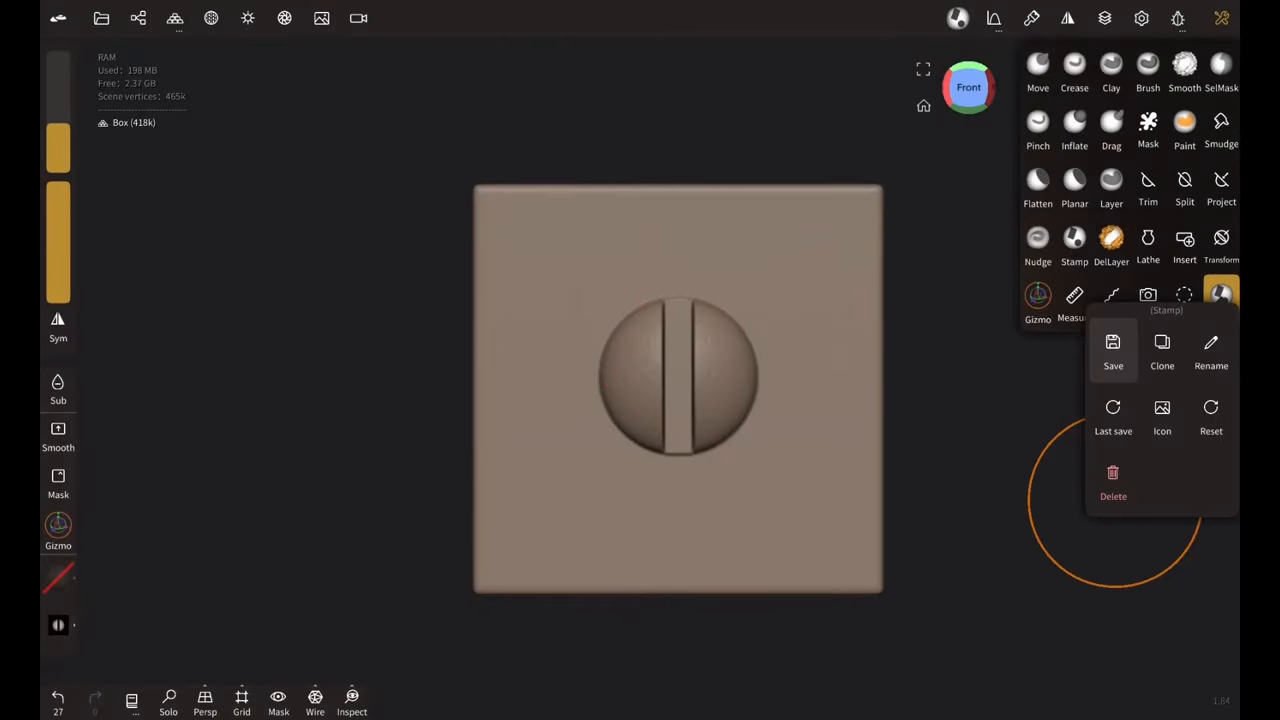
{"action": "left_click", "coordinate": [1112, 350]}
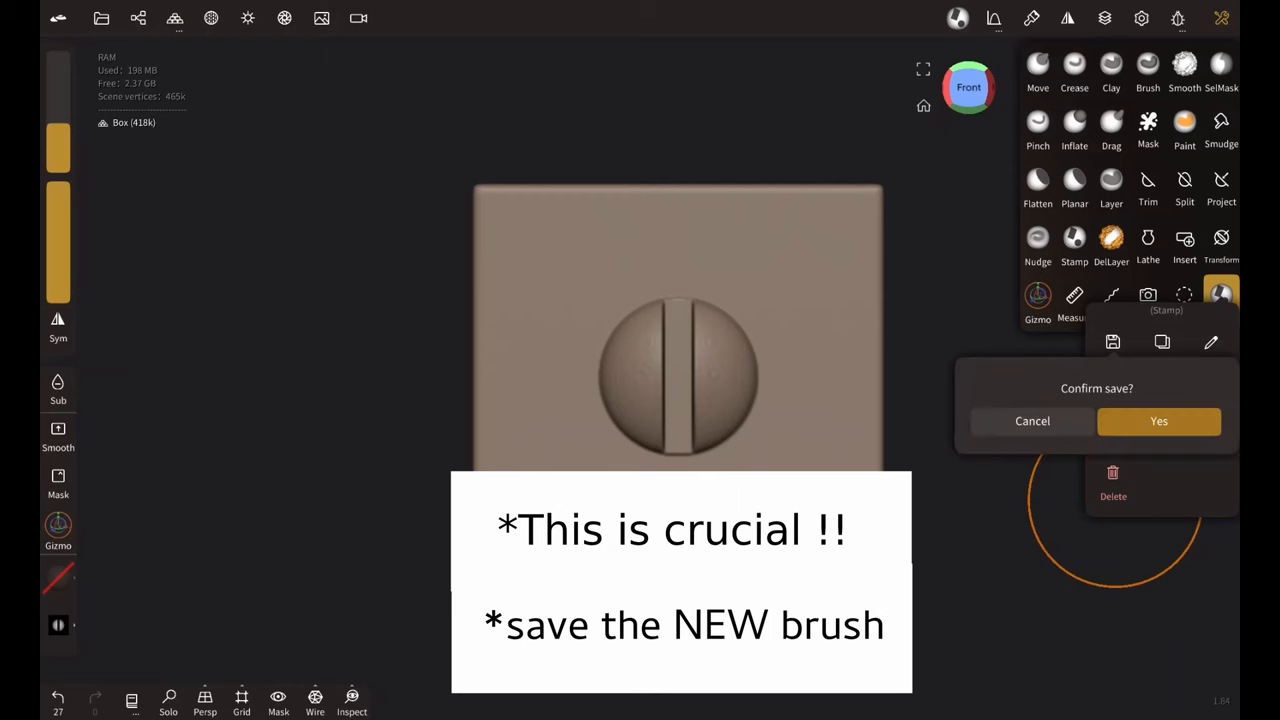
{"action": "left_click", "coordinate": [1158, 420]}
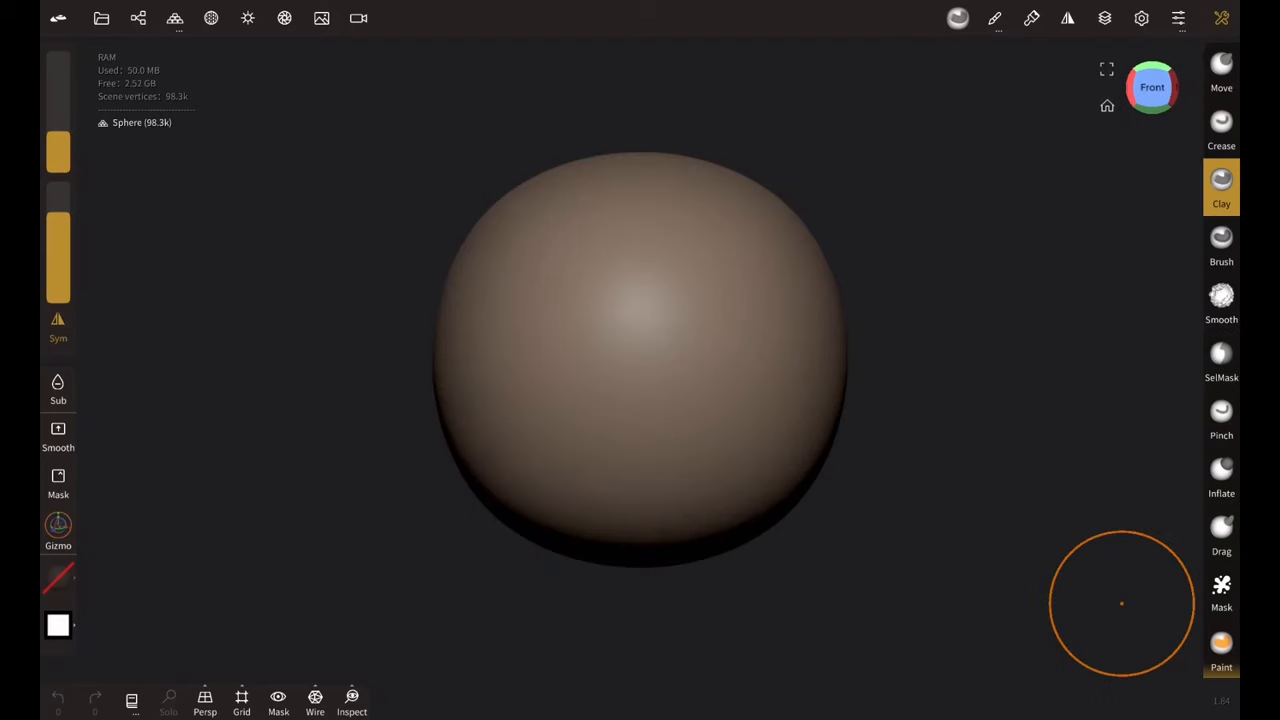
Show the sculpting tool list, which now includes the custom screw brush.
{"action": "left_click", "coordinate": [1220, 186]}
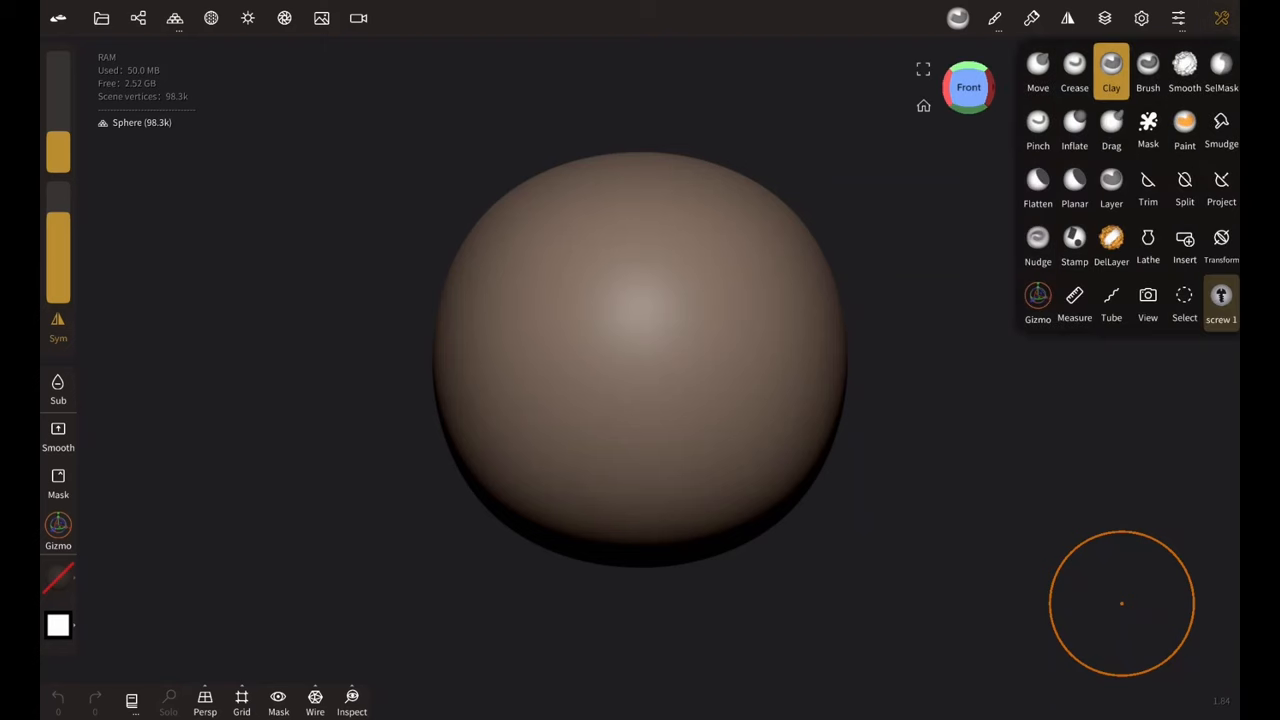
{"action": "mouse_move", "coordinate": [1160, 336]}
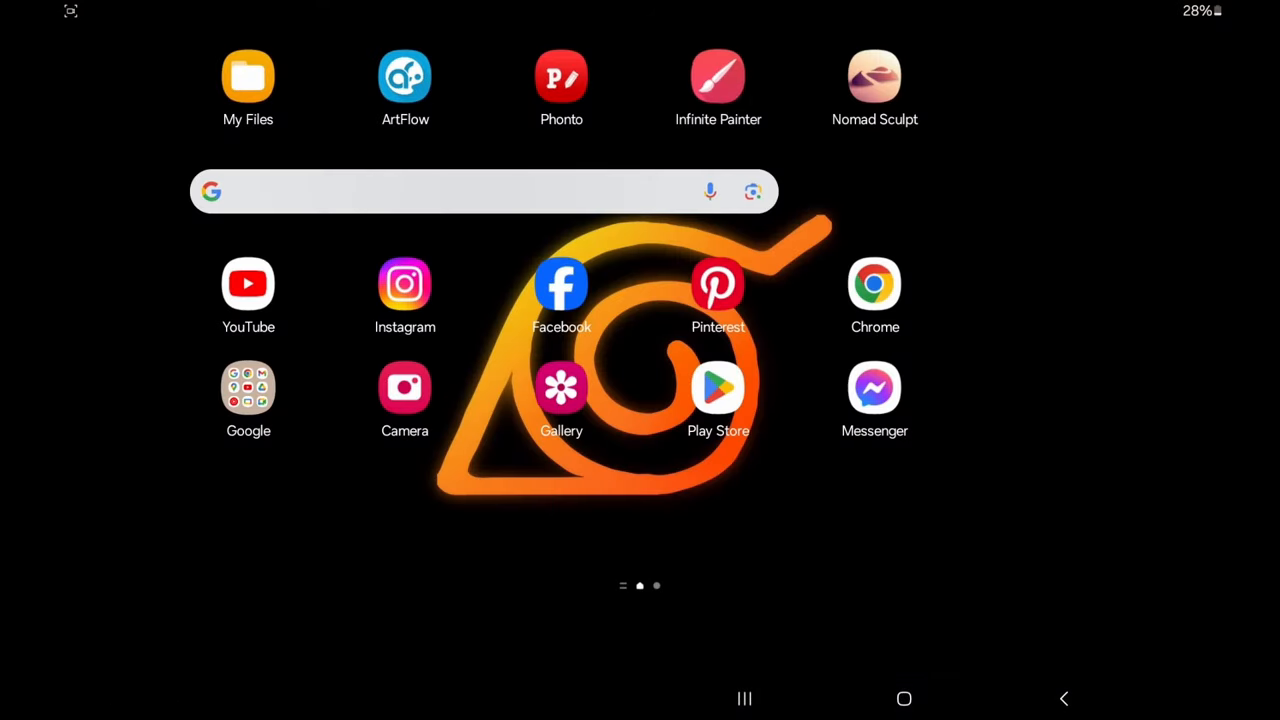
Launch Infinite Painter and create a new blank 2048 × 2048 px canvas.
{"action": "left_click", "coordinate": [718, 76]}
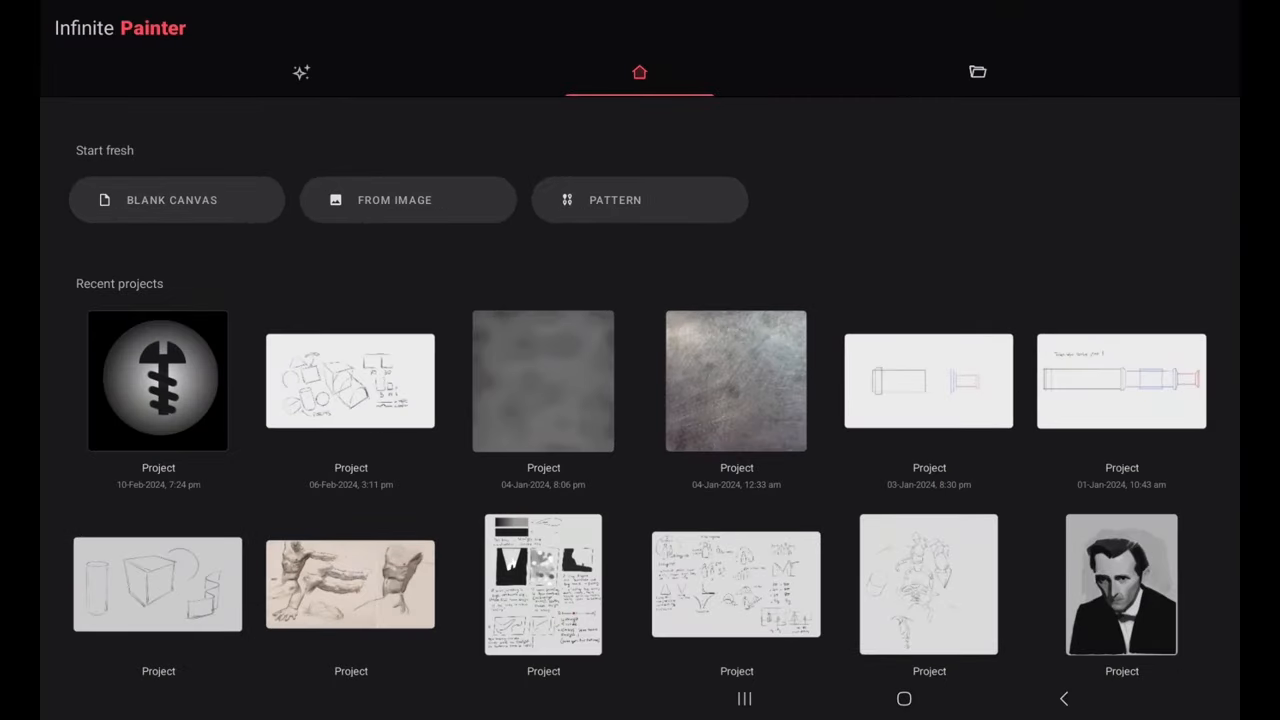
{"action": "left_click", "coordinate": [176, 200]}
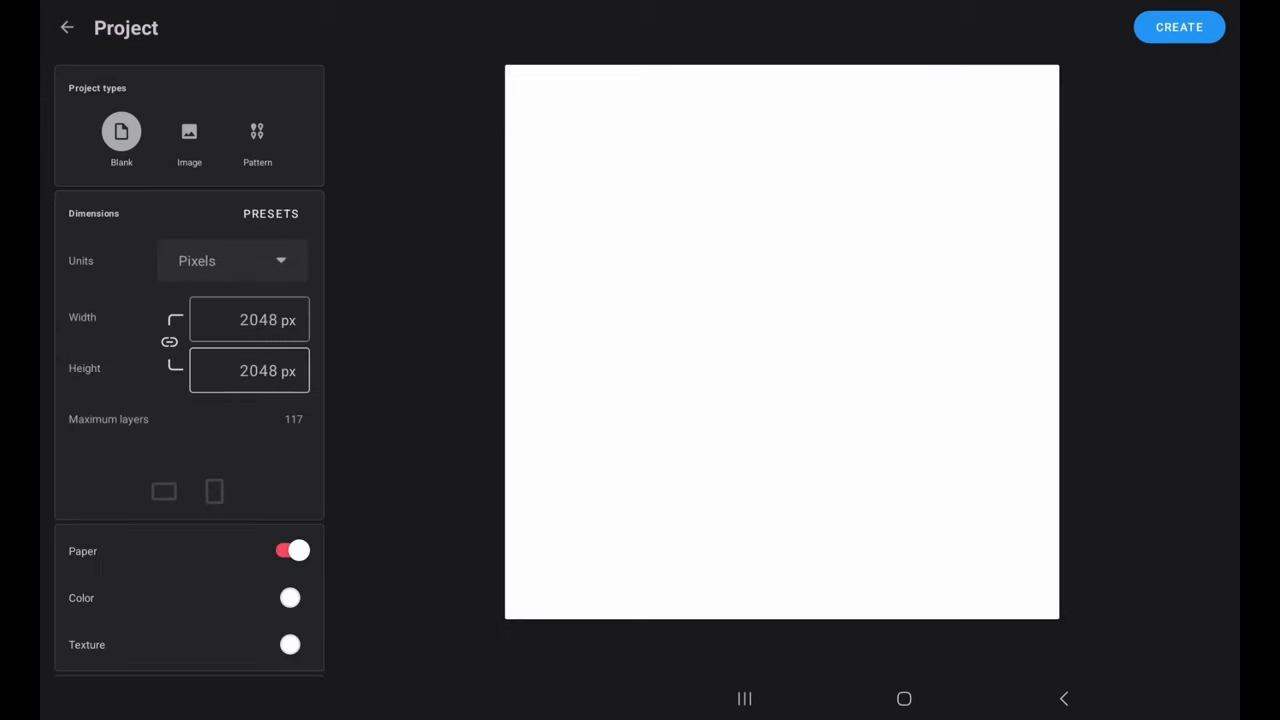
{"action": "left_click", "coordinate": [1178, 28]}
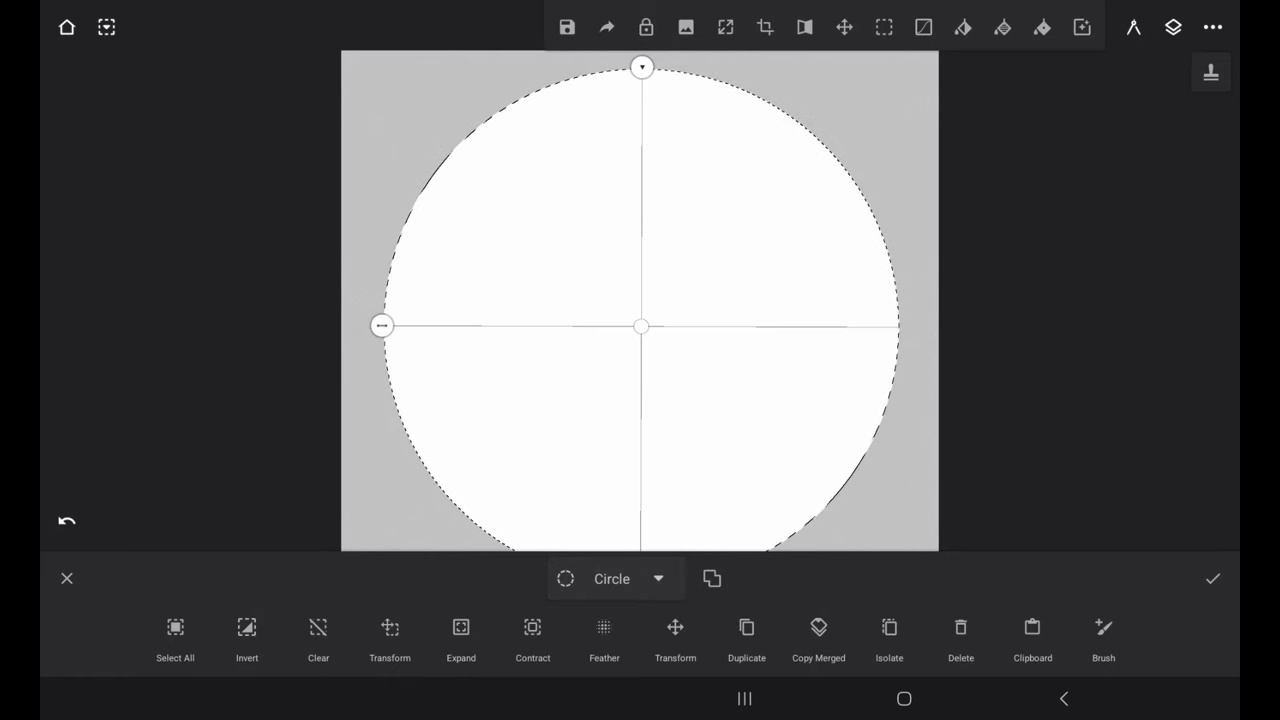
Finish the circular selection and set the fill tool to a radial gradient.
{"action": "left_click", "coordinate": [1212, 578]}
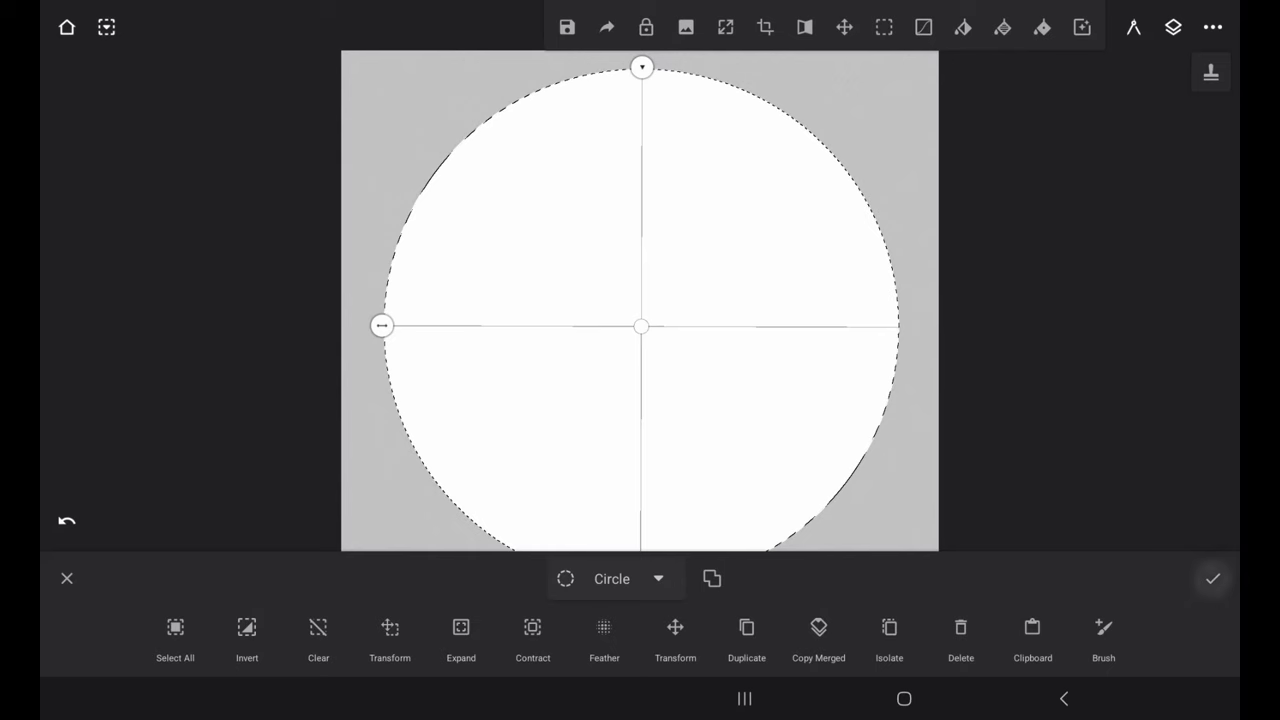
{"action": "left_click", "coordinate": [1212, 578]}
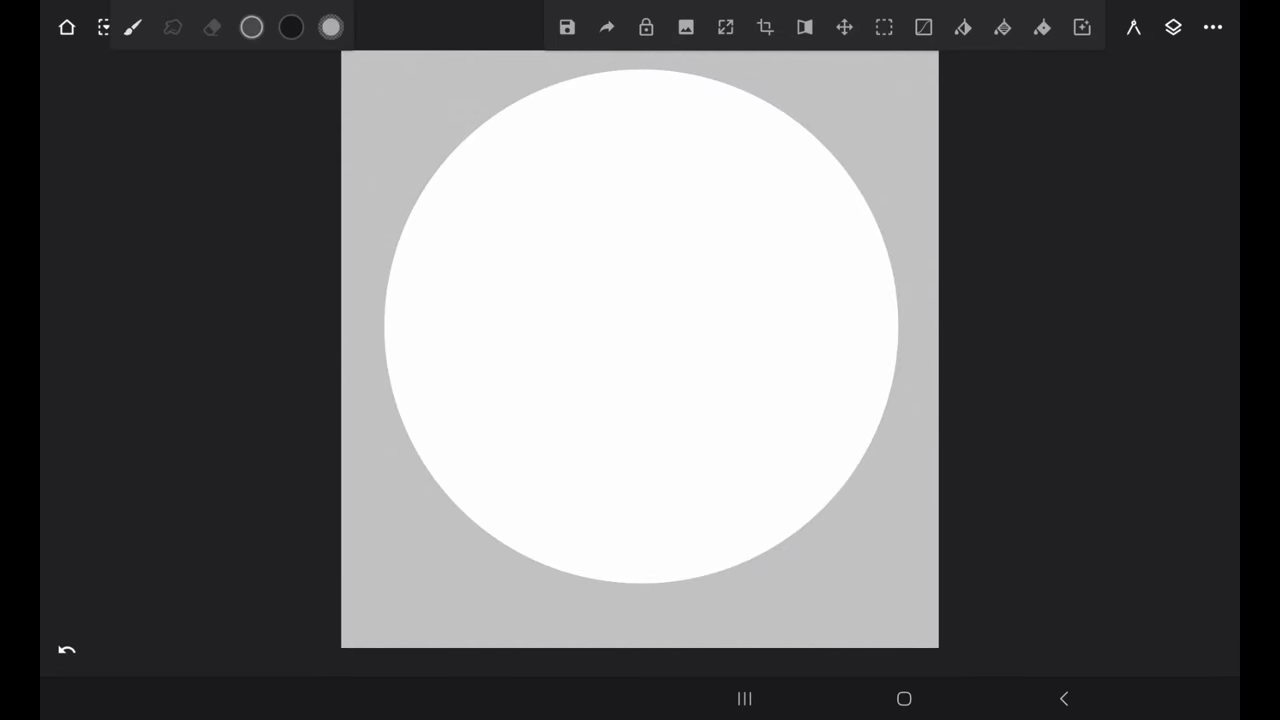
{"action": "left_click", "coordinate": [1002, 28]}
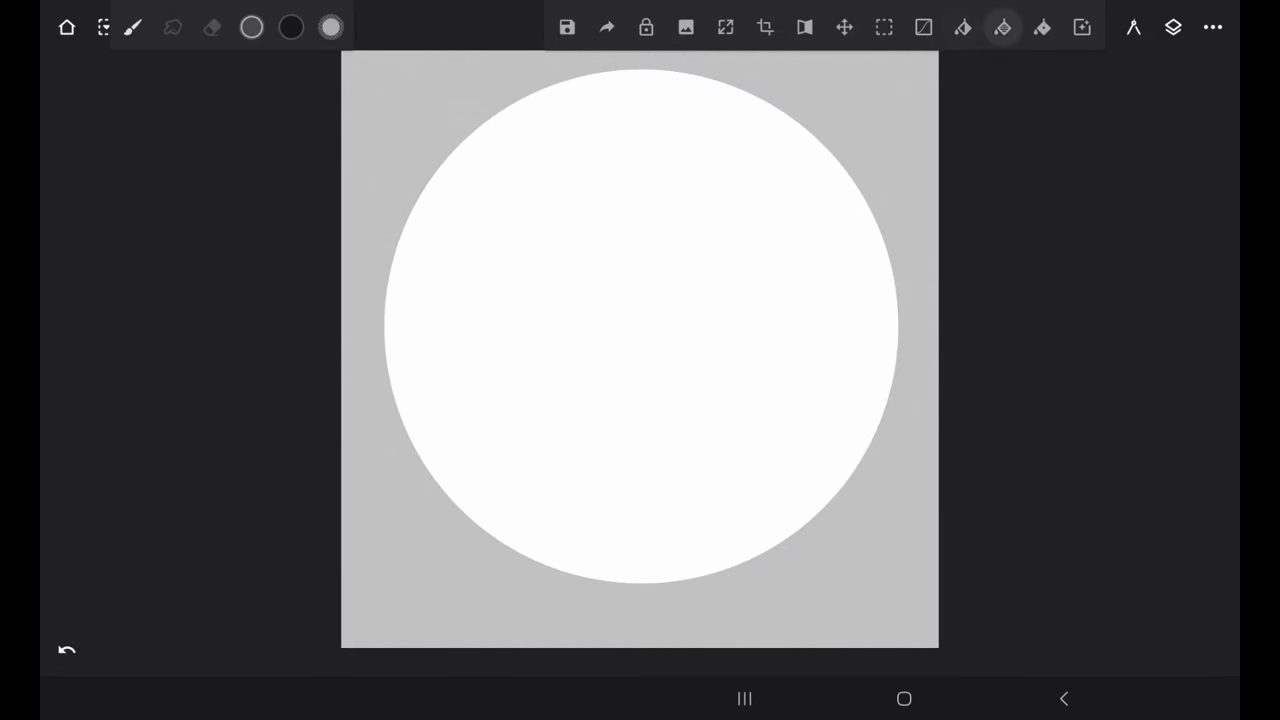
{"action": "left_click", "coordinate": [1002, 28]}
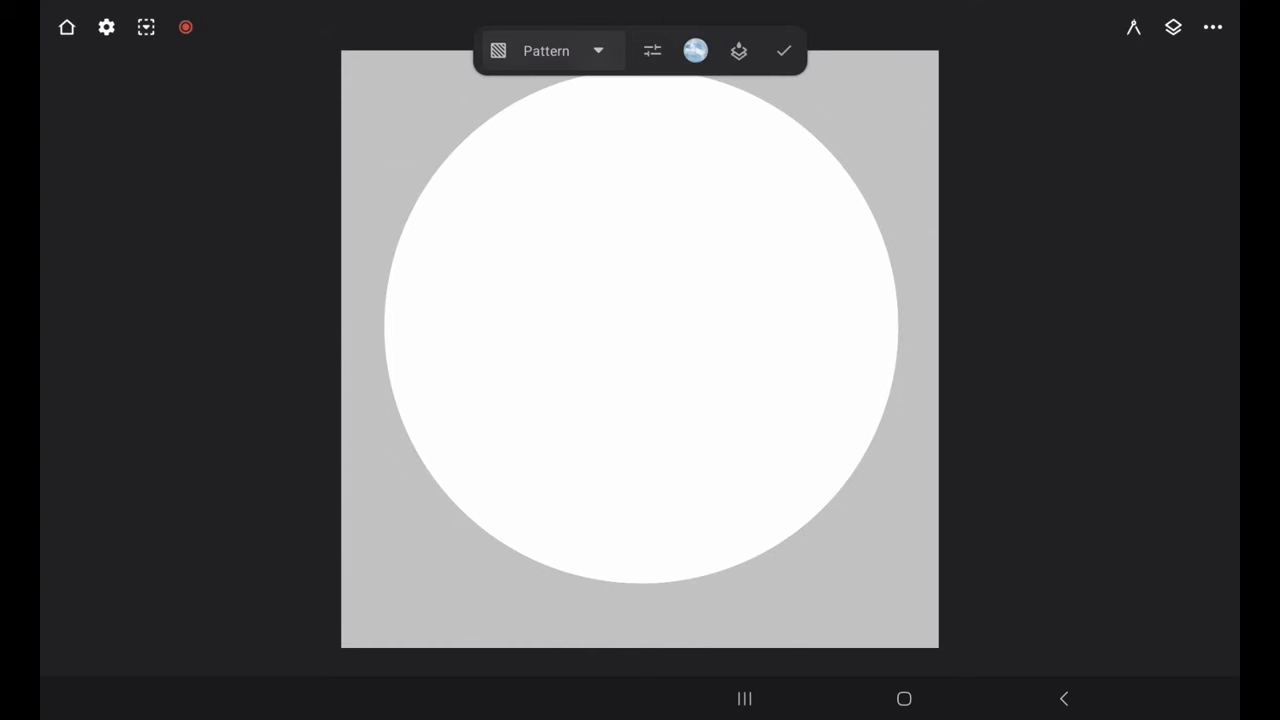
{"action": "left_click", "coordinate": [560, 52]}
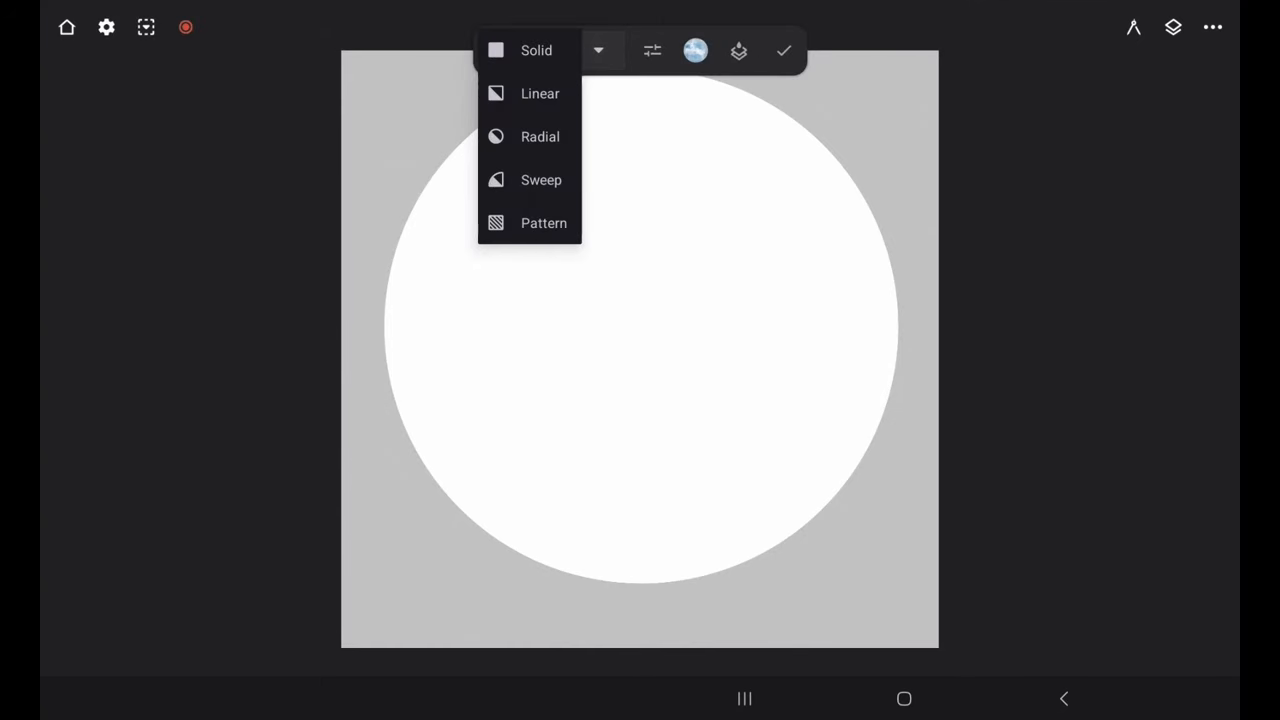
{"action": "left_click", "coordinate": [540, 136]}
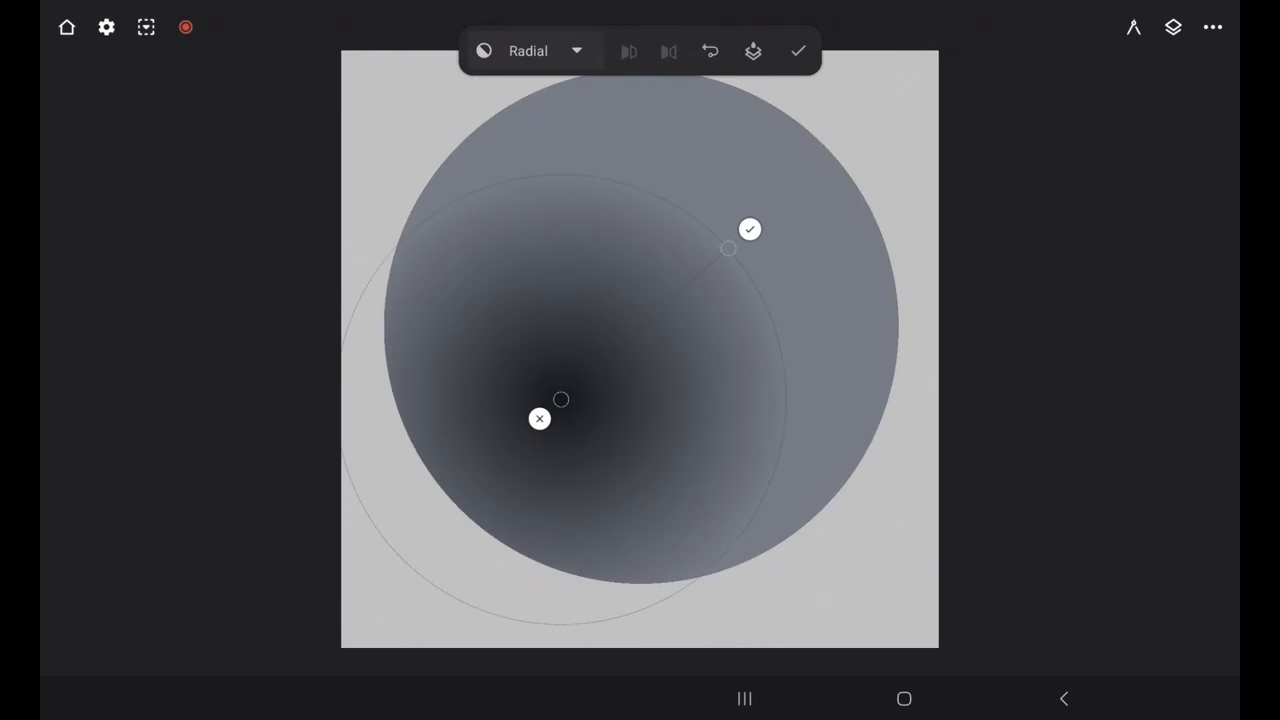
Position the gradient so the circle is bright in the centre fading to black at the edge.
{"action": "left_click_drag", "start_coordinate": [540, 418], "coordinate": [618, 356]}
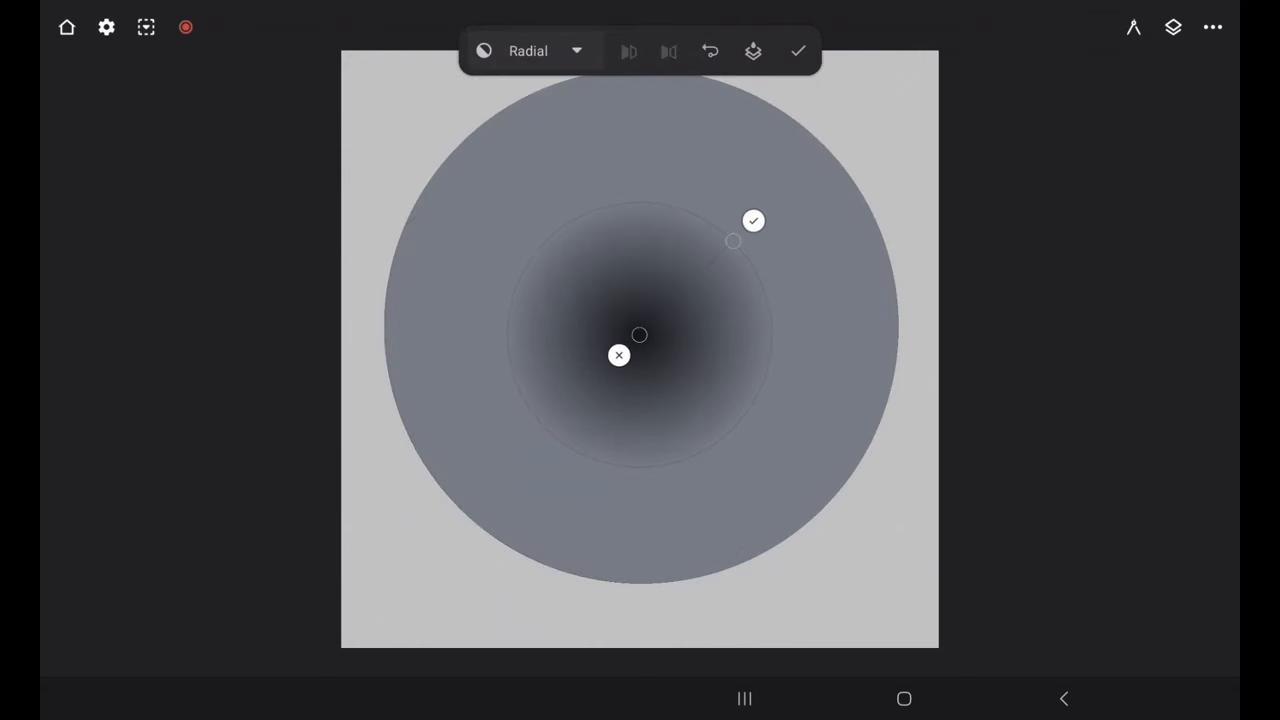
{"action": "left_click_drag", "start_coordinate": [752, 220], "coordinate": [826, 148]}
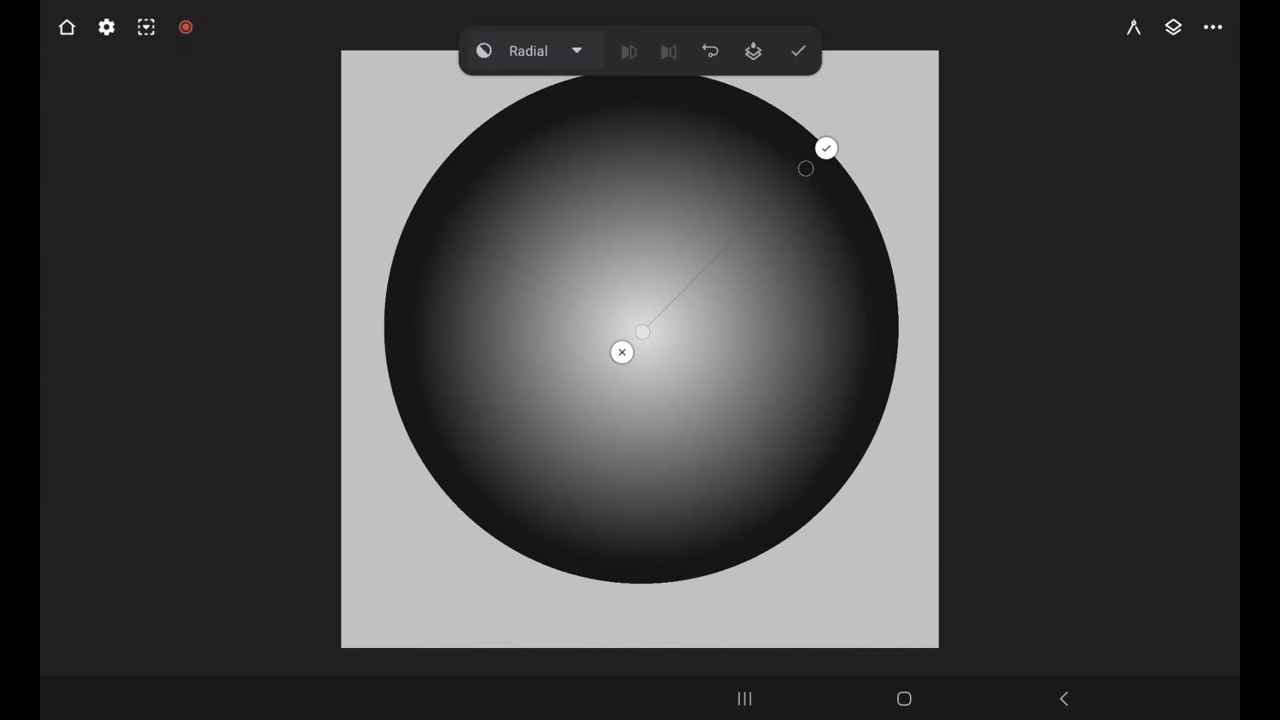
{"action": "left_click_drag", "start_coordinate": [826, 148], "coordinate": [834, 140]}
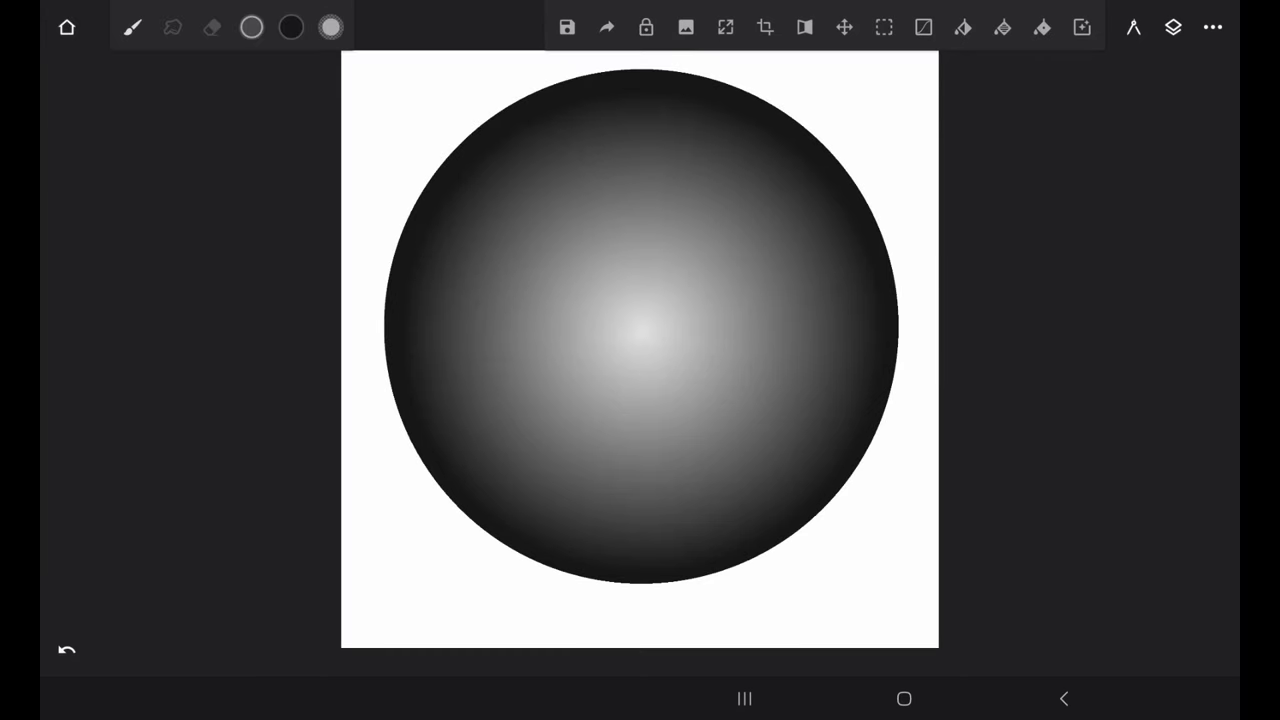
On a new layer, select a circle for the screw head and cut away its lower half to form a dome.
{"action": "left_click", "coordinate": [1172, 28]}
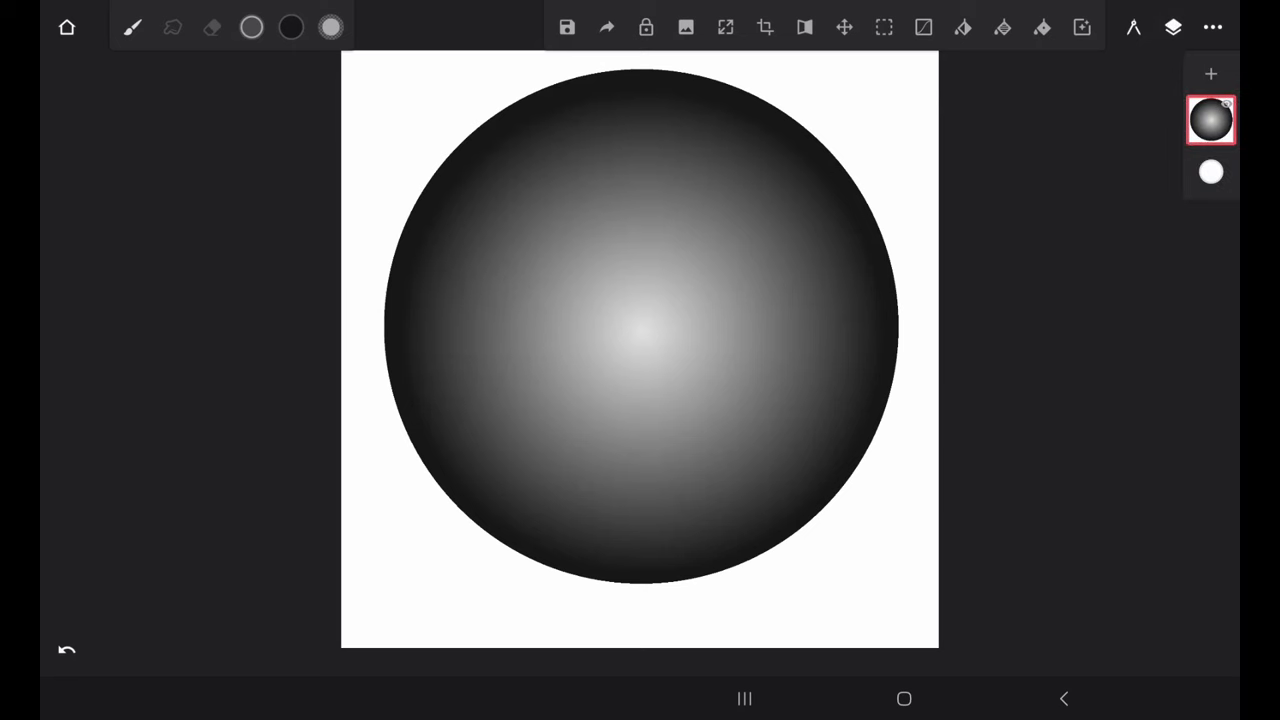
{"action": "left_click", "coordinate": [1210, 72]}
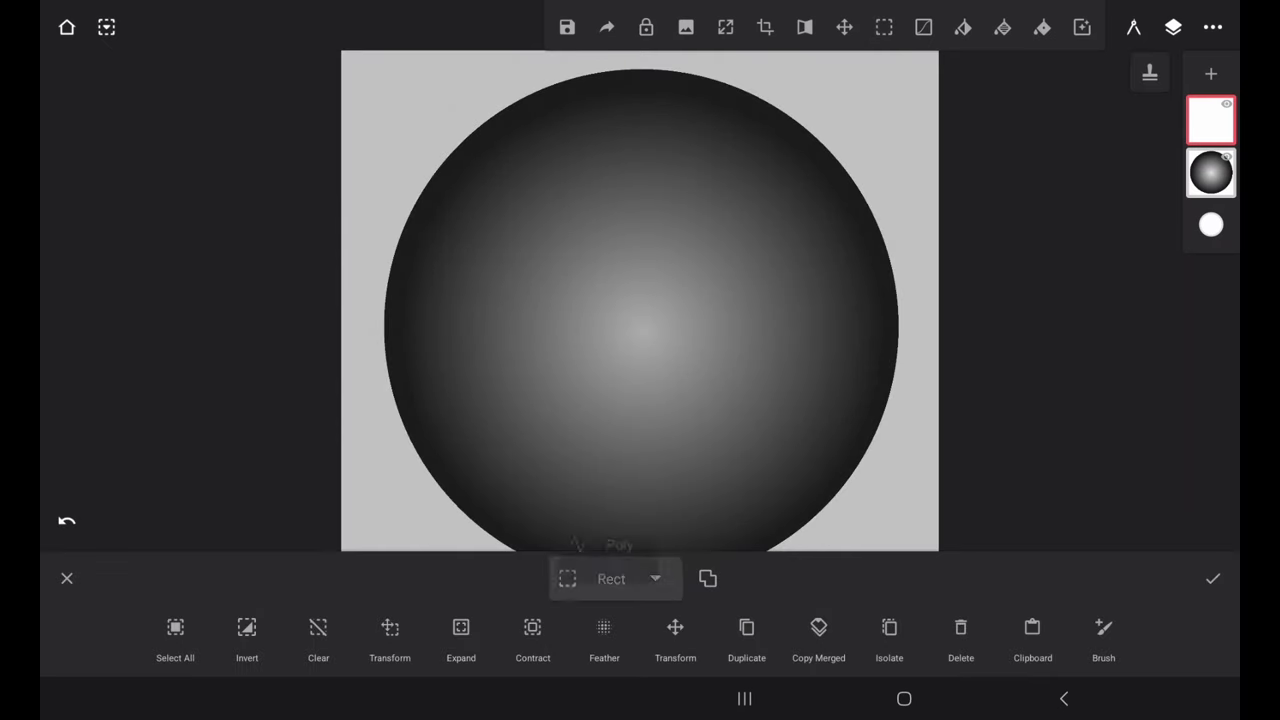
{"action": "left_click", "coordinate": [614, 578]}
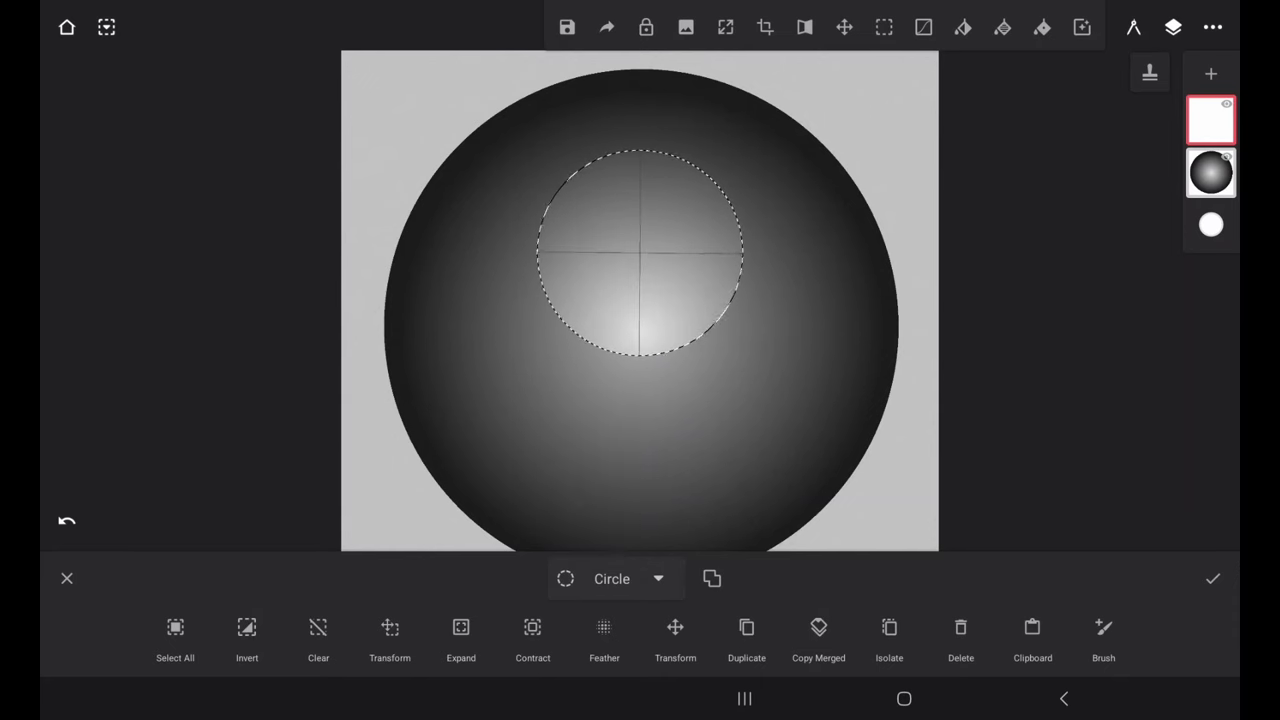
{"action": "left_click", "coordinate": [640, 252]}
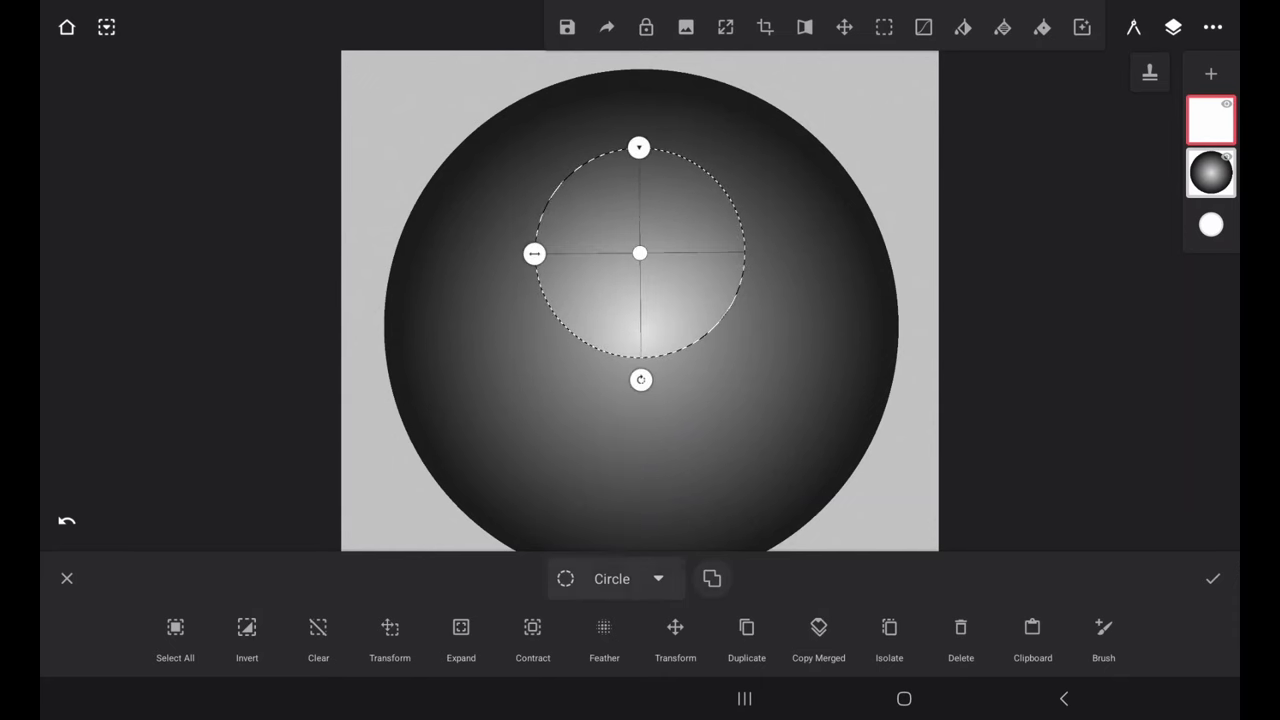
{"action": "left_click", "coordinate": [616, 578]}
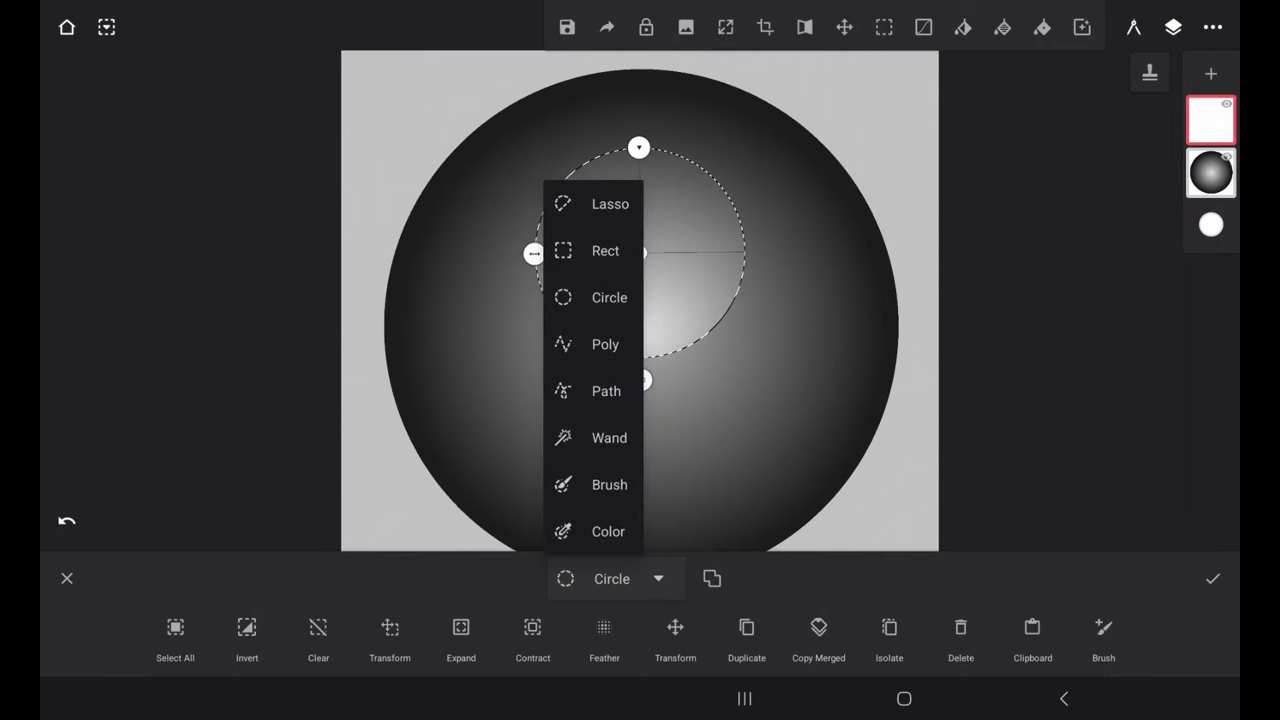
{"action": "left_click", "coordinate": [604, 252]}
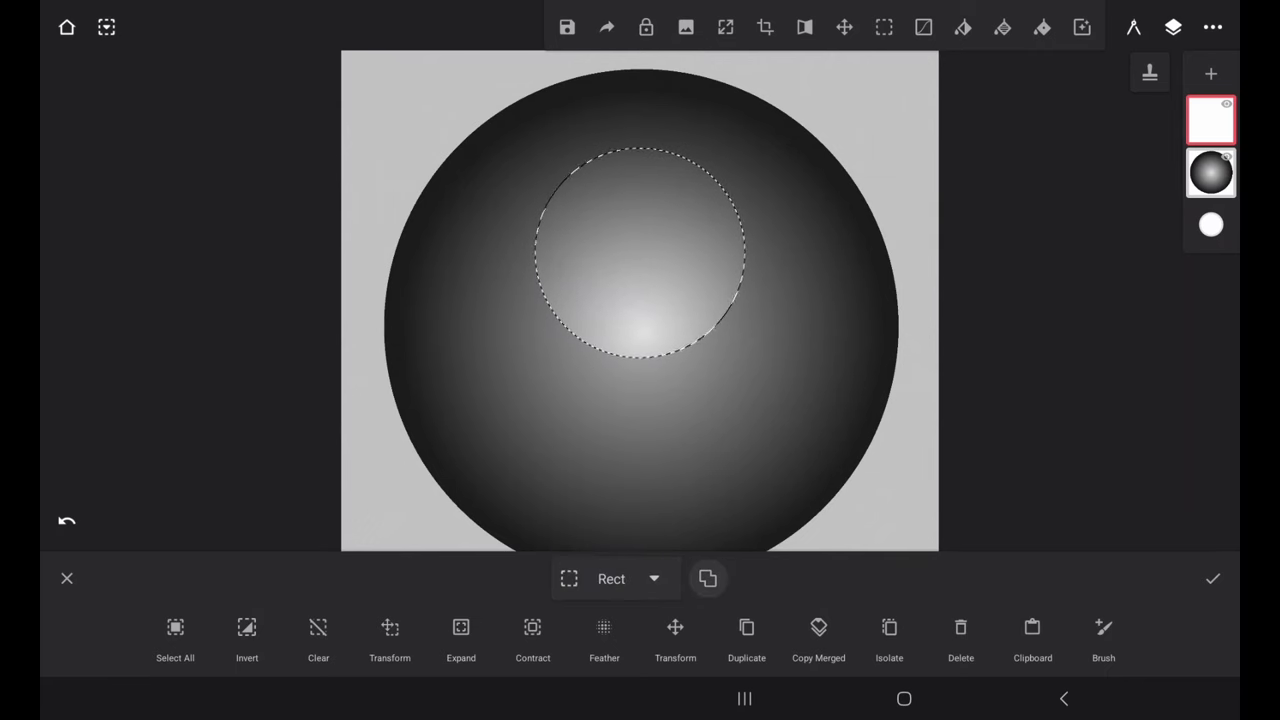
{"action": "left_click", "coordinate": [746, 640]}
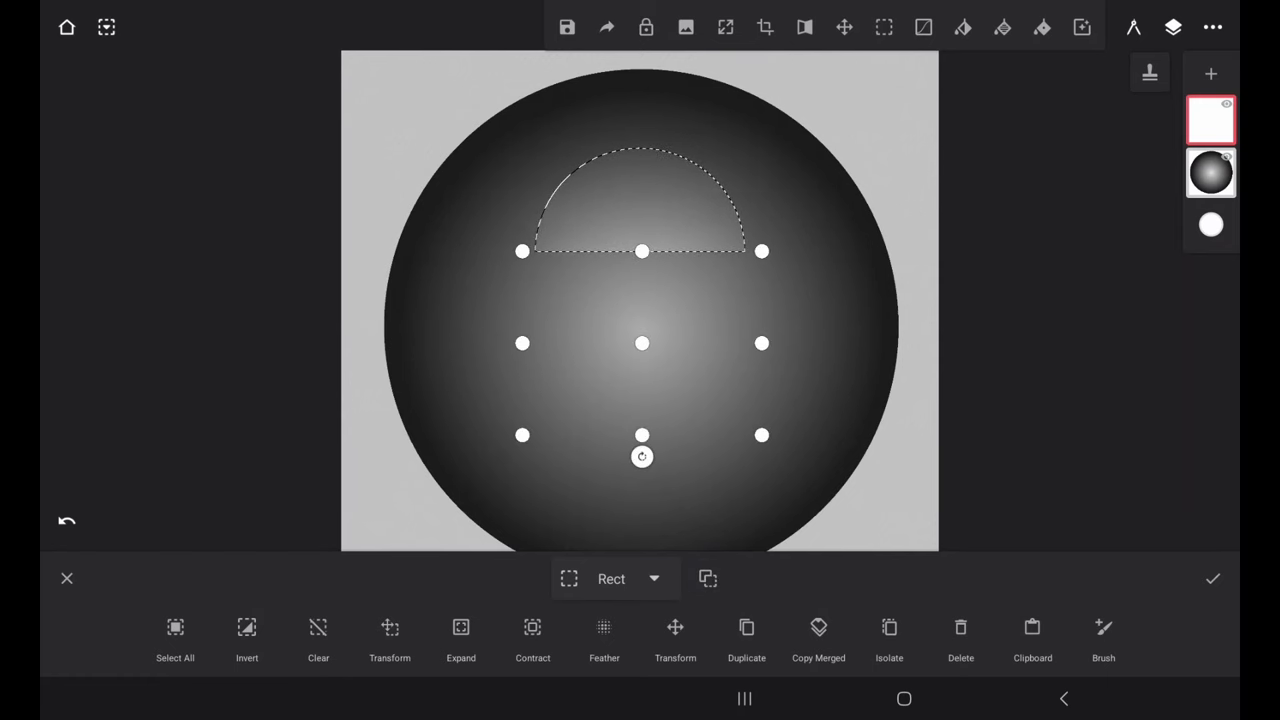
Add a long shaft below the head, cut a slot notch into it and confirm the screw-shaped selection.
{"action": "left_click", "coordinate": [1212, 578]}
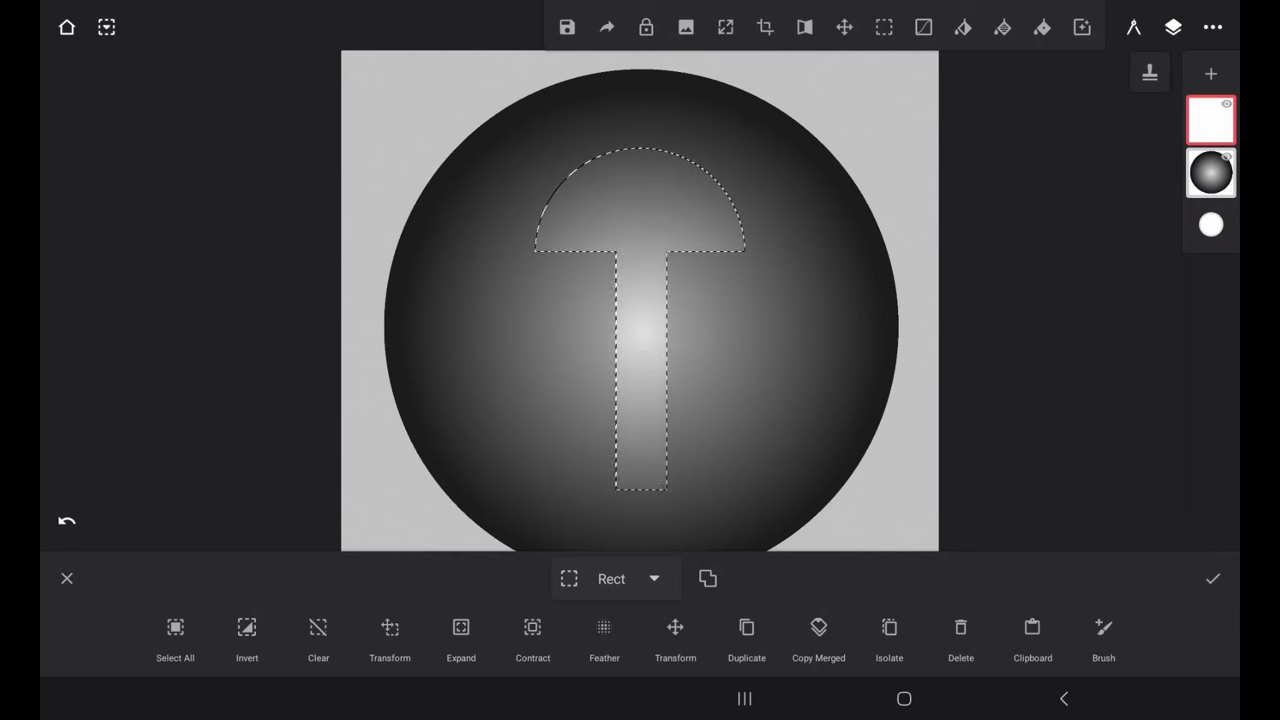
{"action": "left_click", "coordinate": [388, 636]}
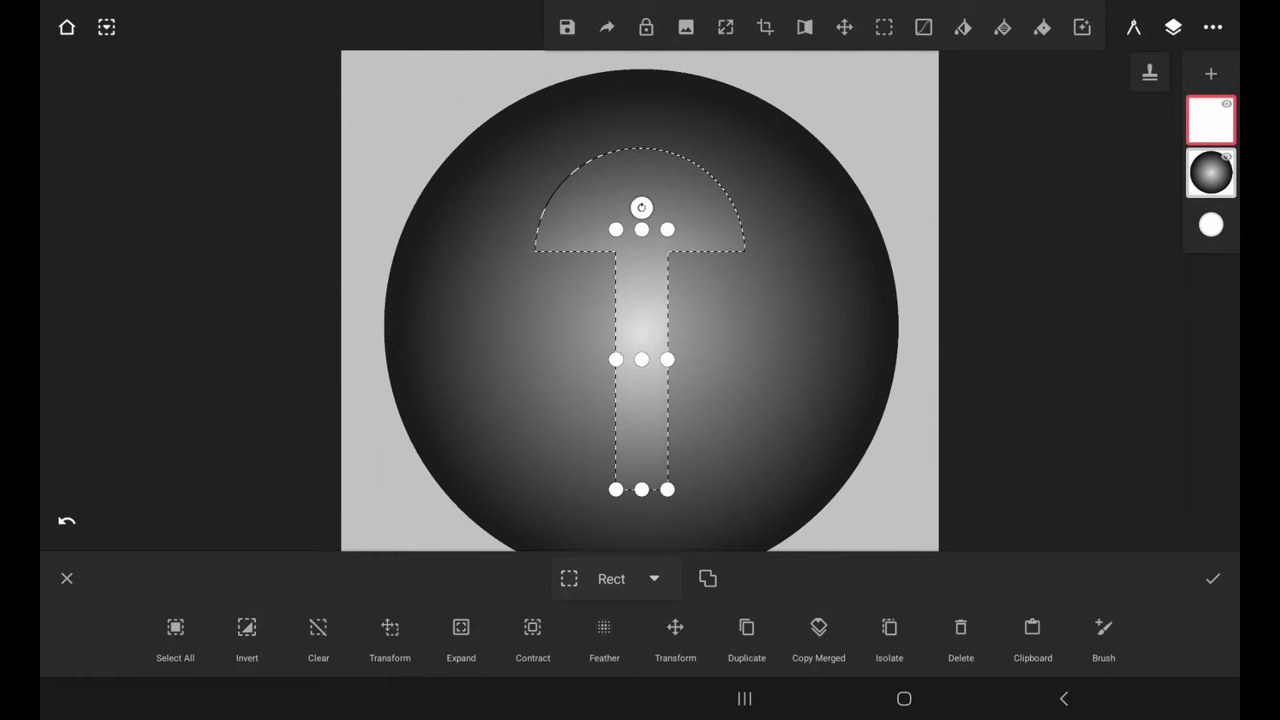
{"action": "left_click", "coordinate": [1212, 578]}
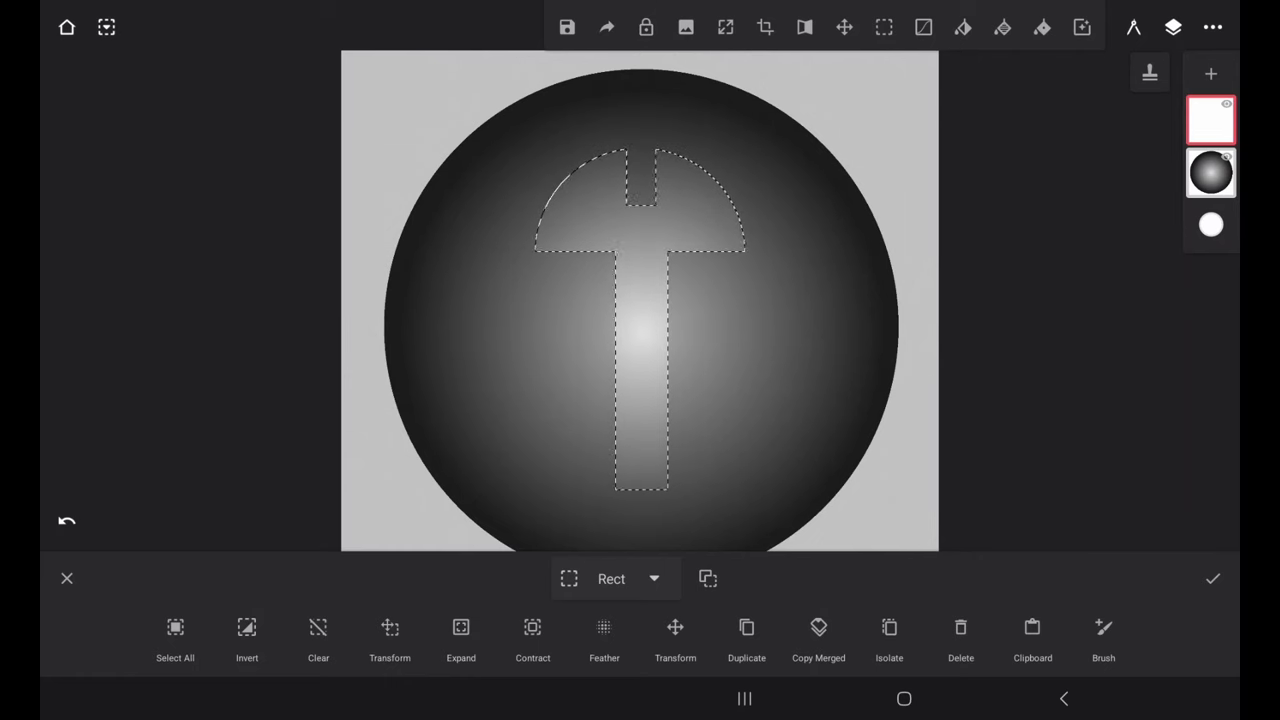
{"action": "left_click", "coordinate": [1212, 578]}
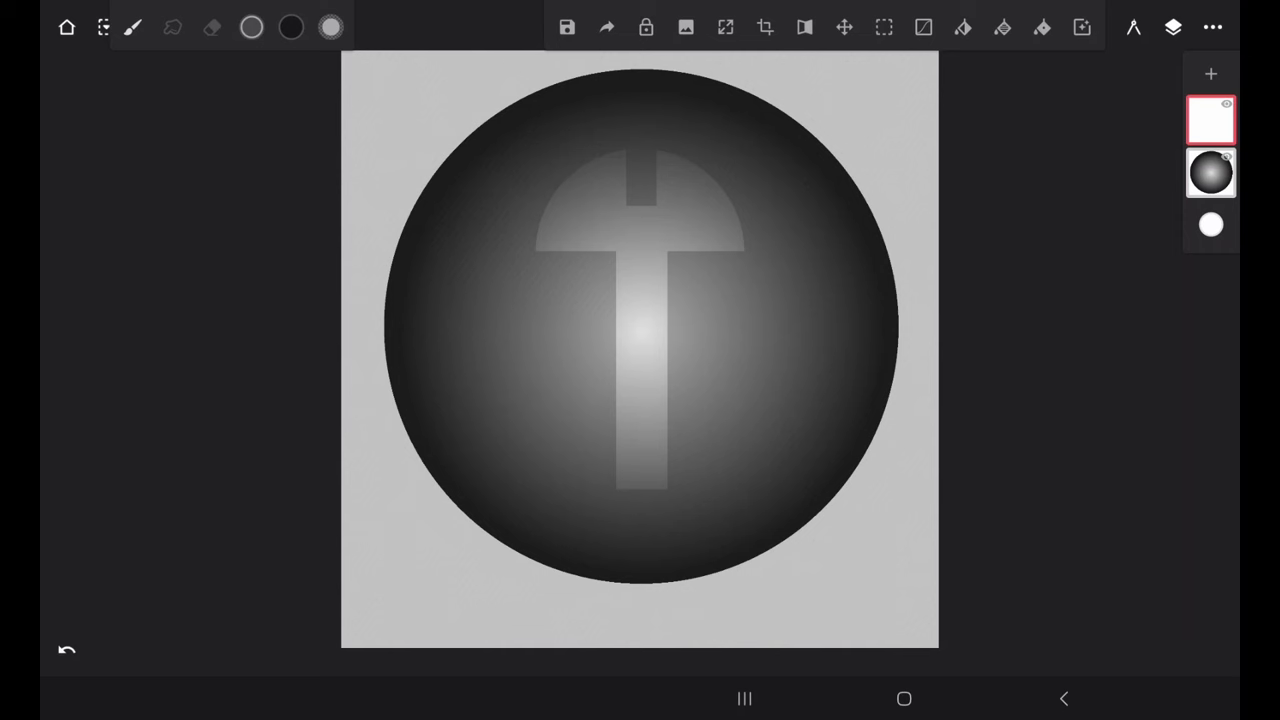
Browse the brush library for a brush to fill the screw silhouette black.
{"action": "left_click", "coordinate": [132, 28]}
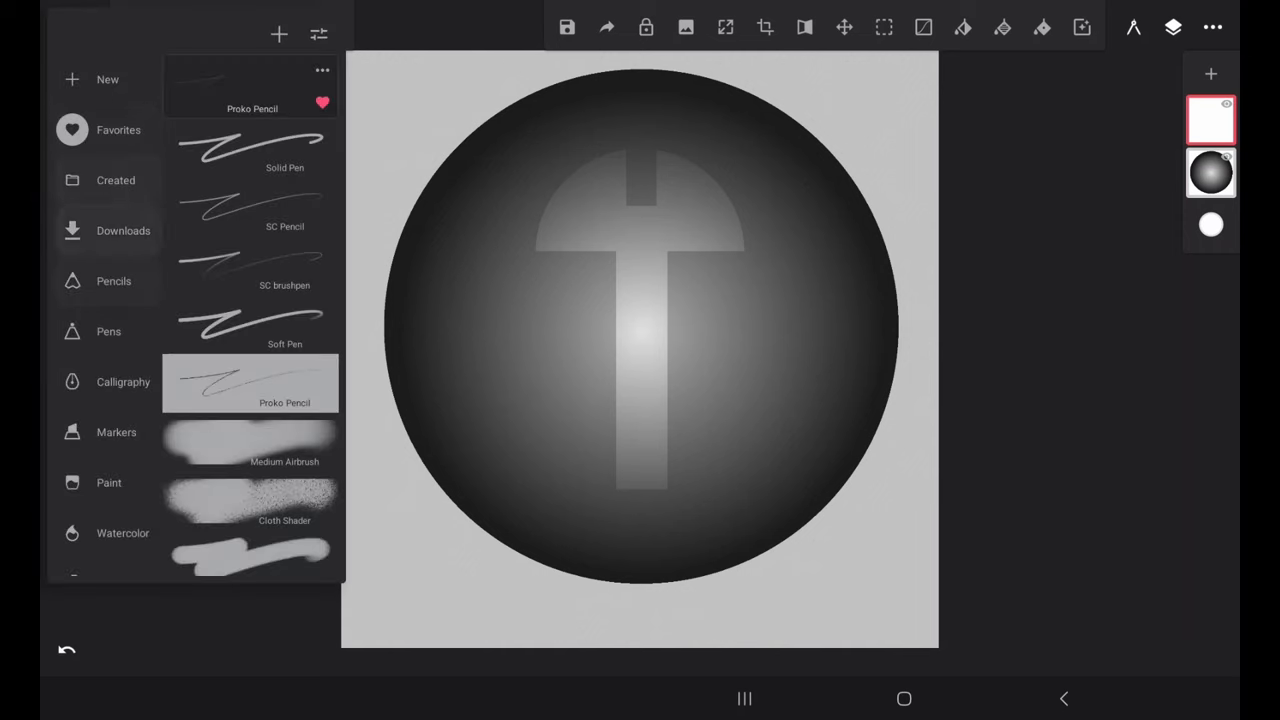
{"action": "scroll", "scroll_direction": "down", "scroll_amount": 3}
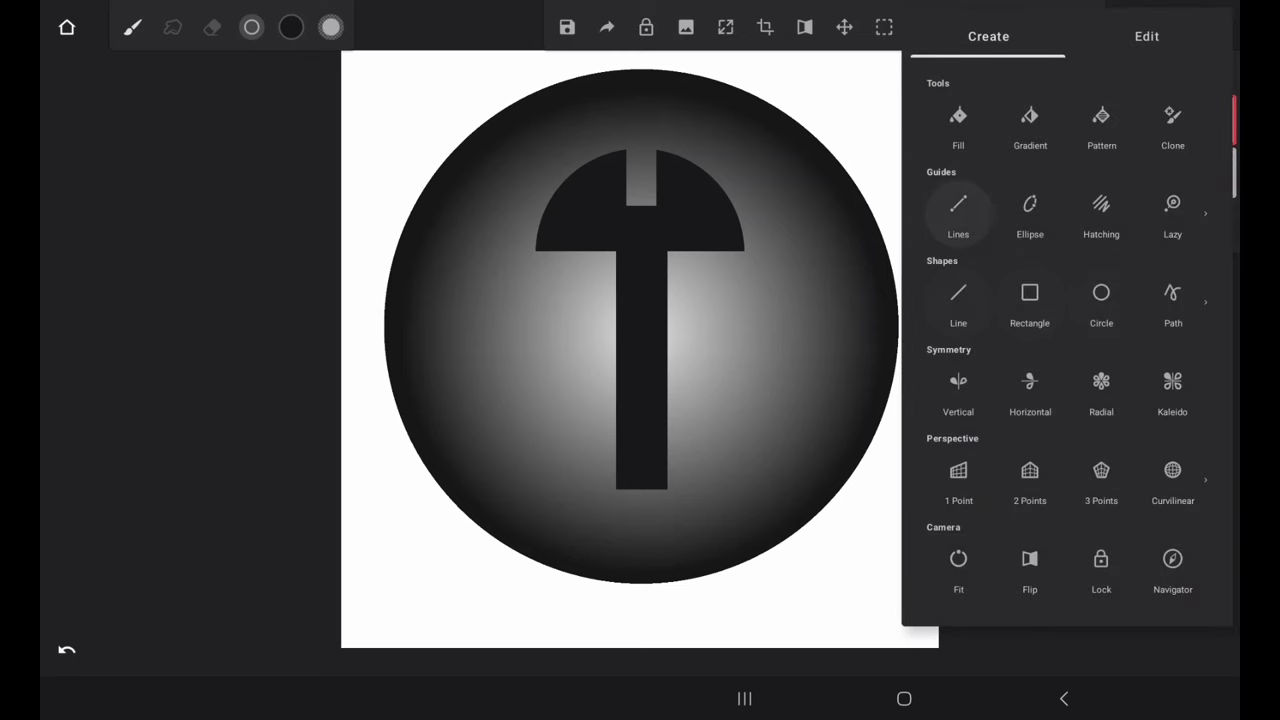
Draw slanted thread strokes across the shaft with the Lines guide, then make the background black.
{"action": "left_click", "coordinate": [1146, 36]}
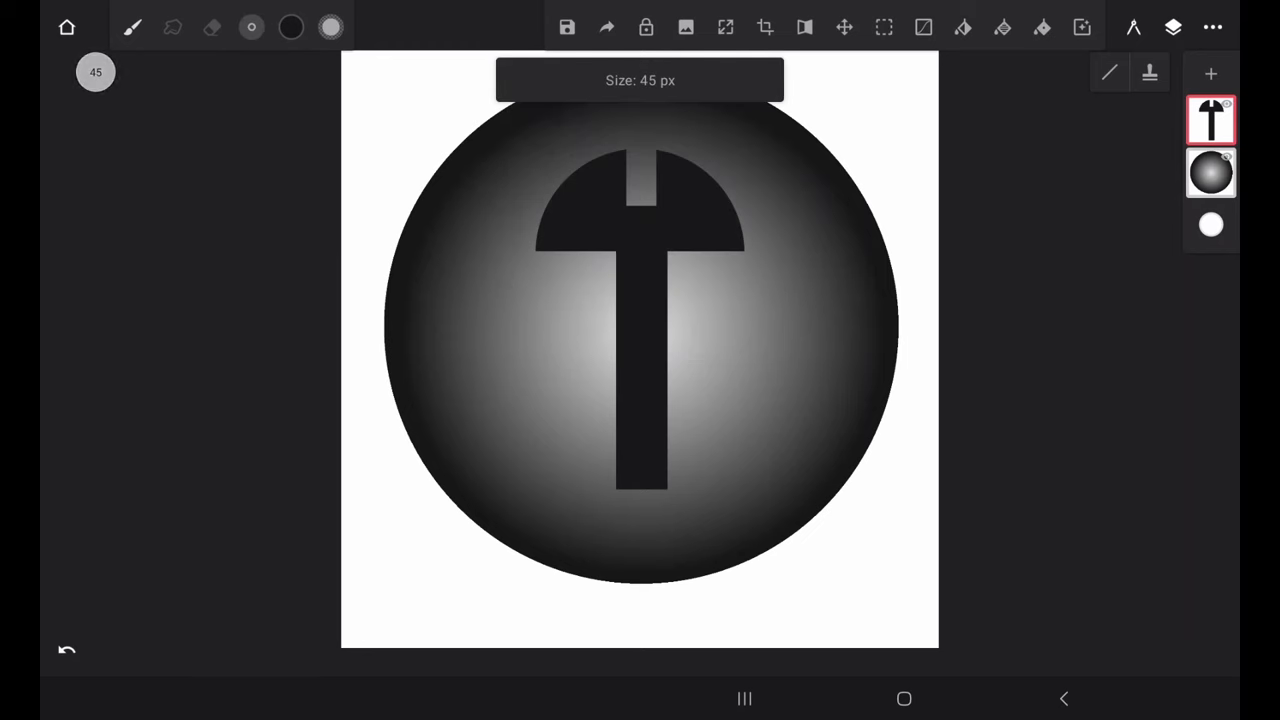
{"action": "left_click_drag", "start_coordinate": [584, 300], "coordinate": [696, 340]}
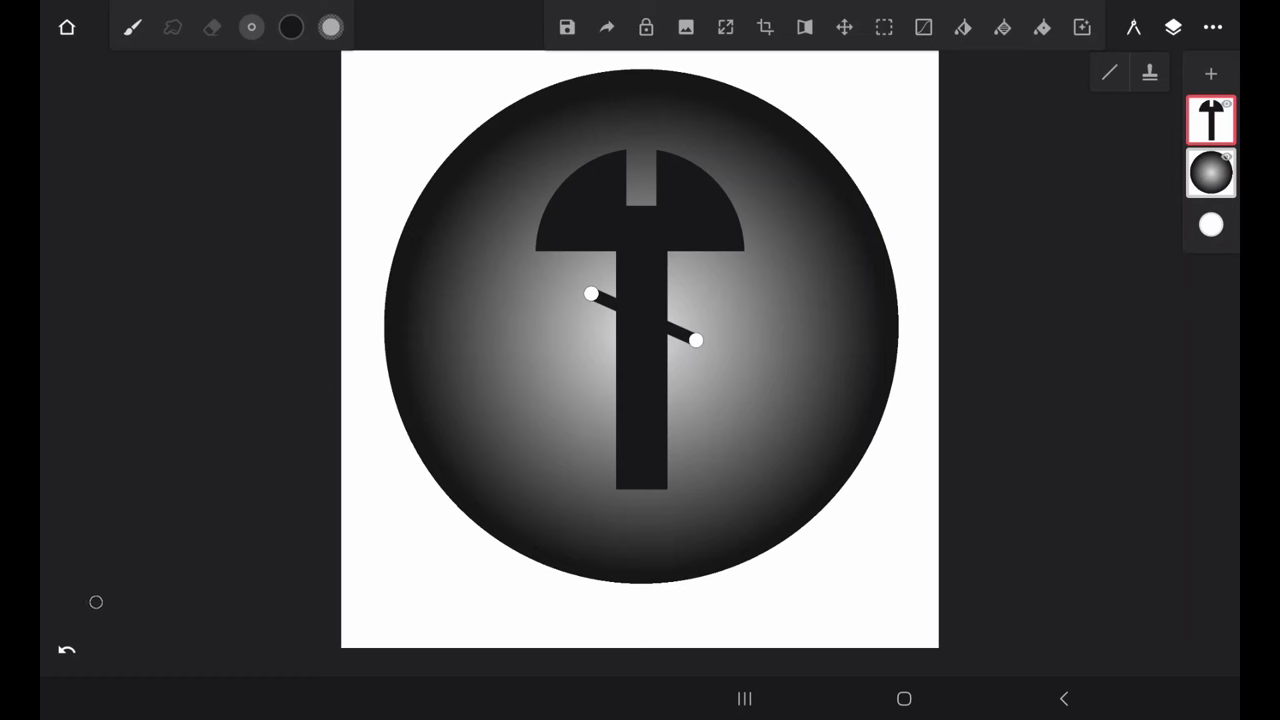
{"action": "mouse_move", "coordinate": [236, 364]}
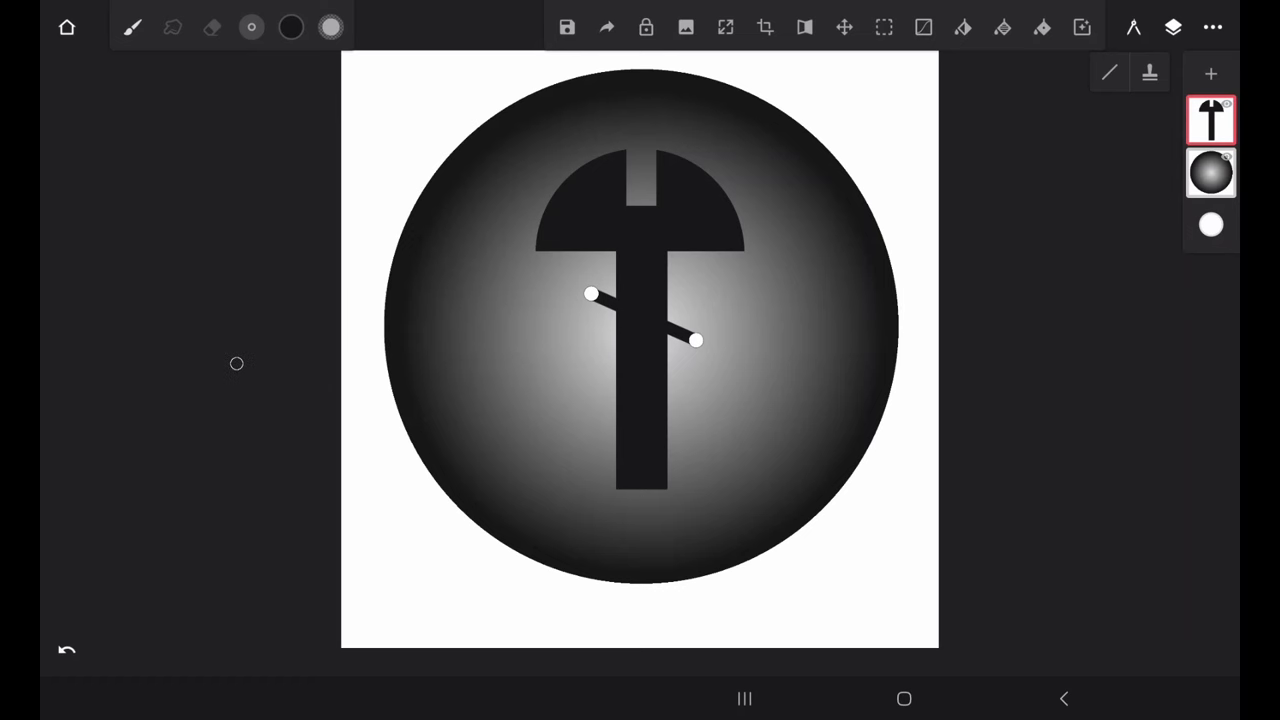
{"action": "left_click", "coordinate": [68, 650]}
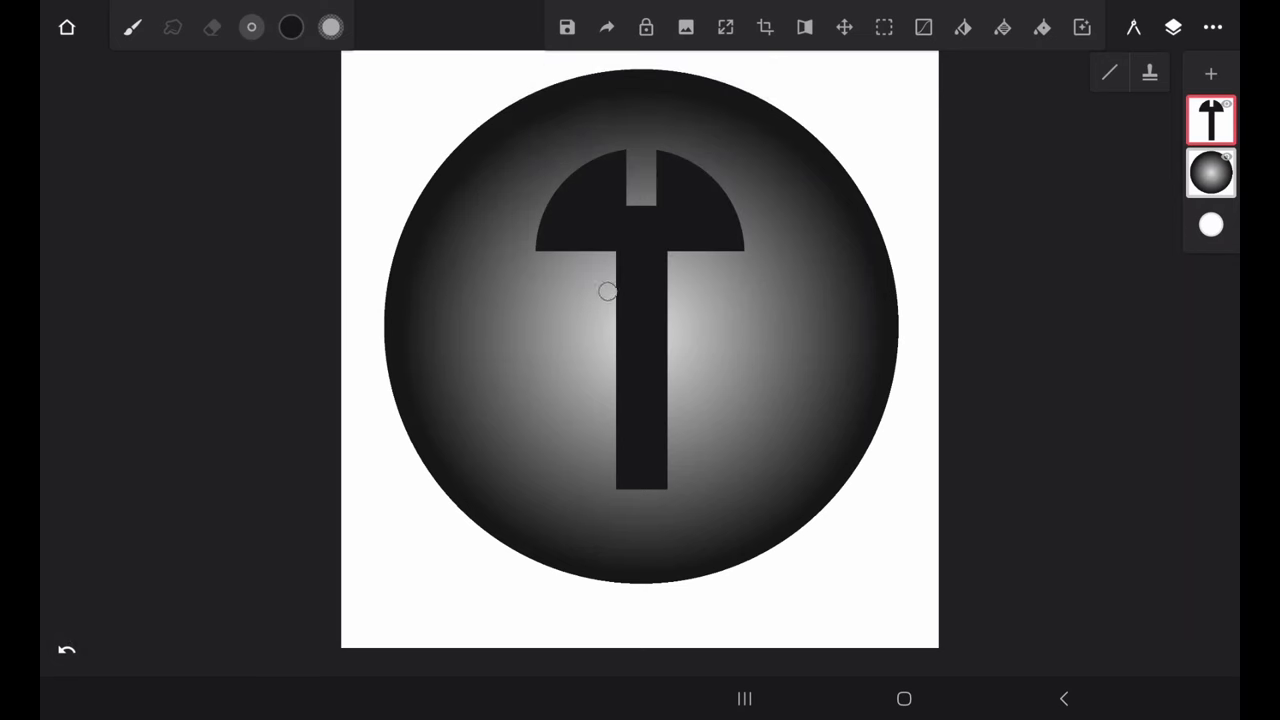
{"action": "left_click_drag", "start_coordinate": [604, 290], "coordinate": [692, 338]}
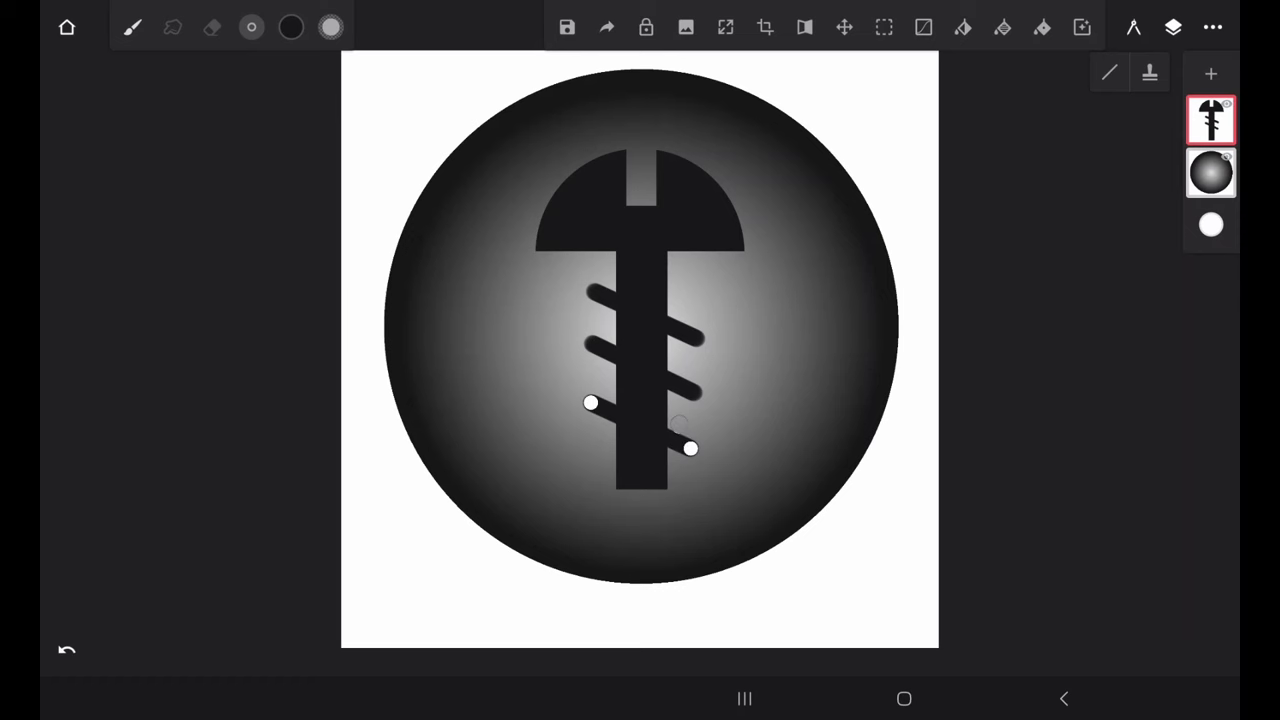
{"action": "left_click", "coordinate": [1212, 172]}
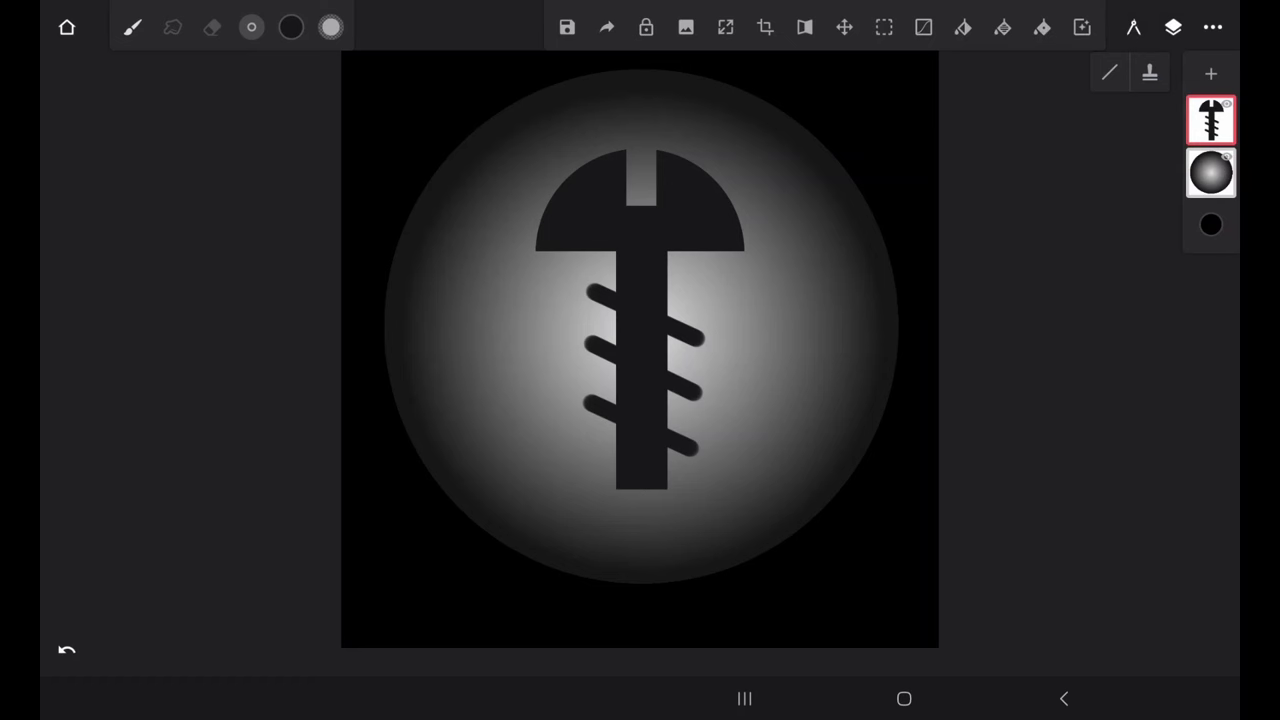
Export the threaded screw image from Infinite Painter as a PNG.
{"action": "left_click", "coordinate": [566, 28]}
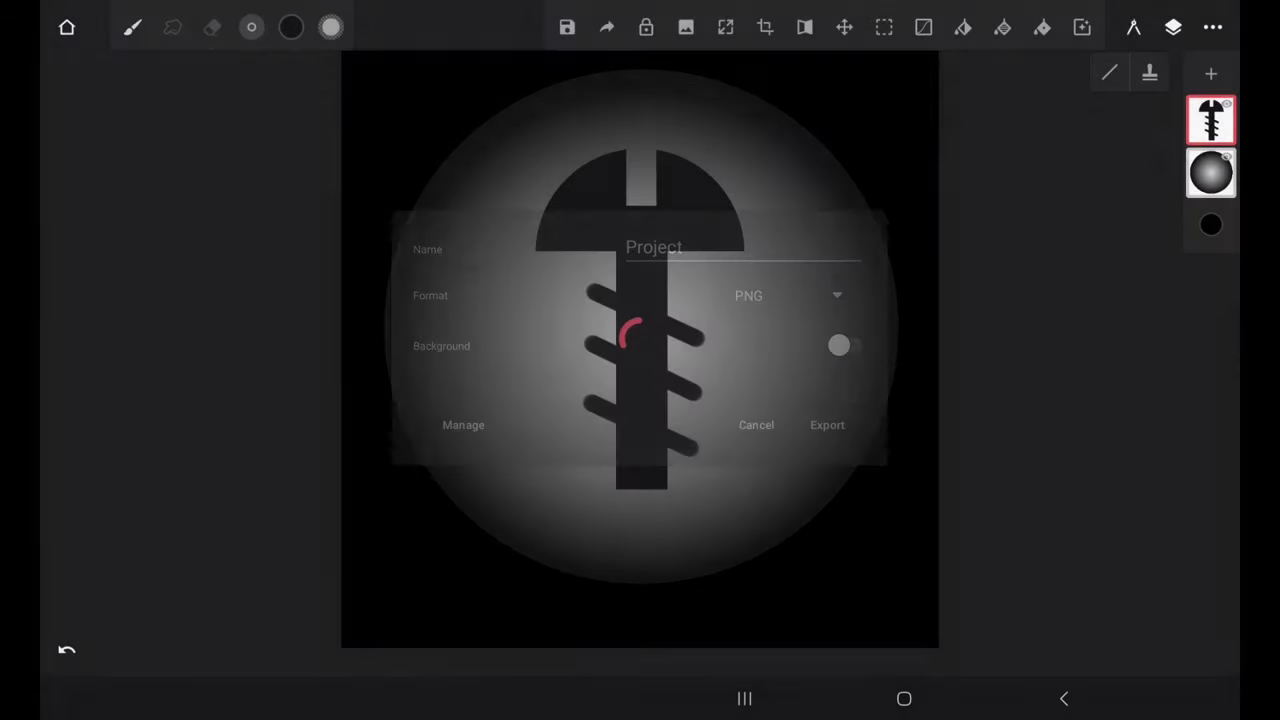
{"action": "left_click", "coordinate": [828, 424]}
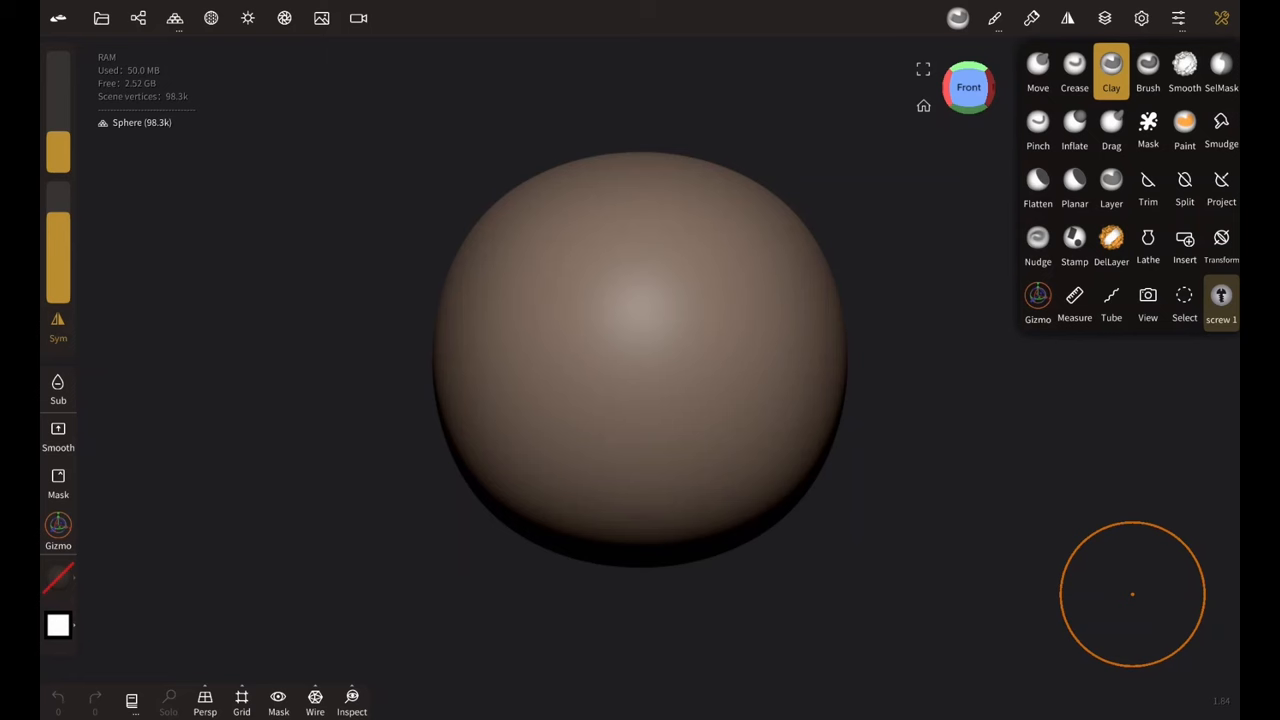
{"action": "mouse_move", "coordinate": [1100, 604]}
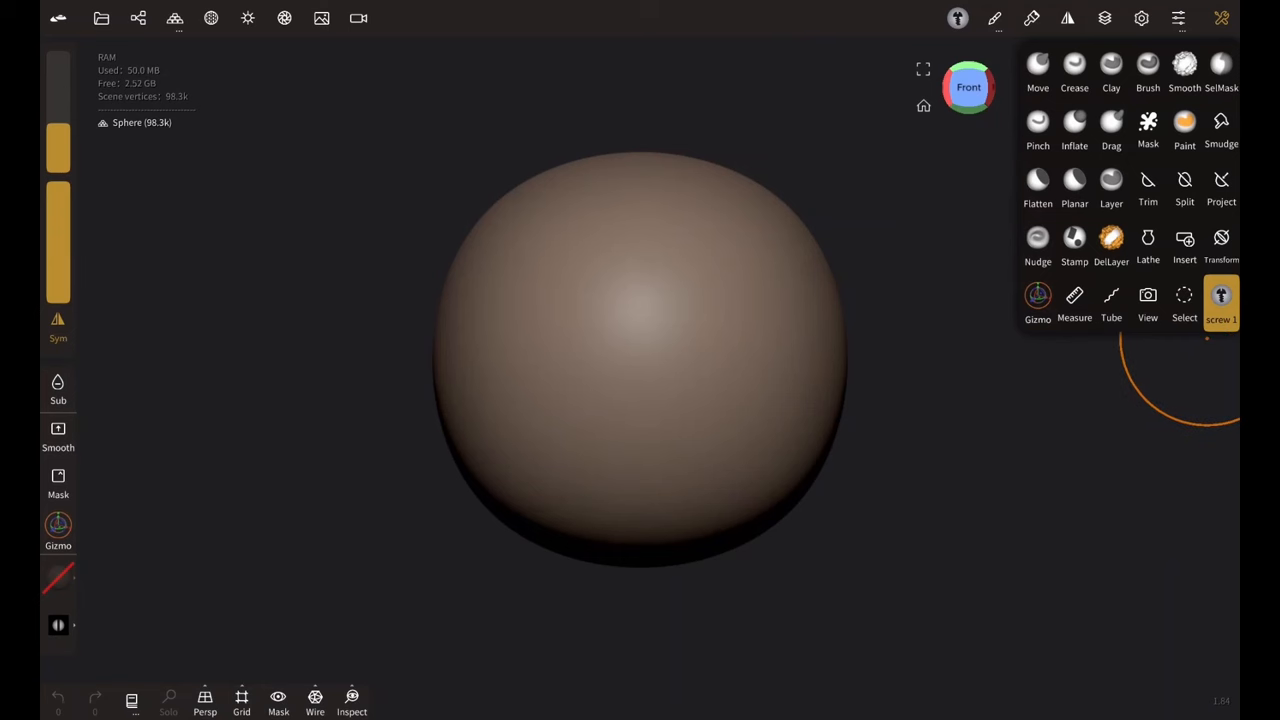
{"action": "mouse_move", "coordinate": [1080, 608]}
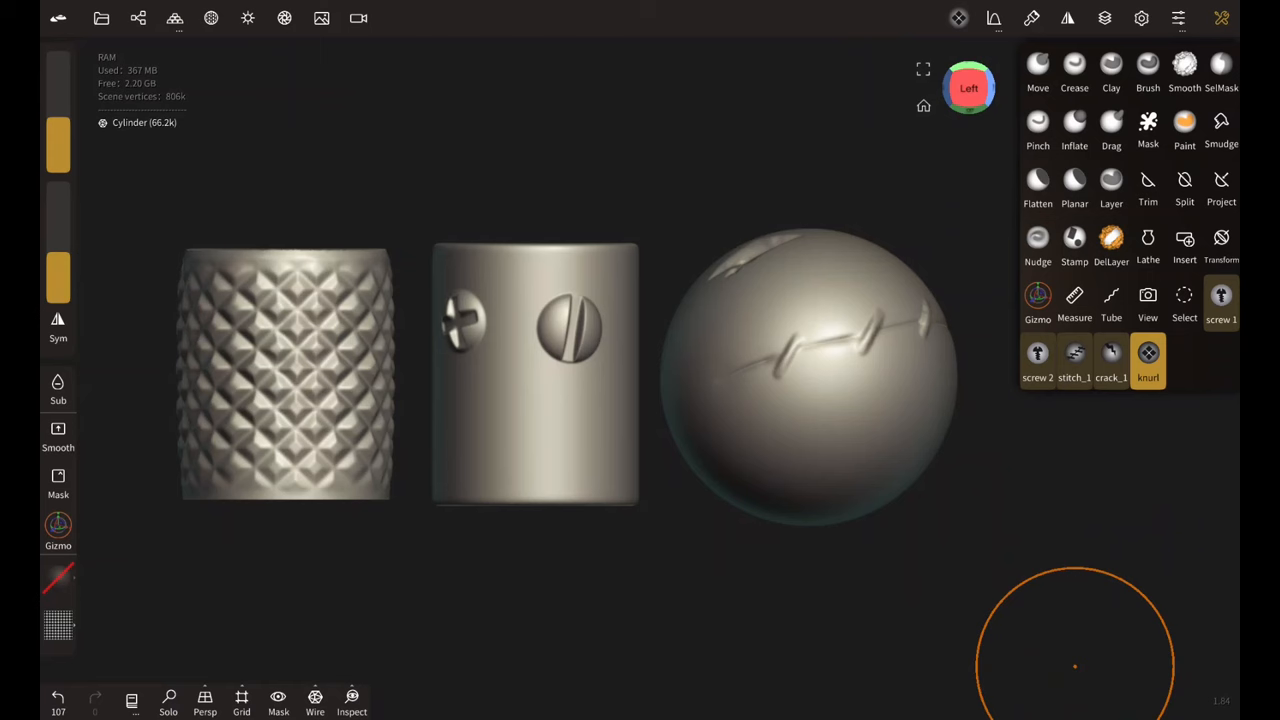
{"action": "mouse_move", "coordinate": [660, 534]}
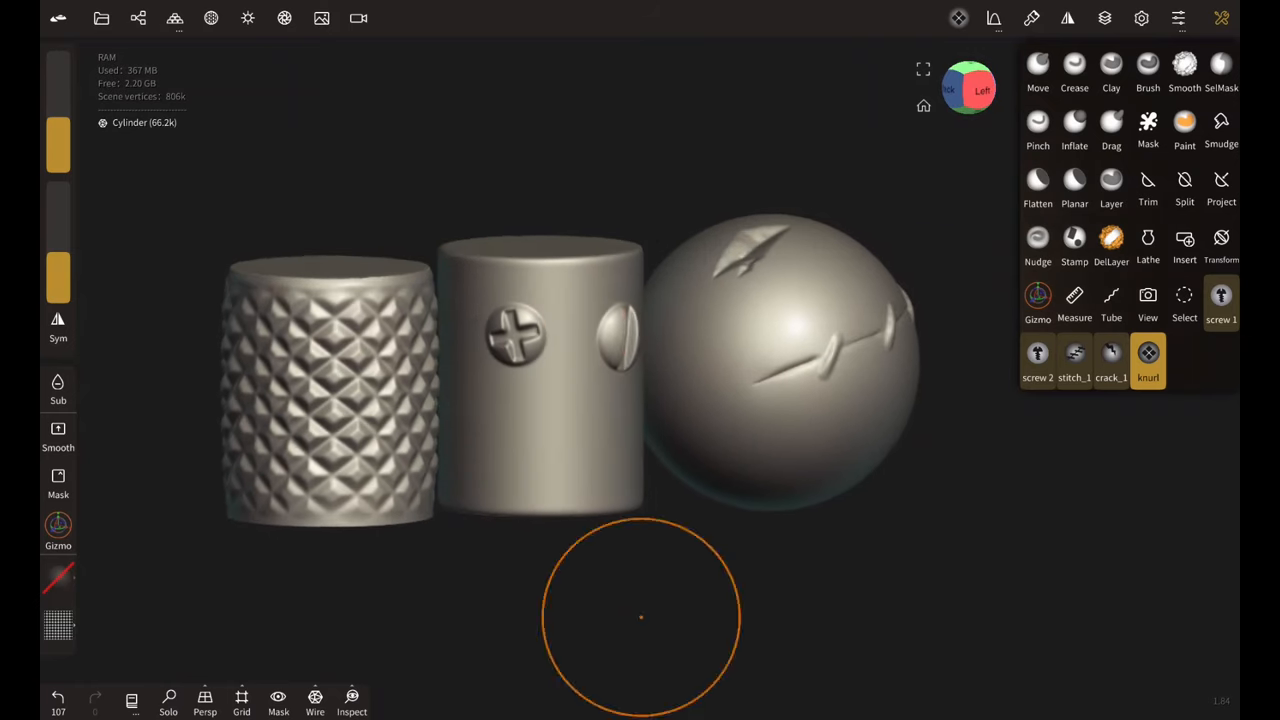
Orbit the scene to show the cross-head and slotted screws and the cracked sphere.
{"action": "left_click_drag", "start_coordinate": [640, 616], "coordinate": [300, 396]}
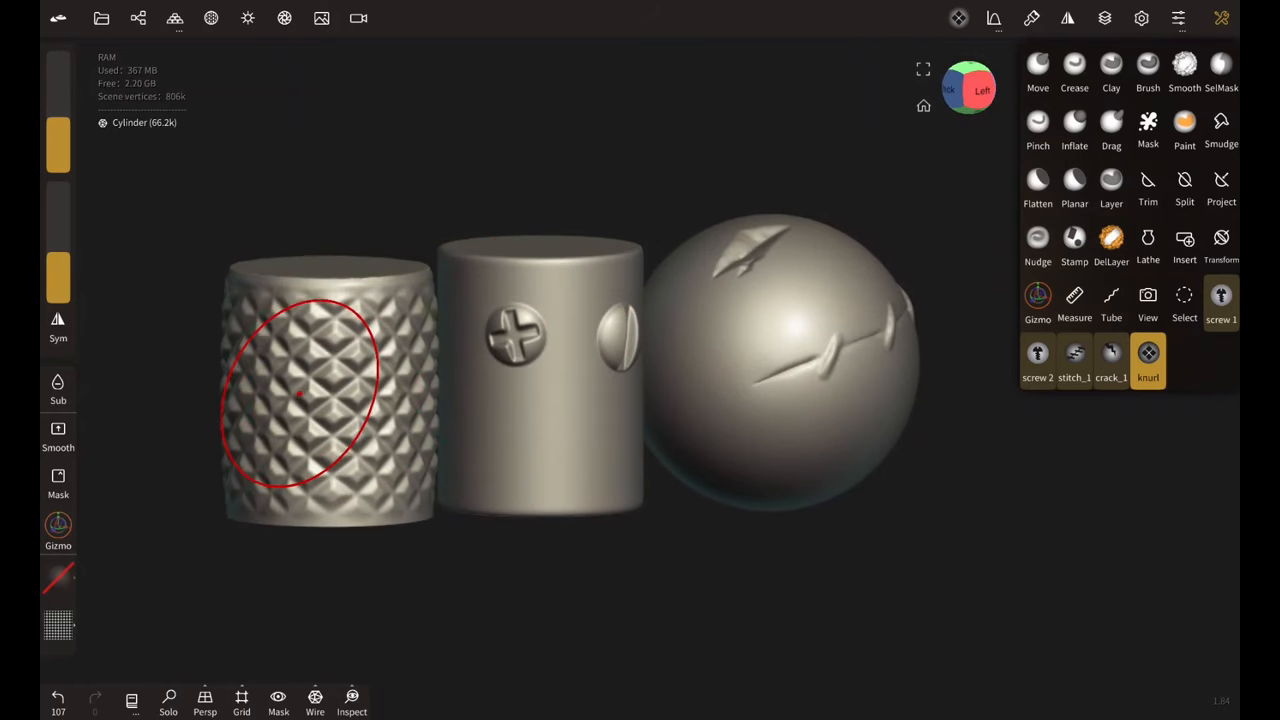